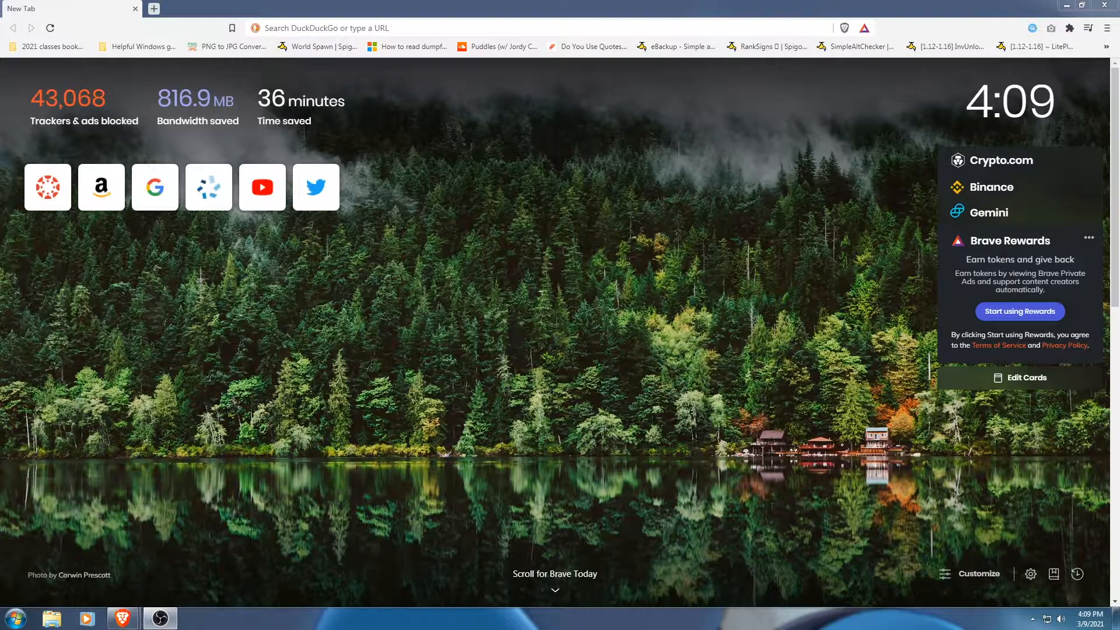
# Focus the address bar to enter the YouTube migration video's address
pyautogui.click(501, 28)
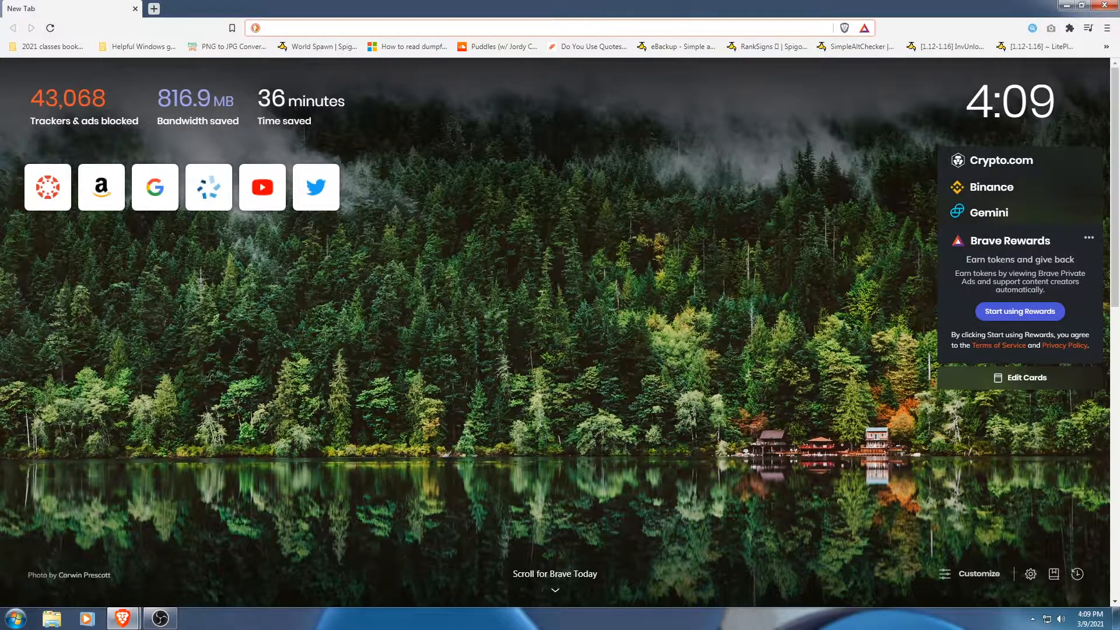
pyautogui.click(500, 28)
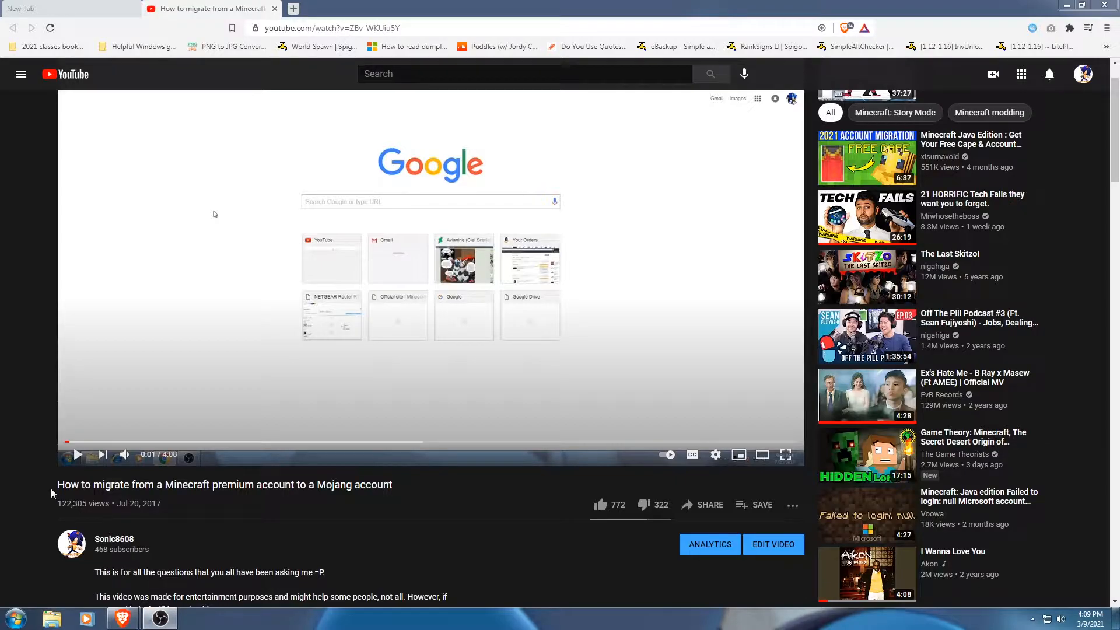
pyautogui.click(1092, 619)
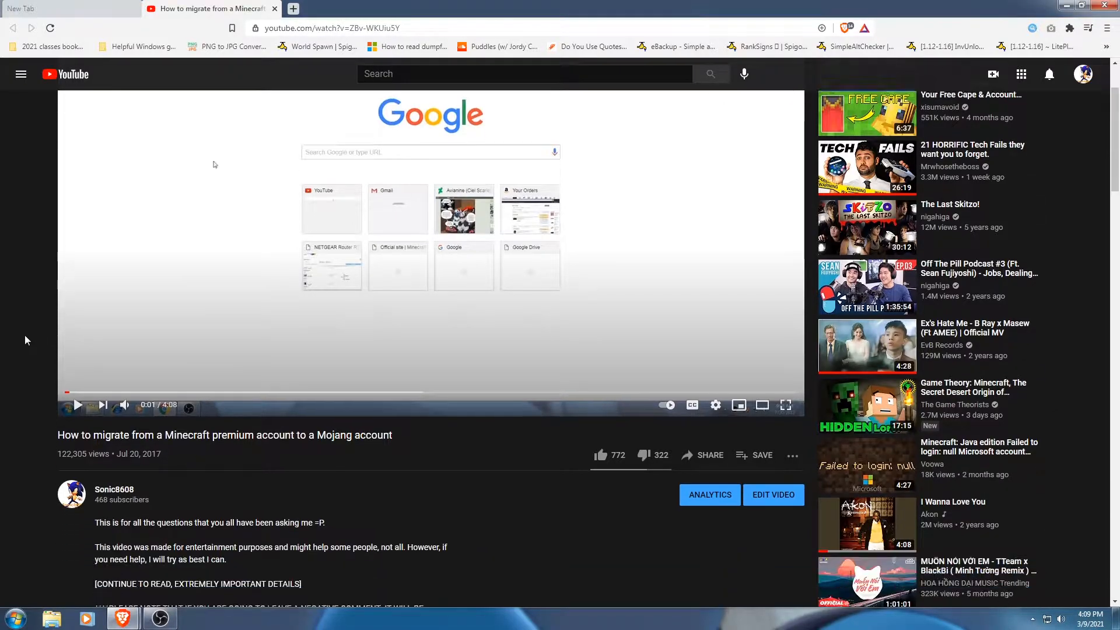
pyautogui.scroll(-3)
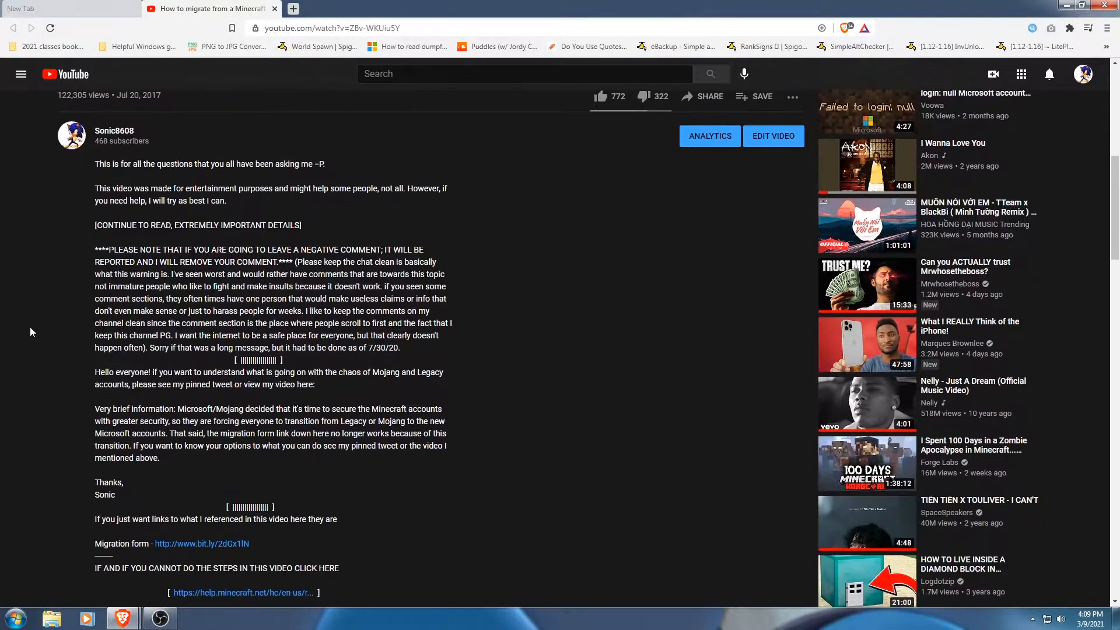
pyautogui.scroll(3)
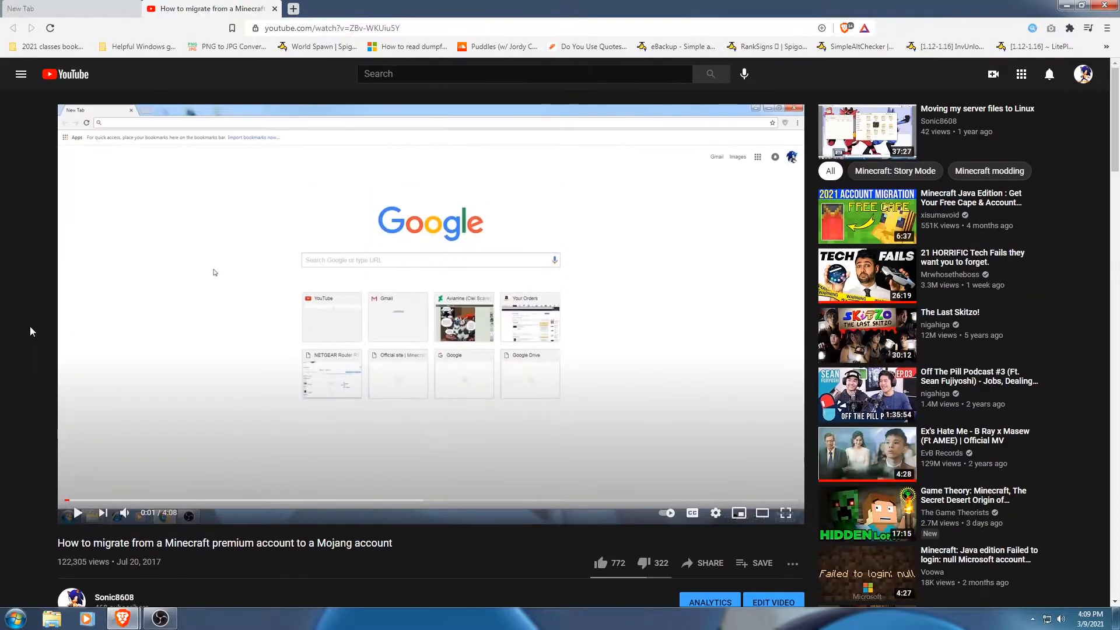
pyautogui.scroll(-3)
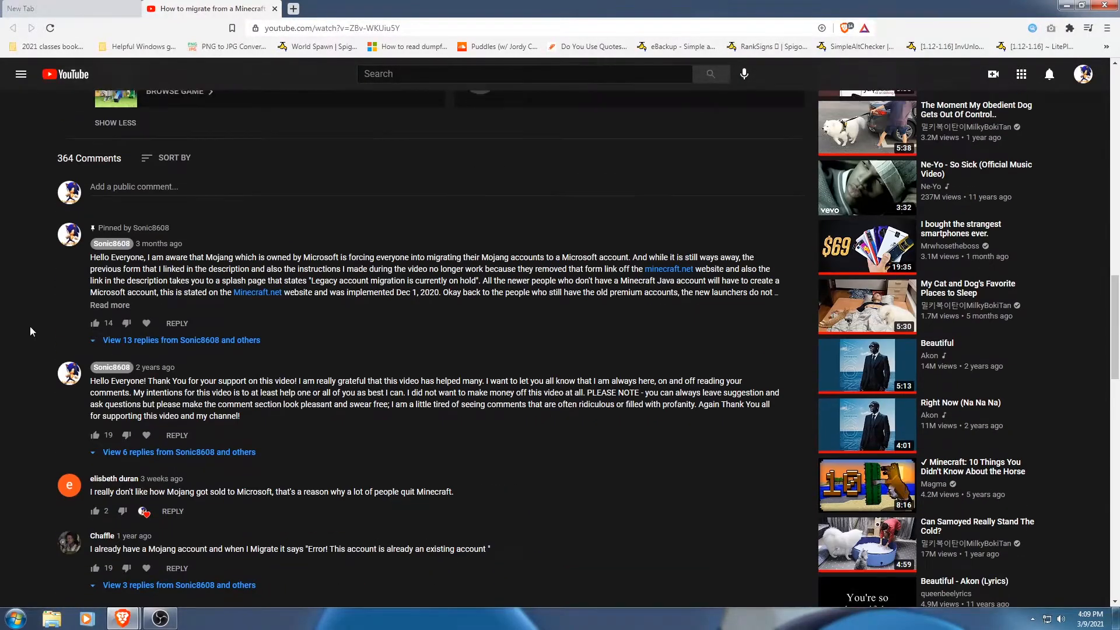
pyautogui.scroll(-3)
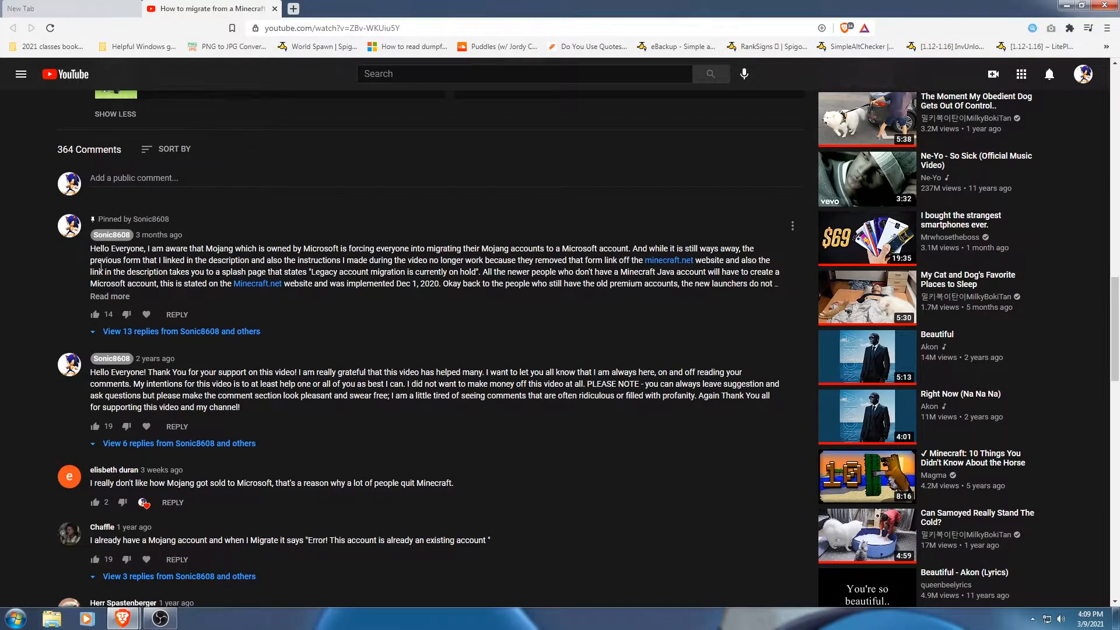
pyautogui.moveTo(211, 329)
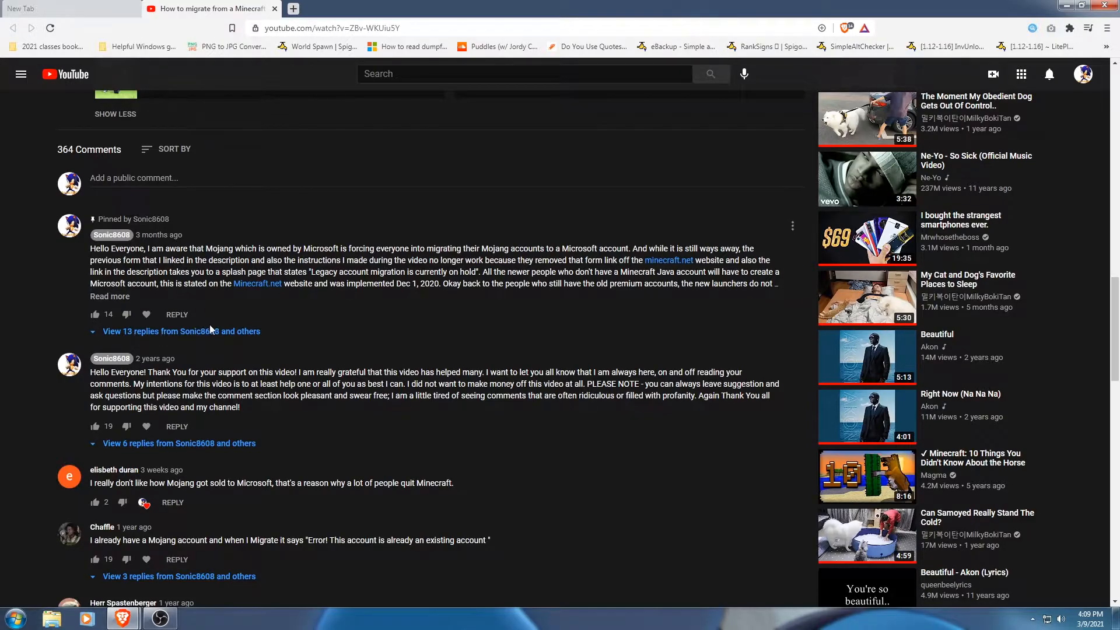
pyautogui.moveTo(232, 336)
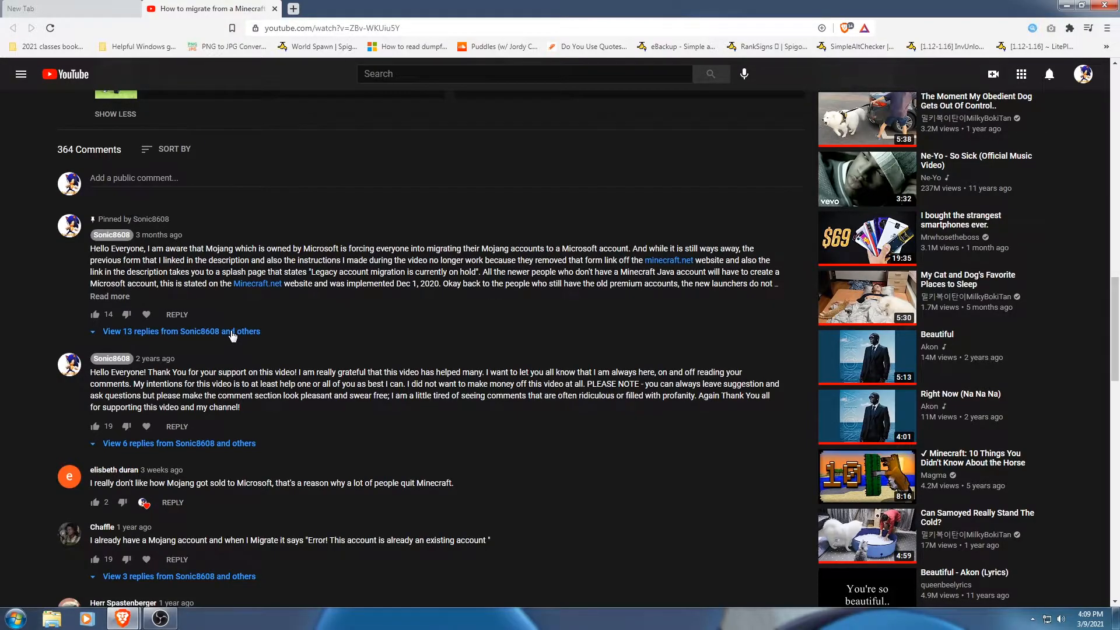
pyautogui.click(181, 330)
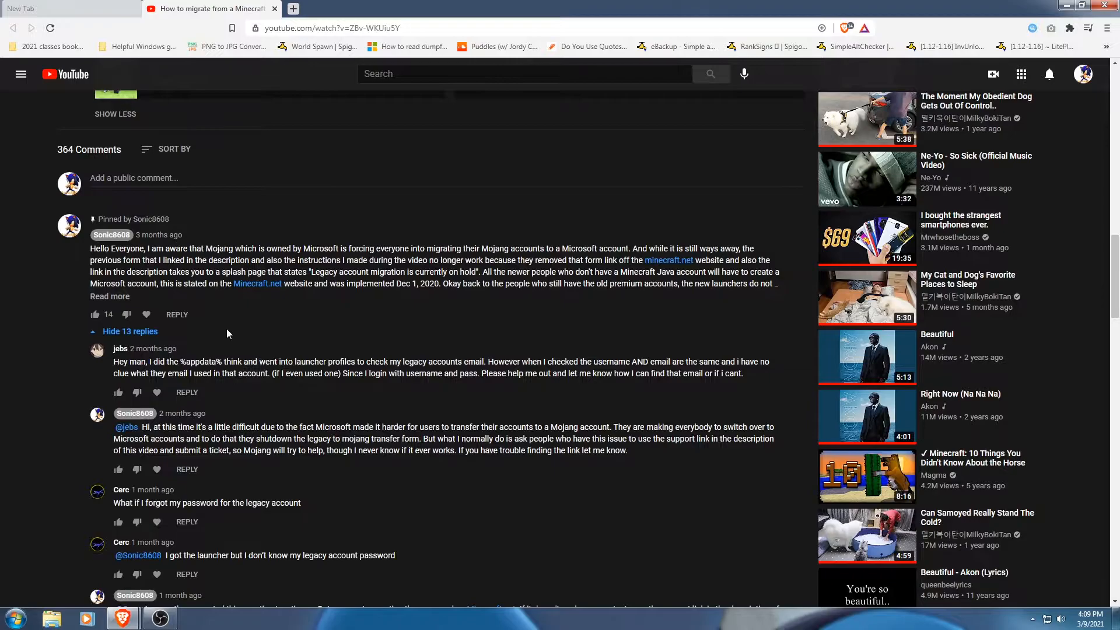
pyautogui.scroll(-3)
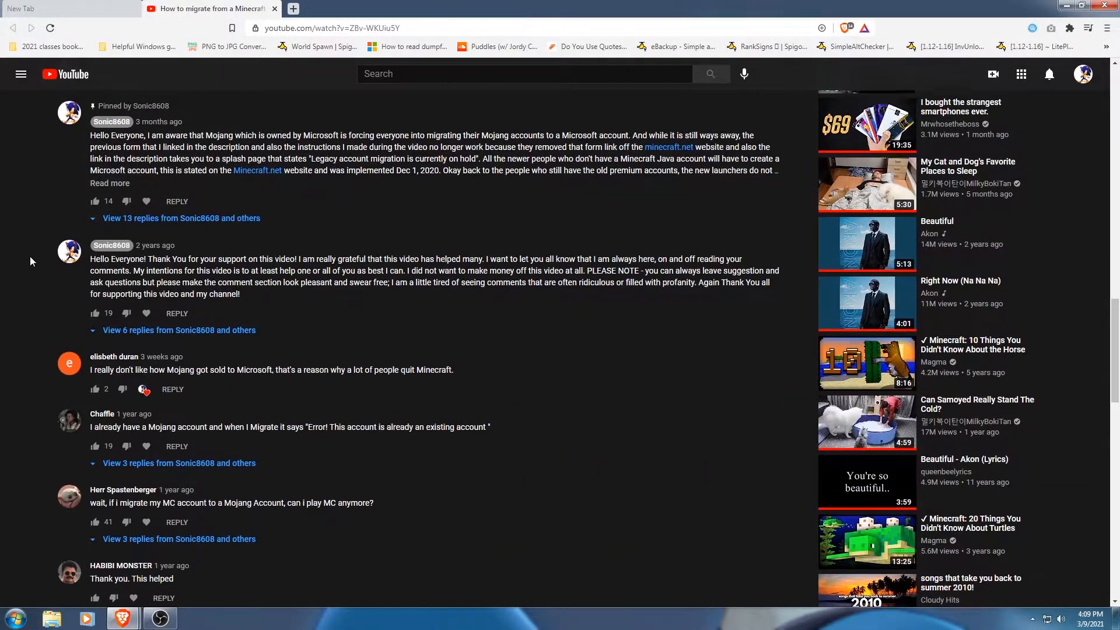
pyautogui.scroll(3)
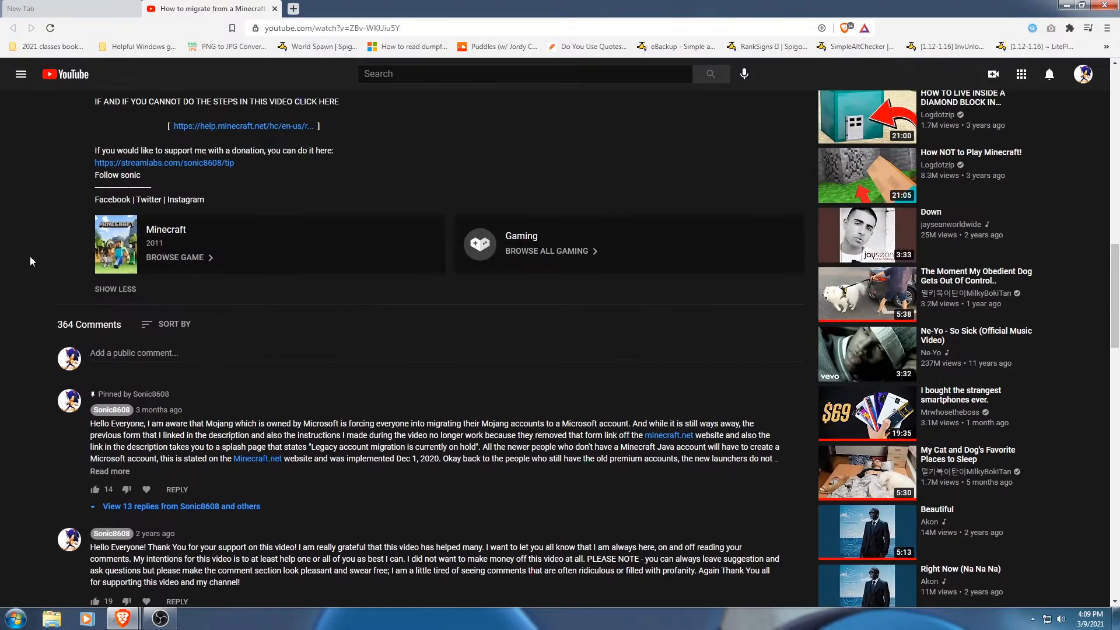
pyautogui.scroll(3)
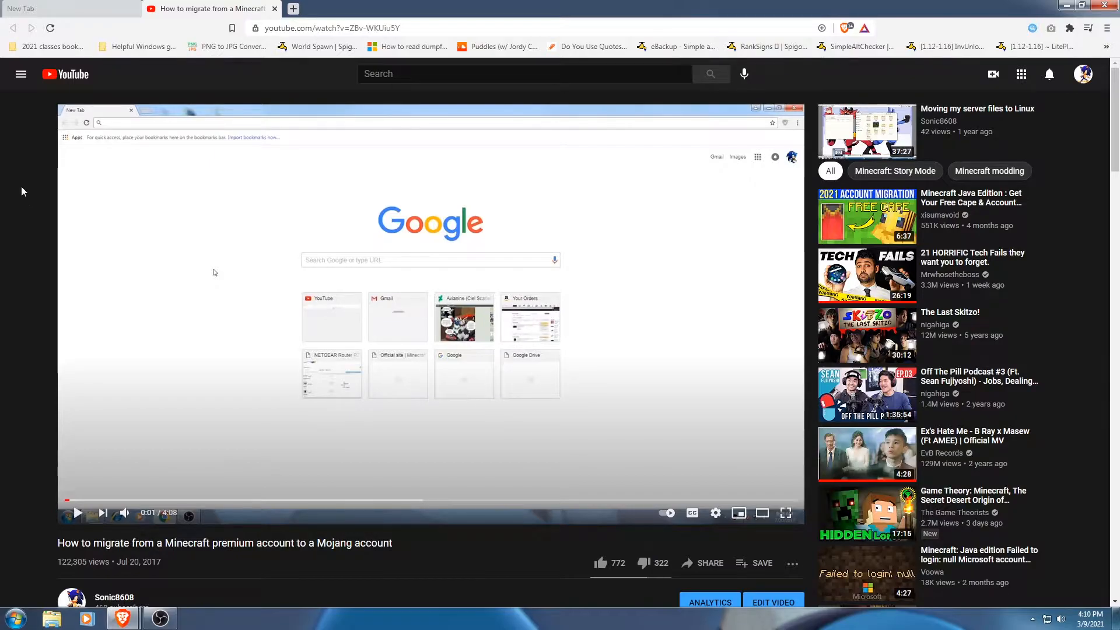
# Expand the pinned comment about the legacy 1.6.93 launcher, then return to the description links
pyautogui.scroll(-3)
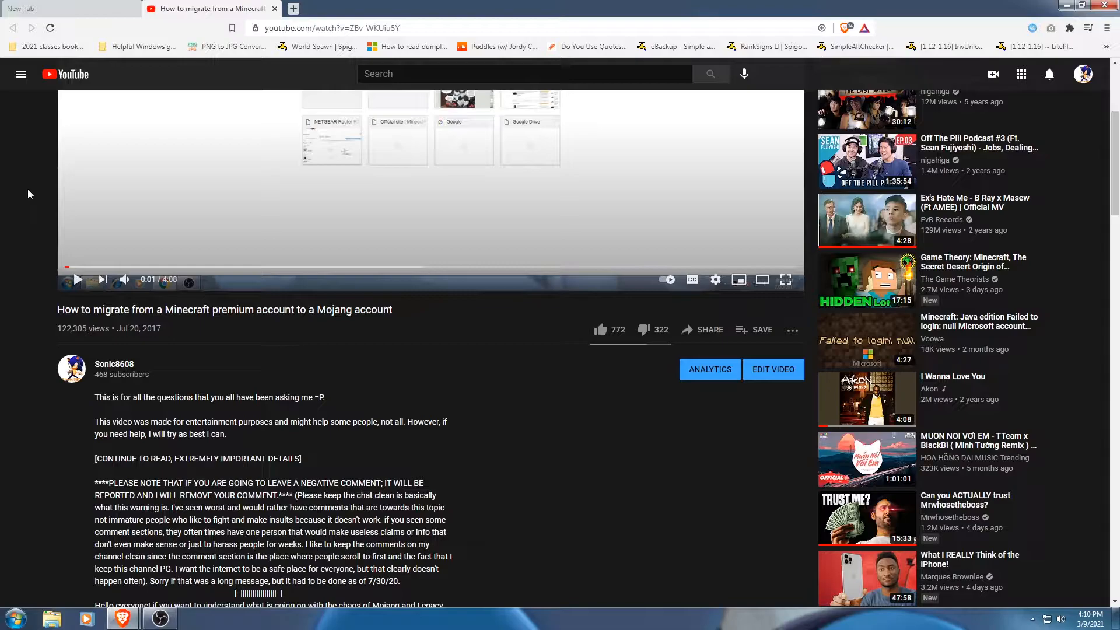
pyautogui.scroll(-3)
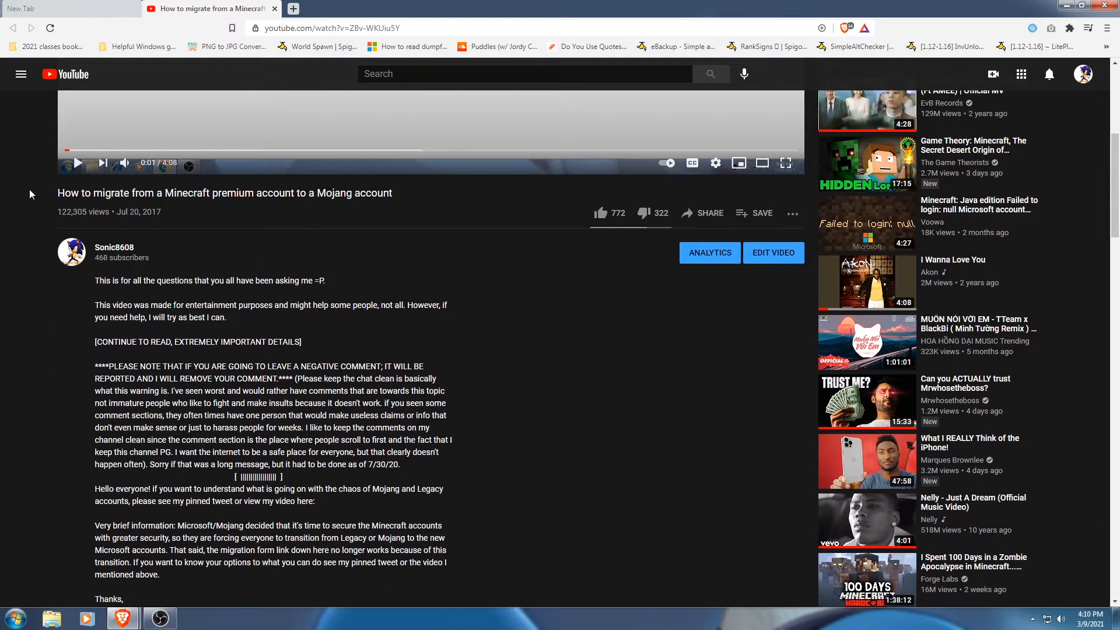
pyautogui.scroll(-3)
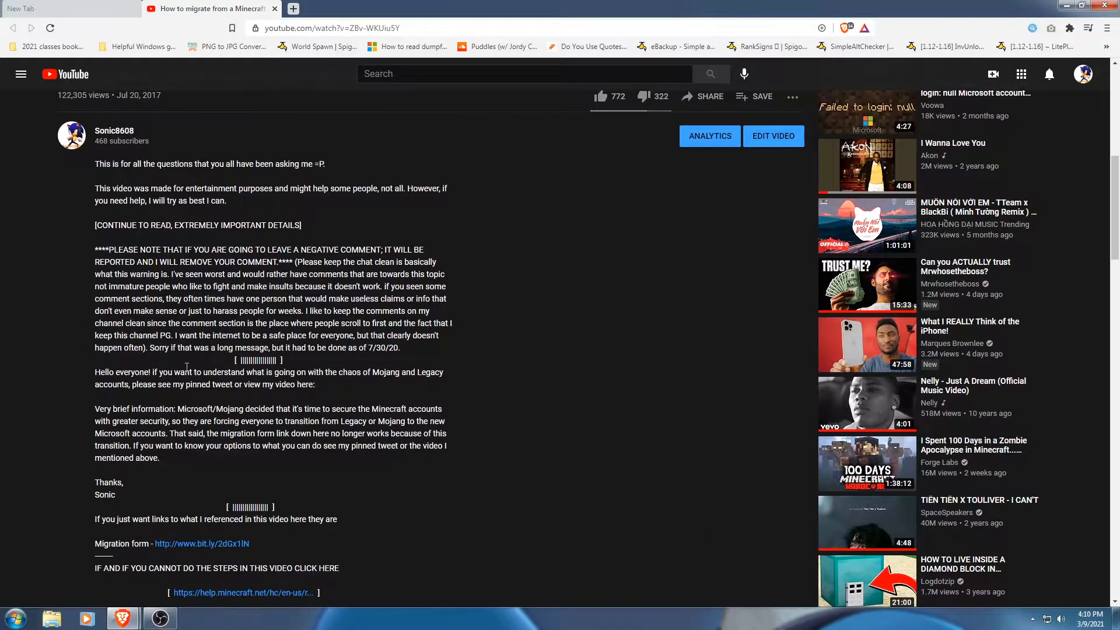
pyautogui.scroll(-3)
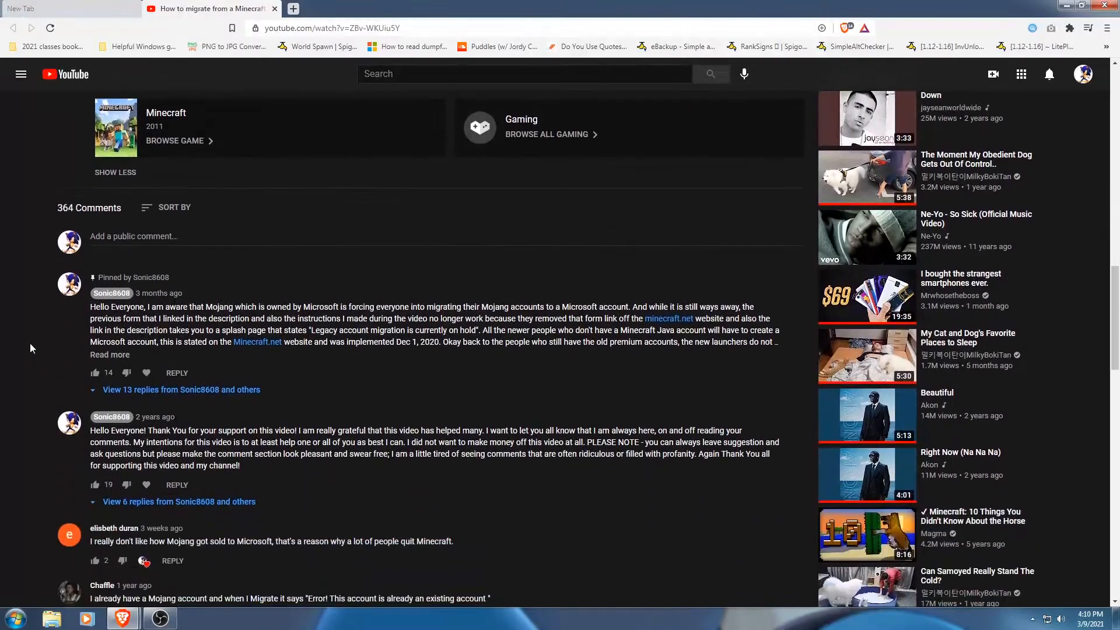
pyautogui.click(110, 354)
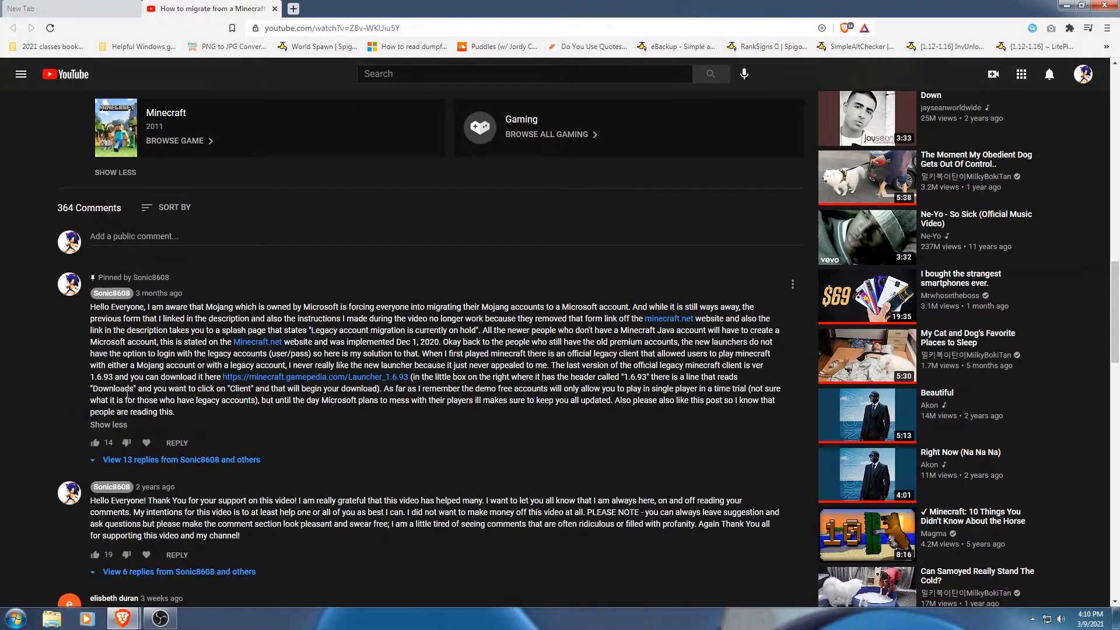
pyautogui.scroll(3)
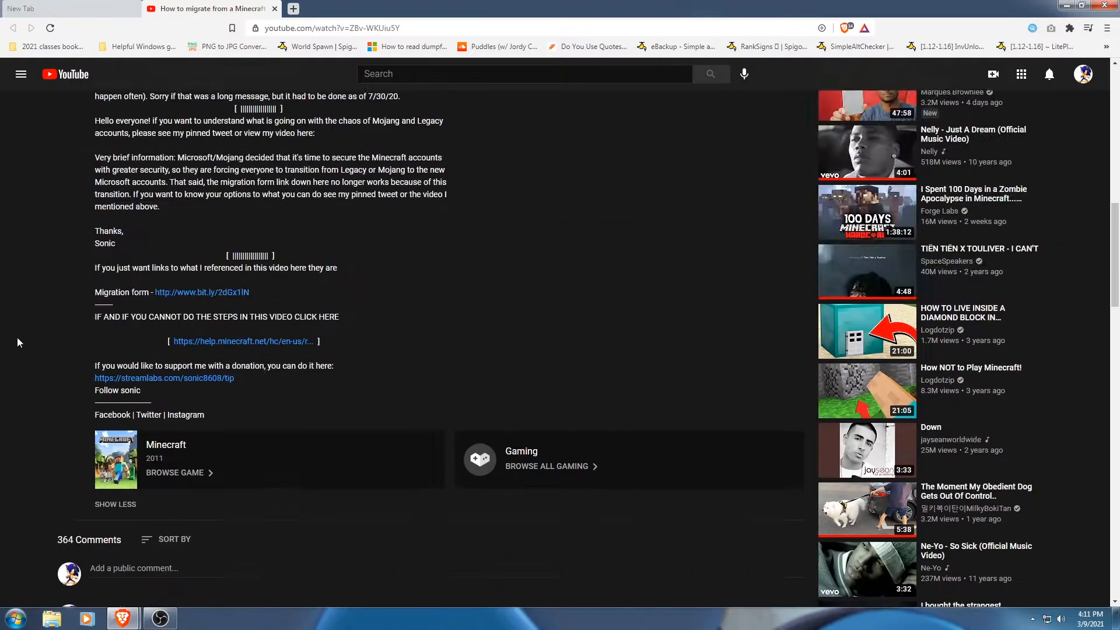
pyautogui.scroll(3)
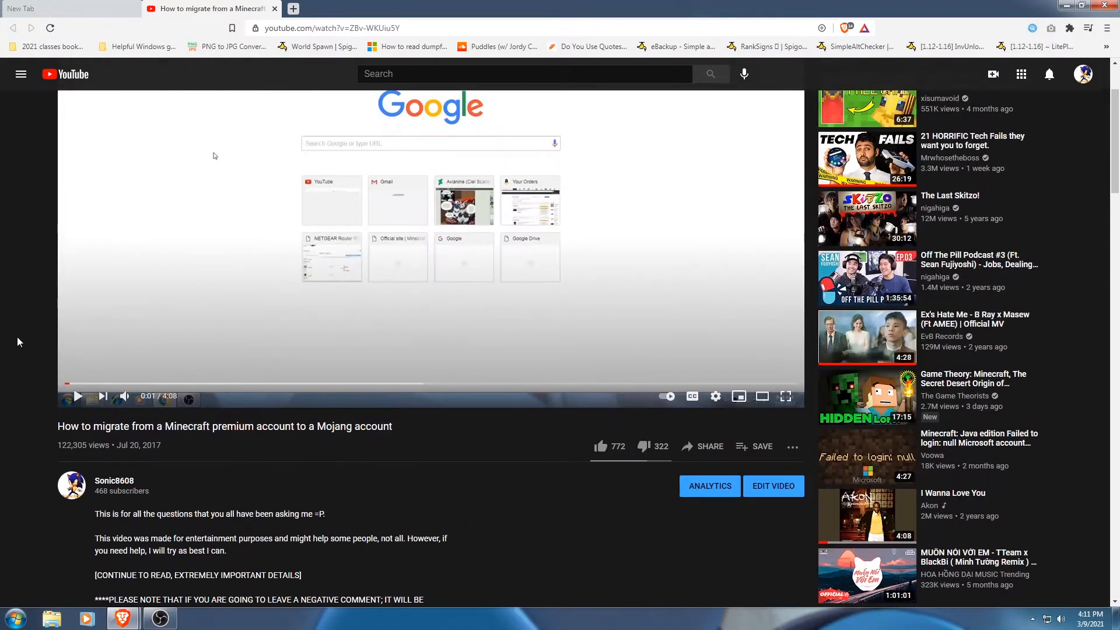
pyautogui.scroll(-3)
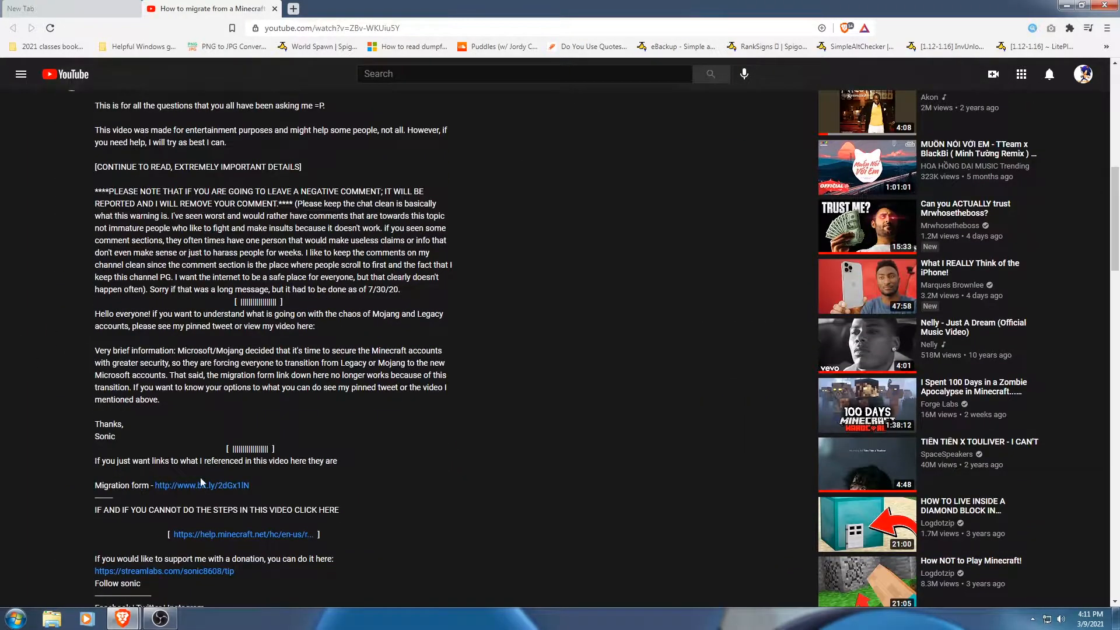
# Follow the description's migration form link to account.mojang.com/migrate
pyautogui.click(202, 485)
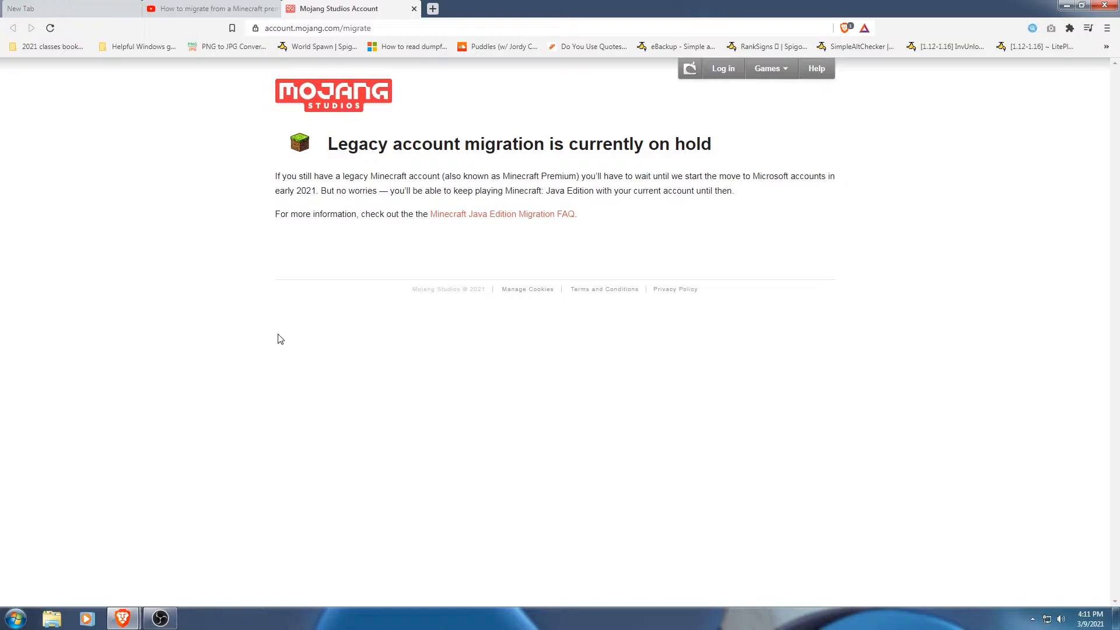
pyautogui.moveTo(747, 399)
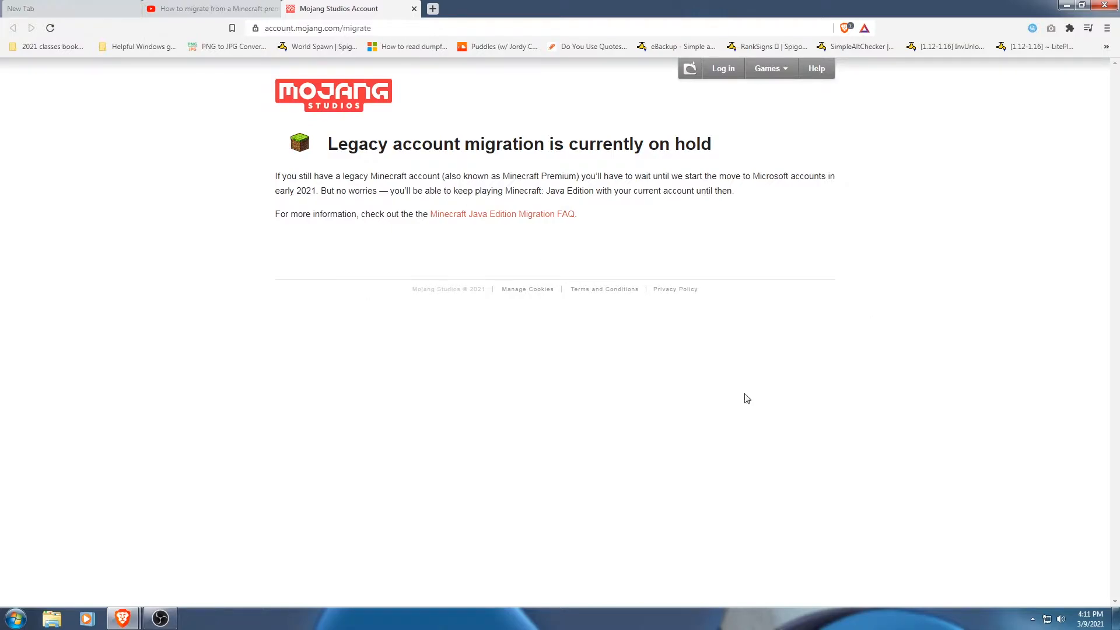
pyautogui.moveTo(161, 145)
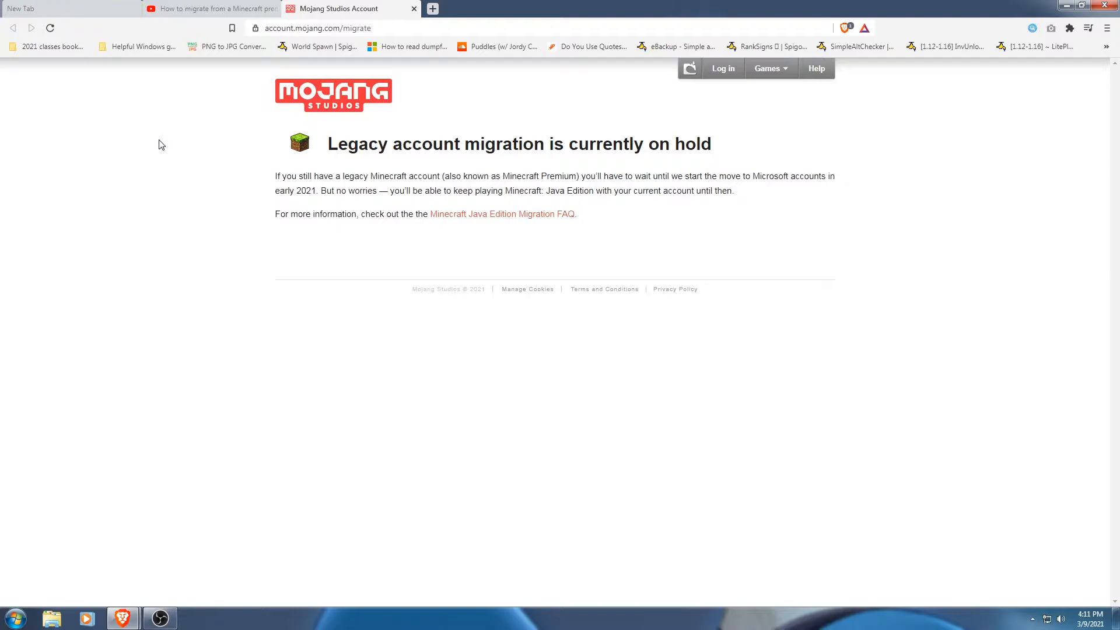
pyautogui.moveTo(336, 234)
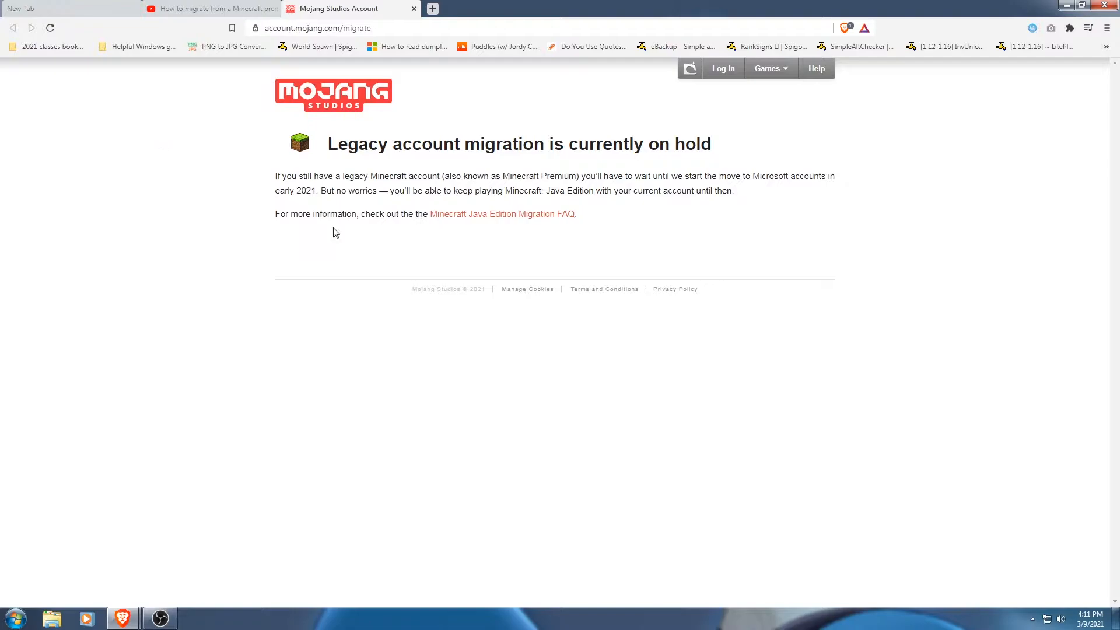
pyautogui.moveTo(811, 300)
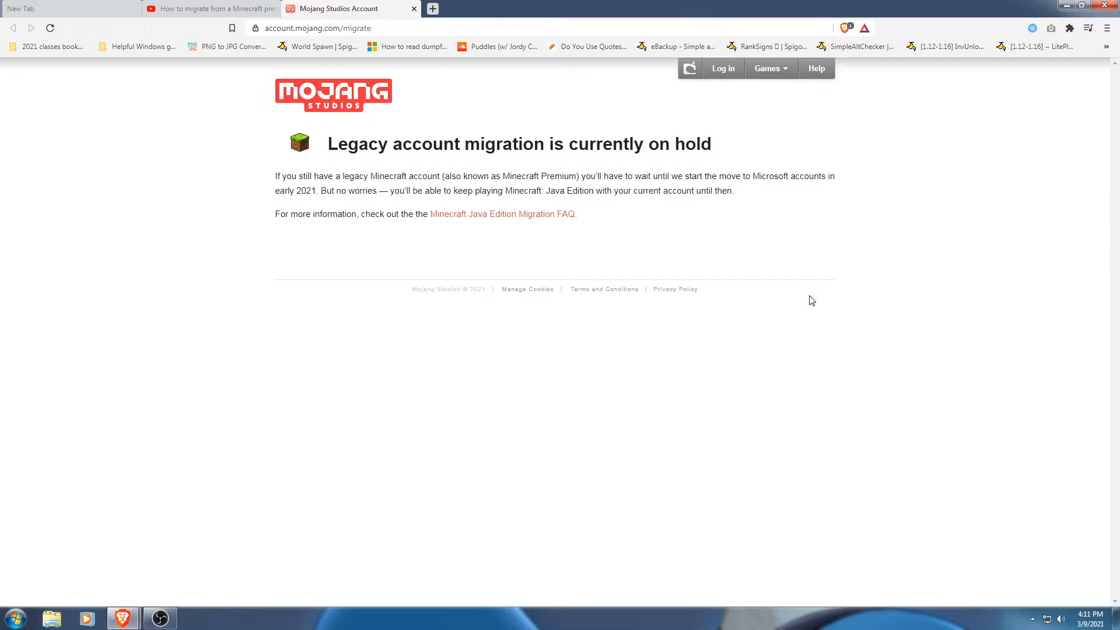
pyautogui.moveTo(806, 300)
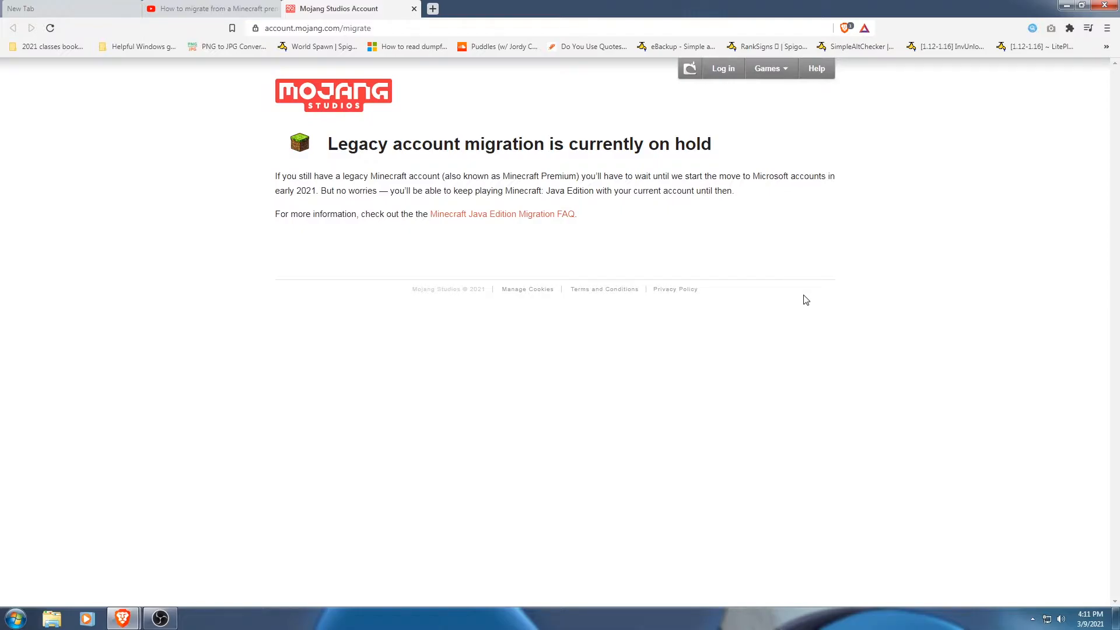
pyautogui.moveTo(415, 11)
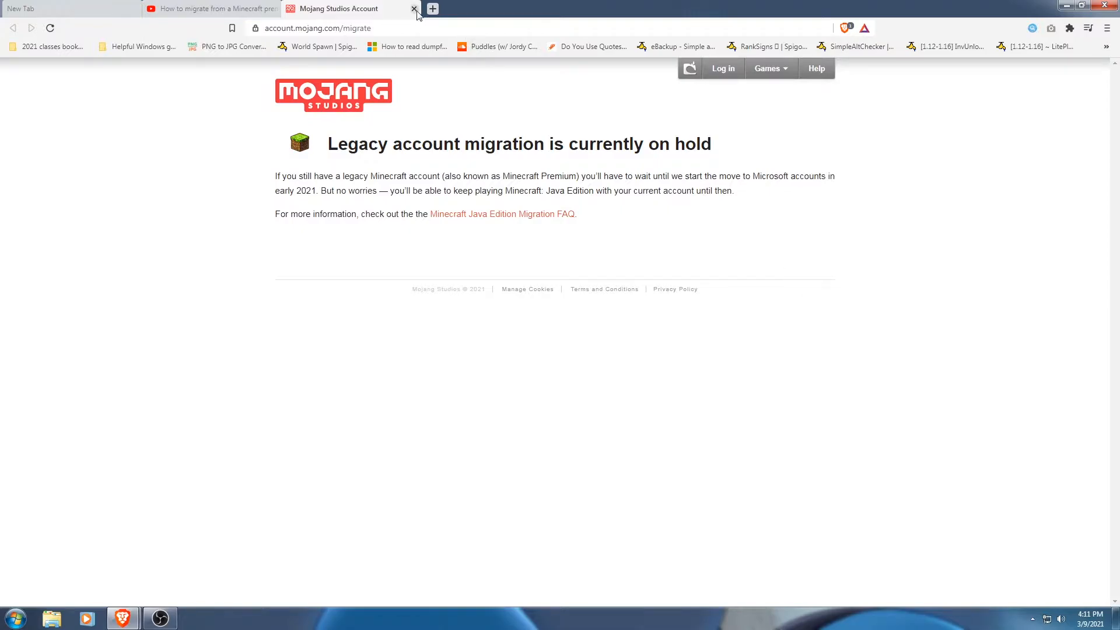
# Close the Mojang Studios Account tab and look back over the video description
pyautogui.click(413, 8)
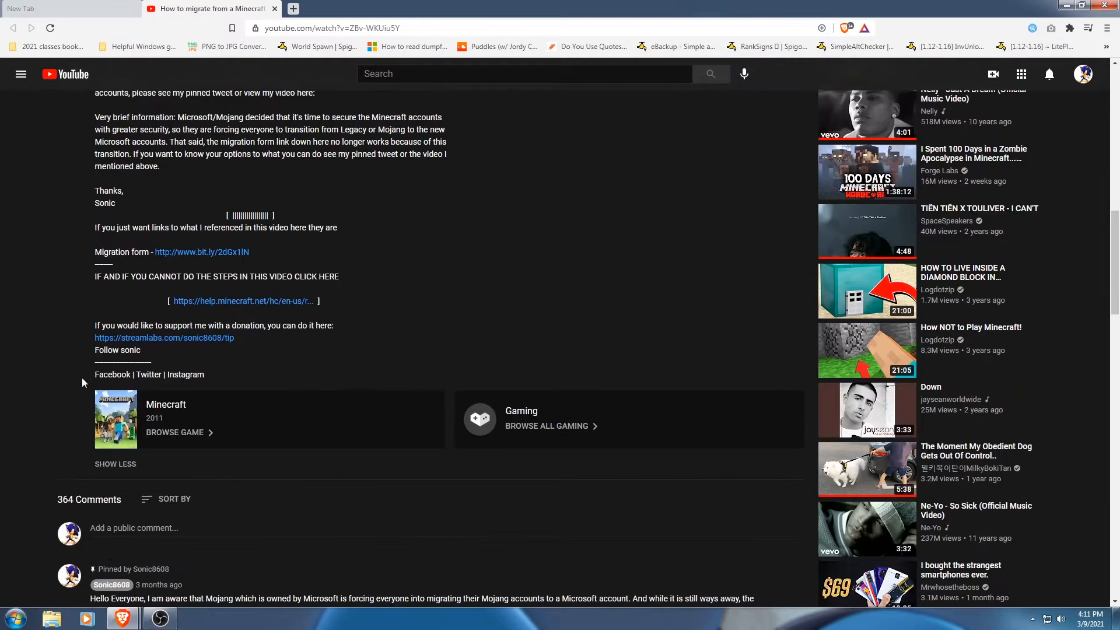
pyautogui.scroll(-3)
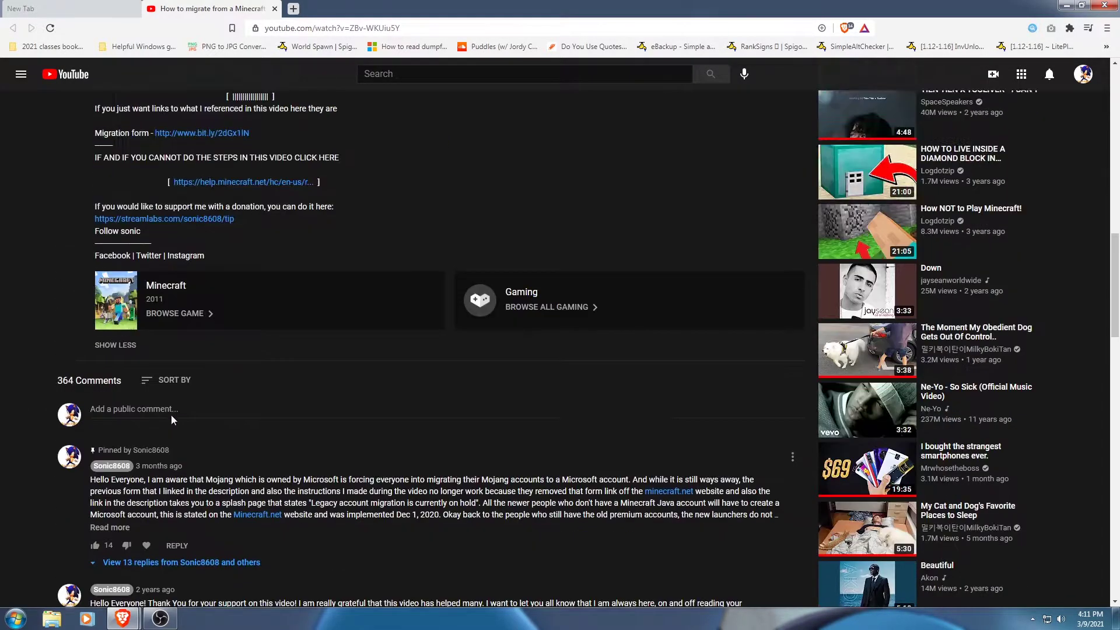
pyautogui.scroll(3)
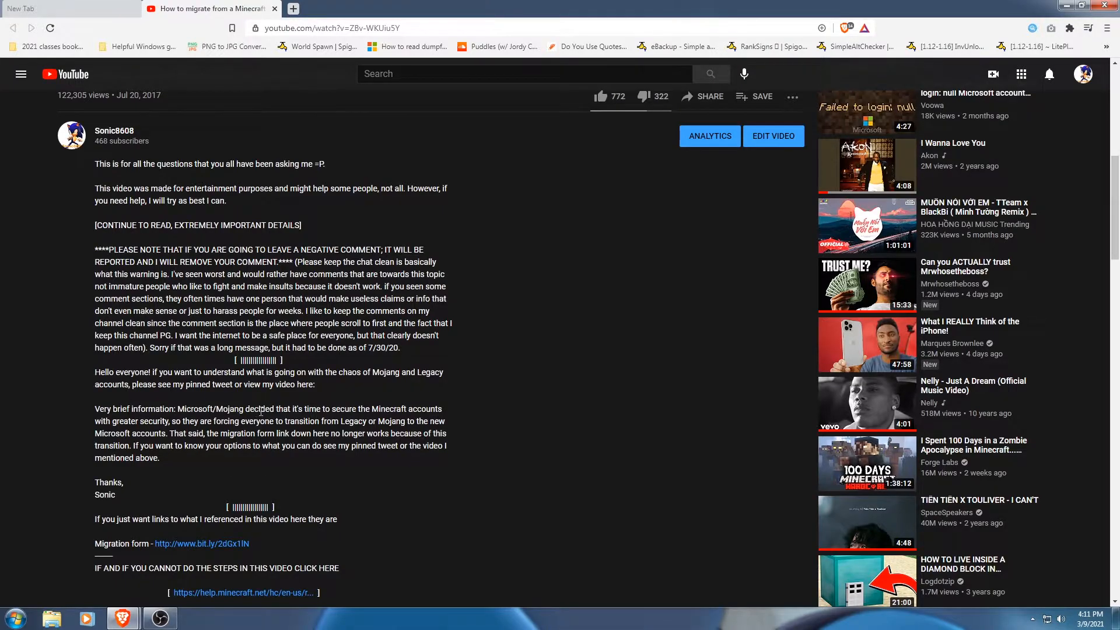
pyautogui.moveTo(316, 390)
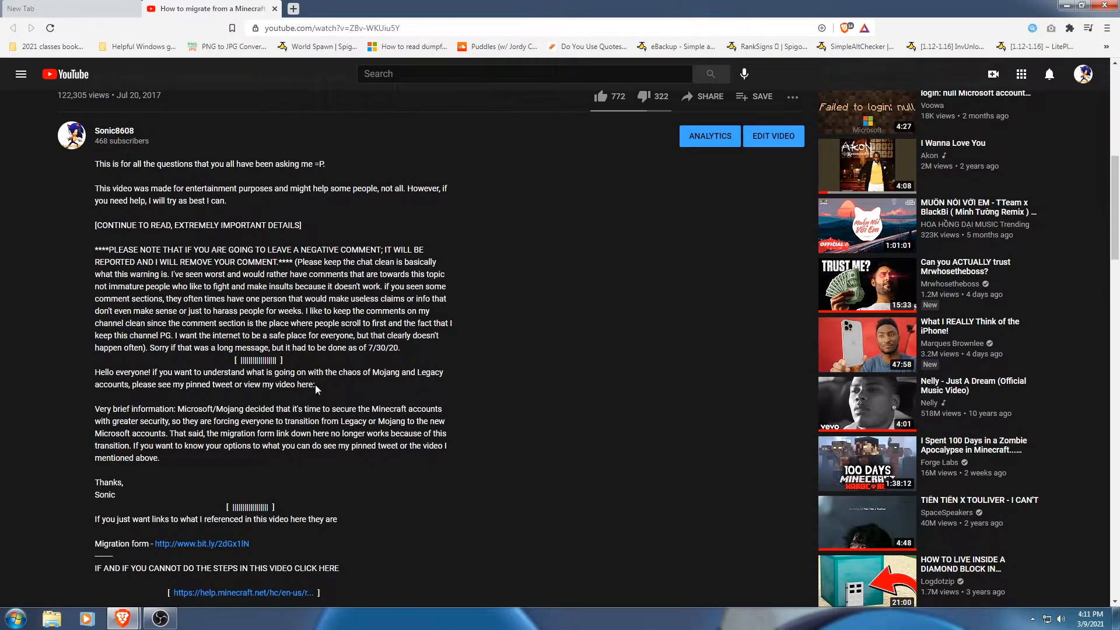
pyautogui.moveTo(21, 273)
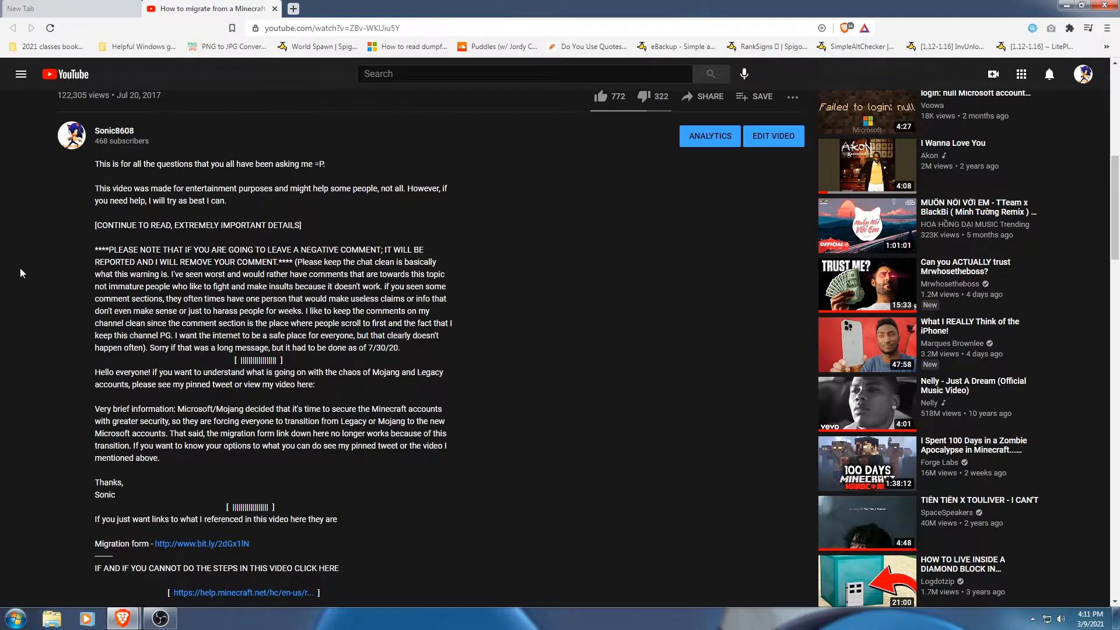
pyautogui.scroll(3)
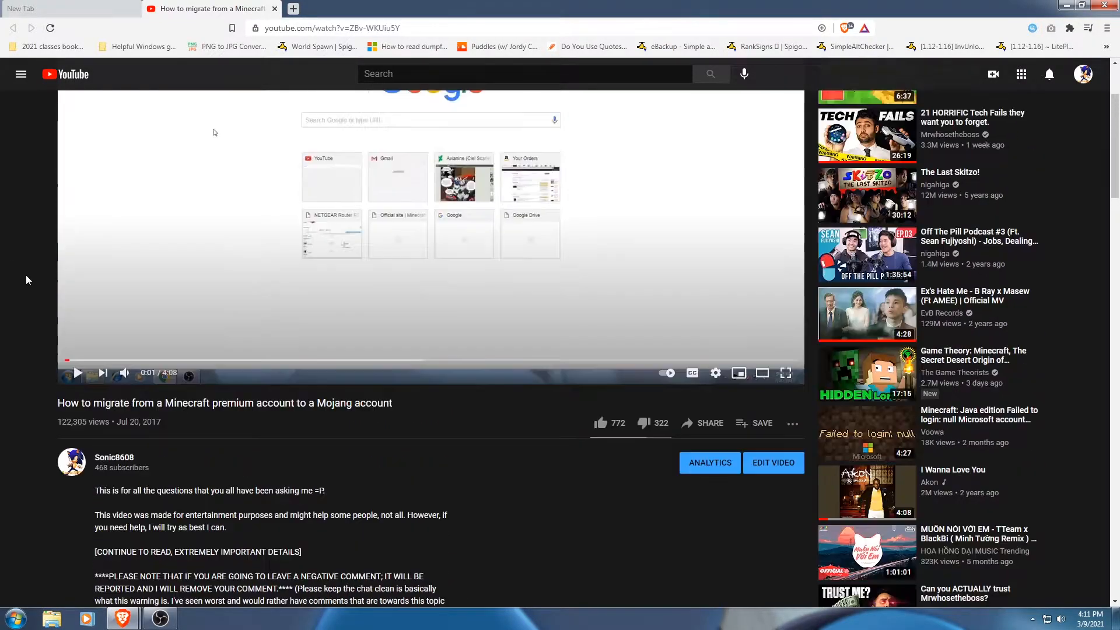
pyautogui.scroll(3)
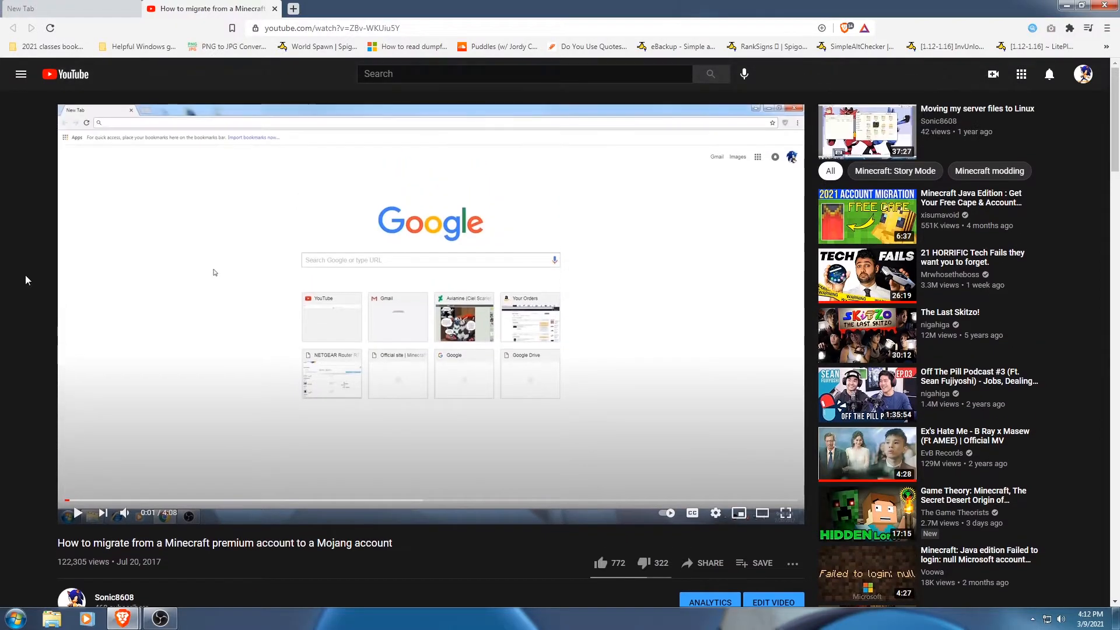
pyautogui.scroll(-3)
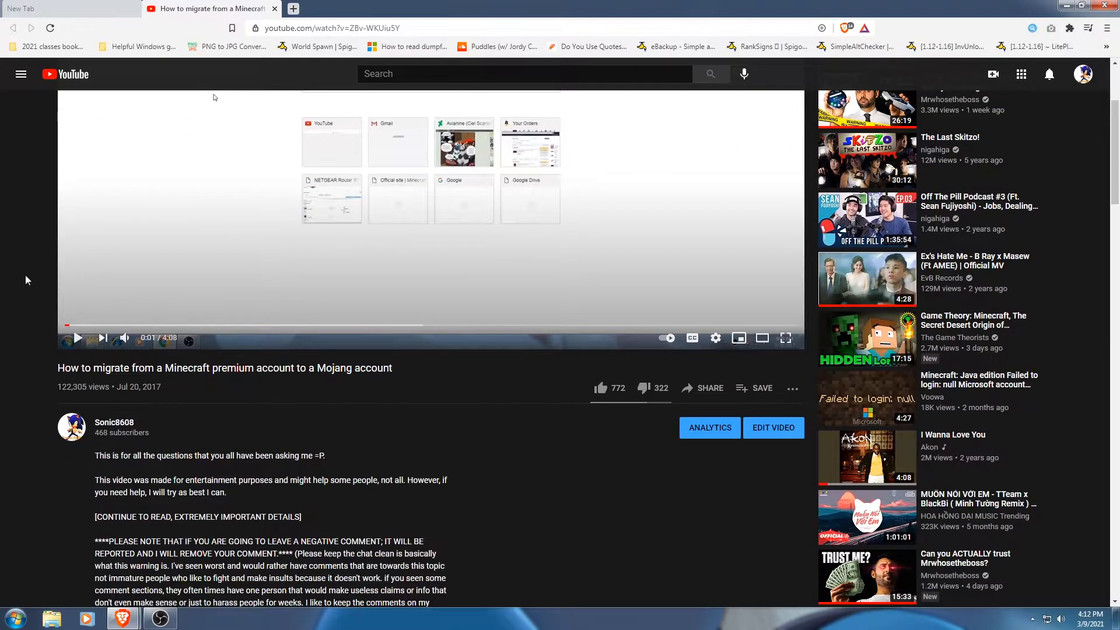
pyautogui.moveTo(31, 277)
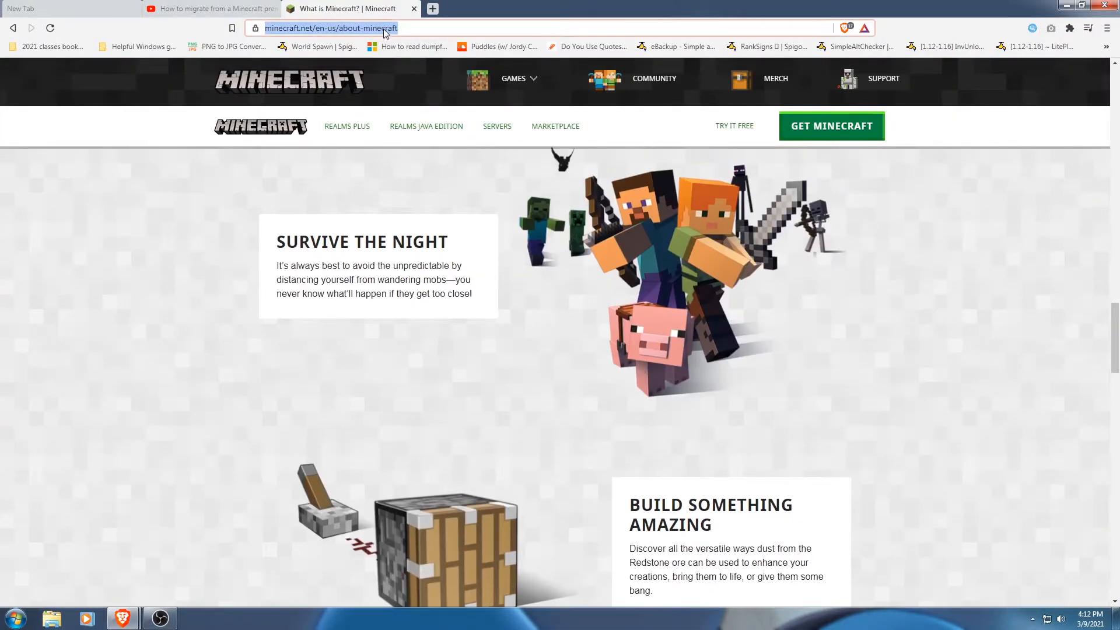
# Search 'download minecraft' and open the 'Download Minecraft | Minecraft' result
pyautogui.write('download min')
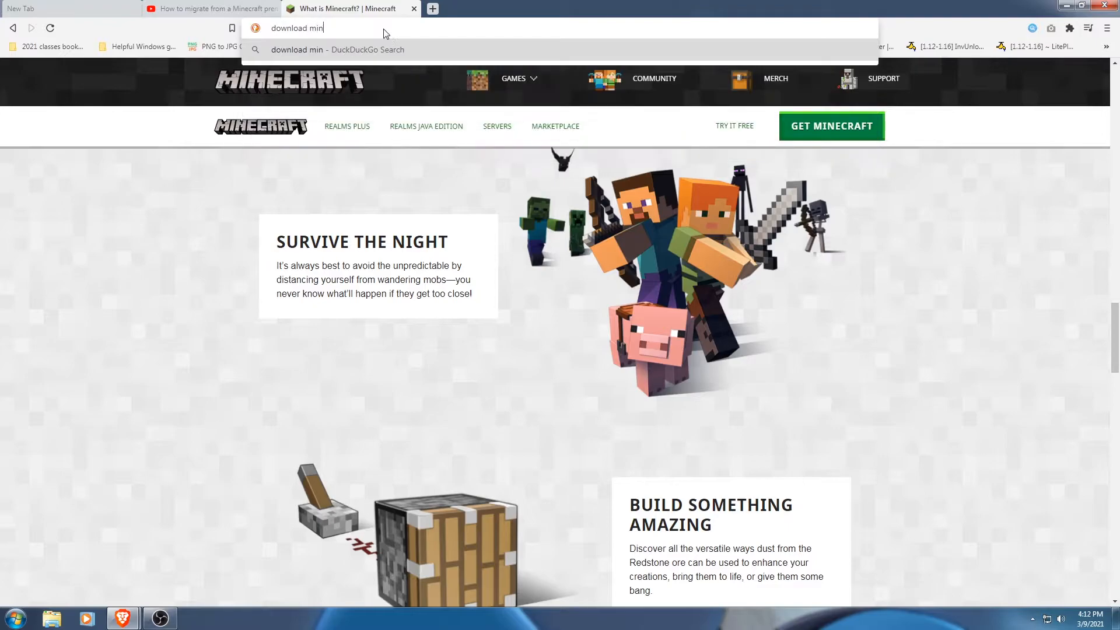
pyautogui.press('Return')
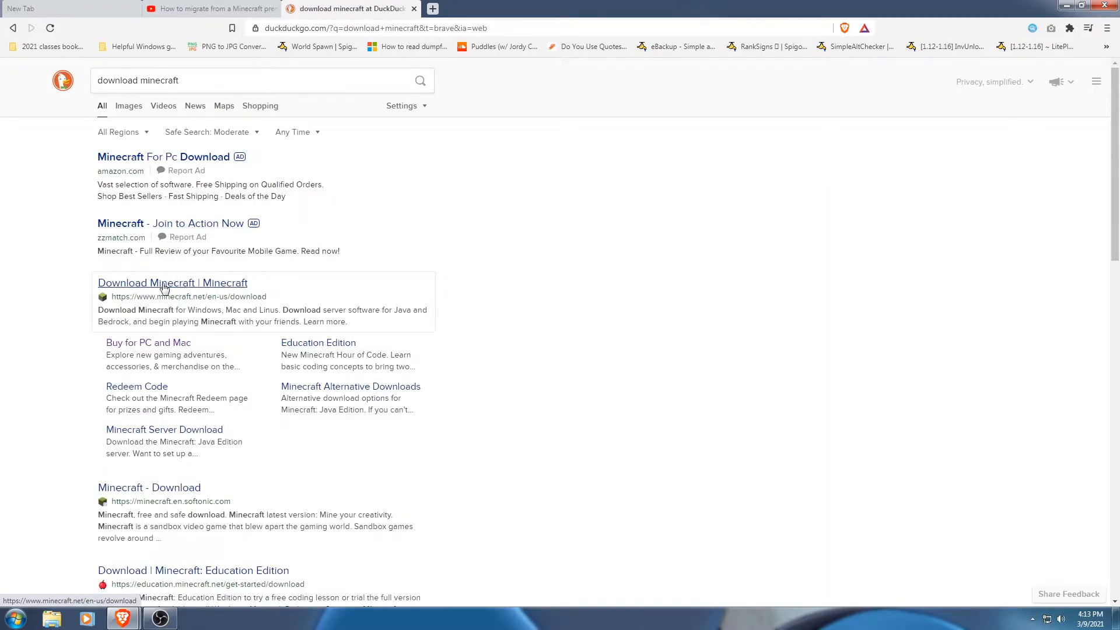
pyautogui.click(173, 282)
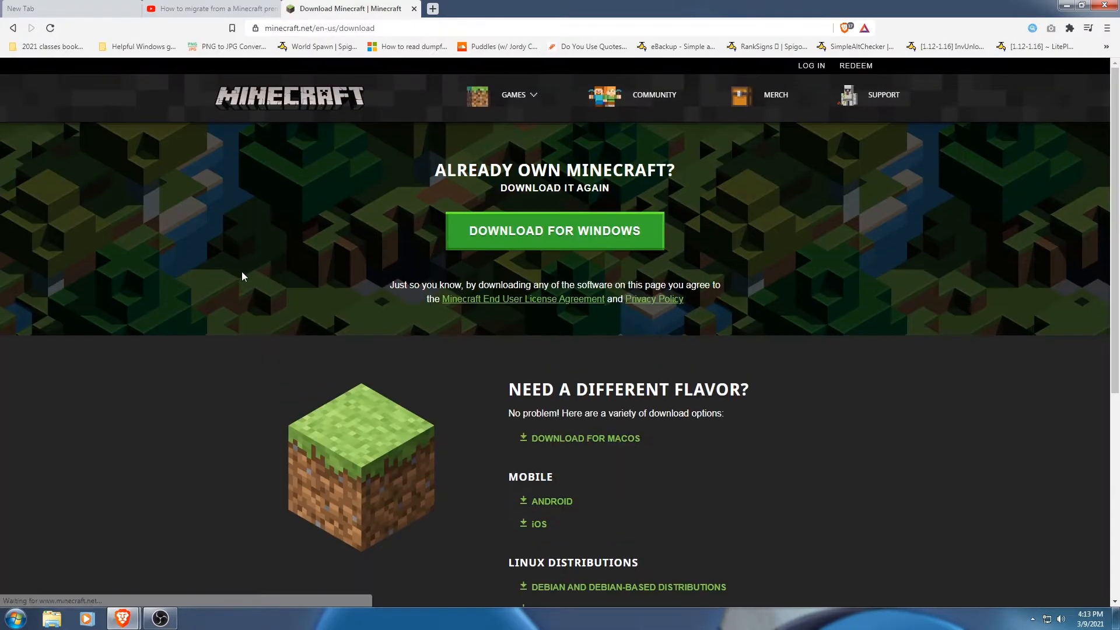
pyautogui.moveTo(192, 314)
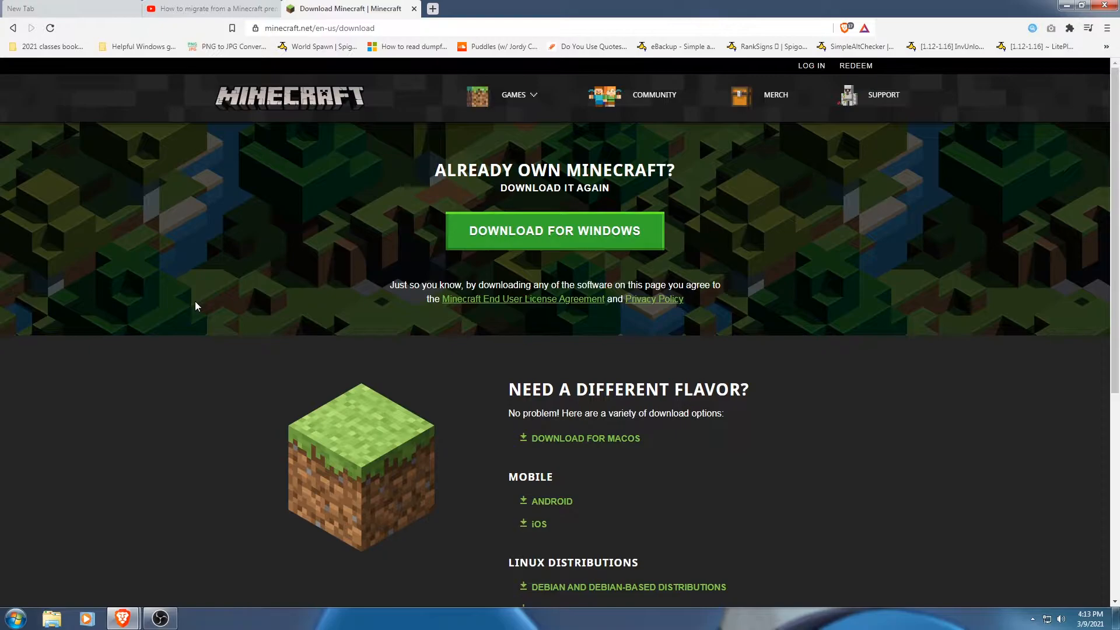
pyautogui.scroll(-3)
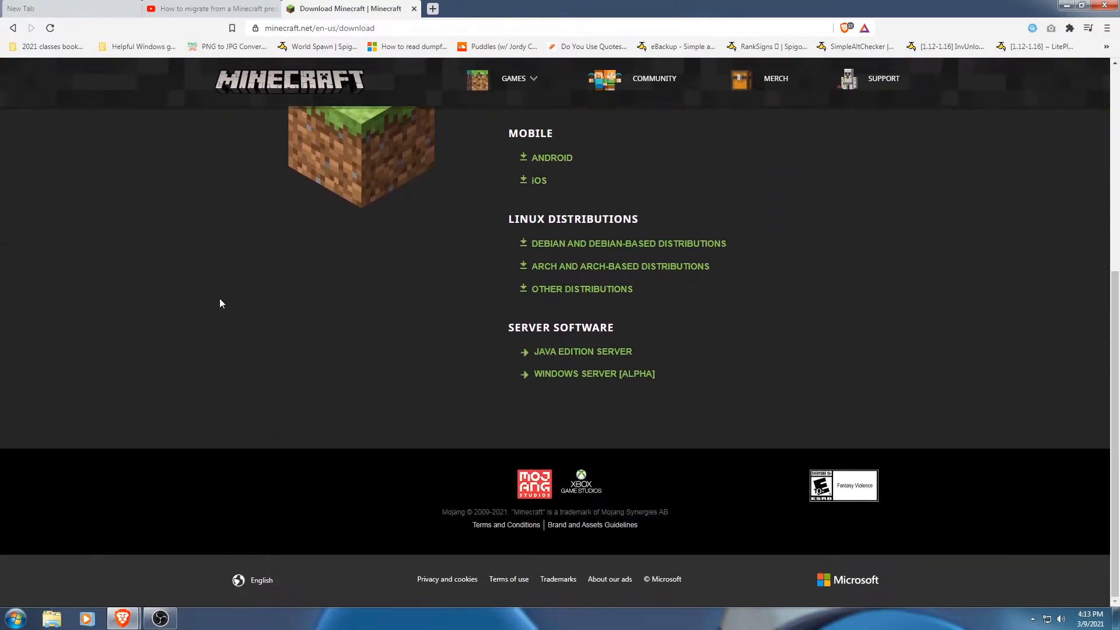
pyautogui.scroll(3)
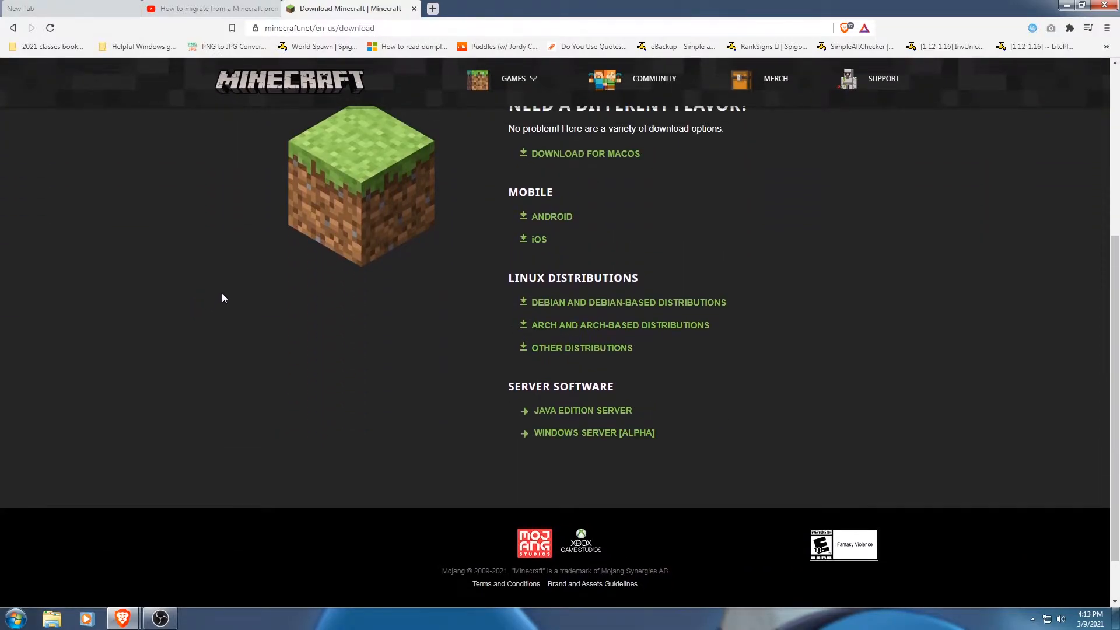
pyautogui.scroll(3)
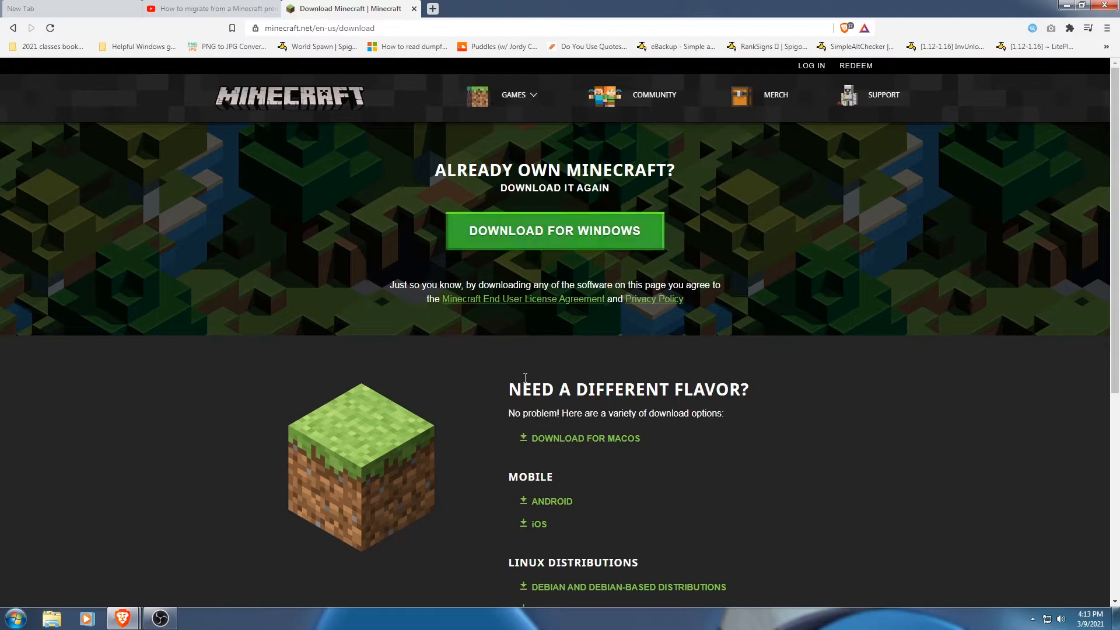
pyautogui.moveTo(623, 457)
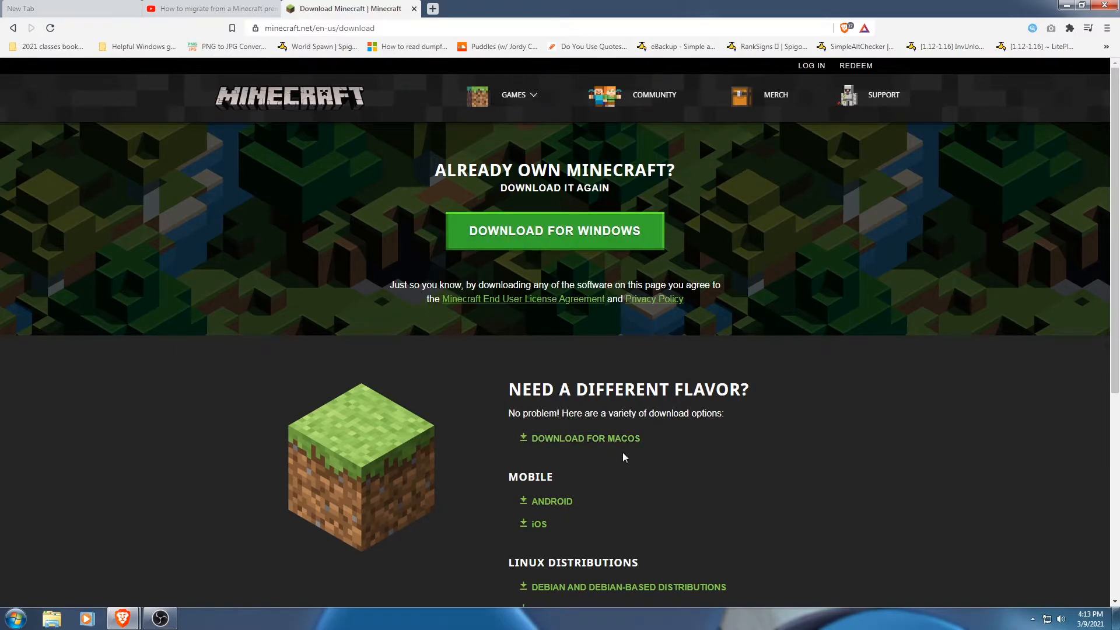
pyautogui.scroll(-3)
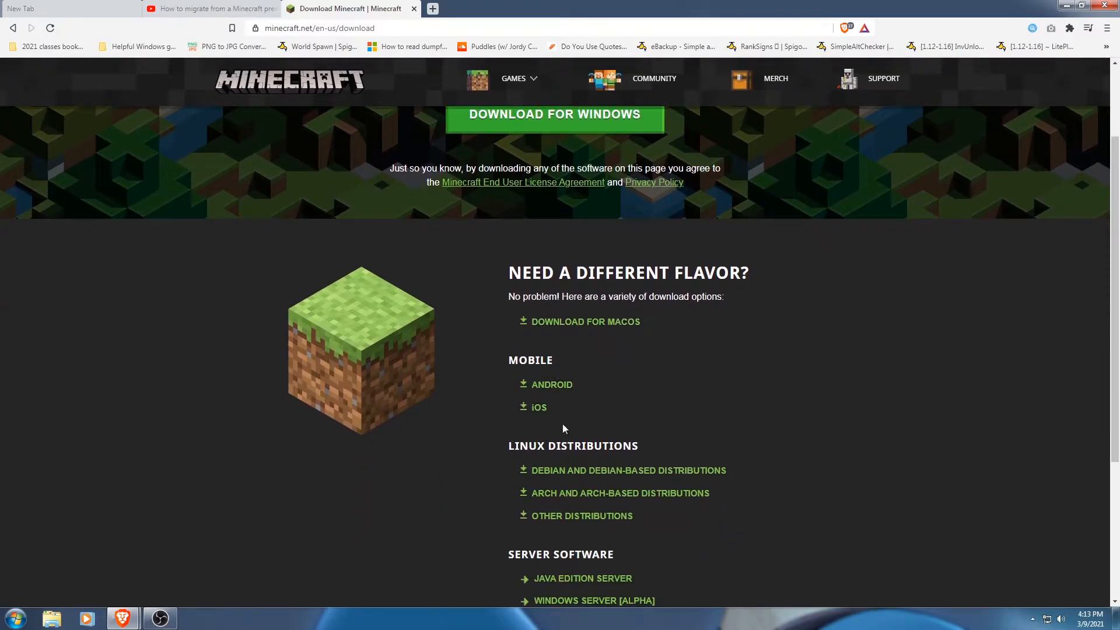
pyautogui.scroll(-3)
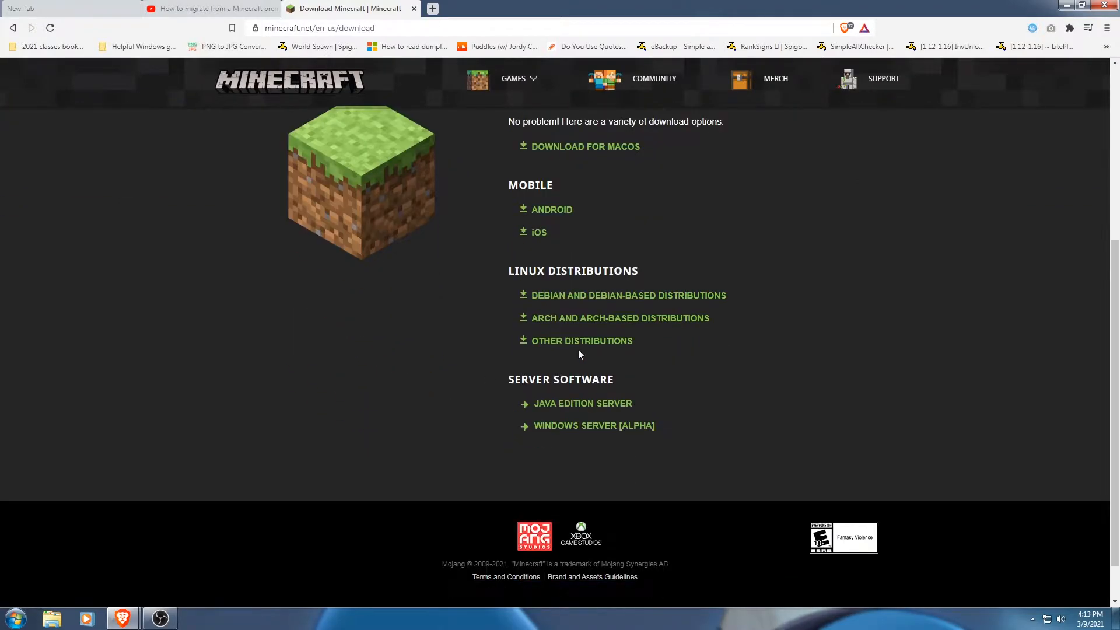
pyautogui.scroll(3)
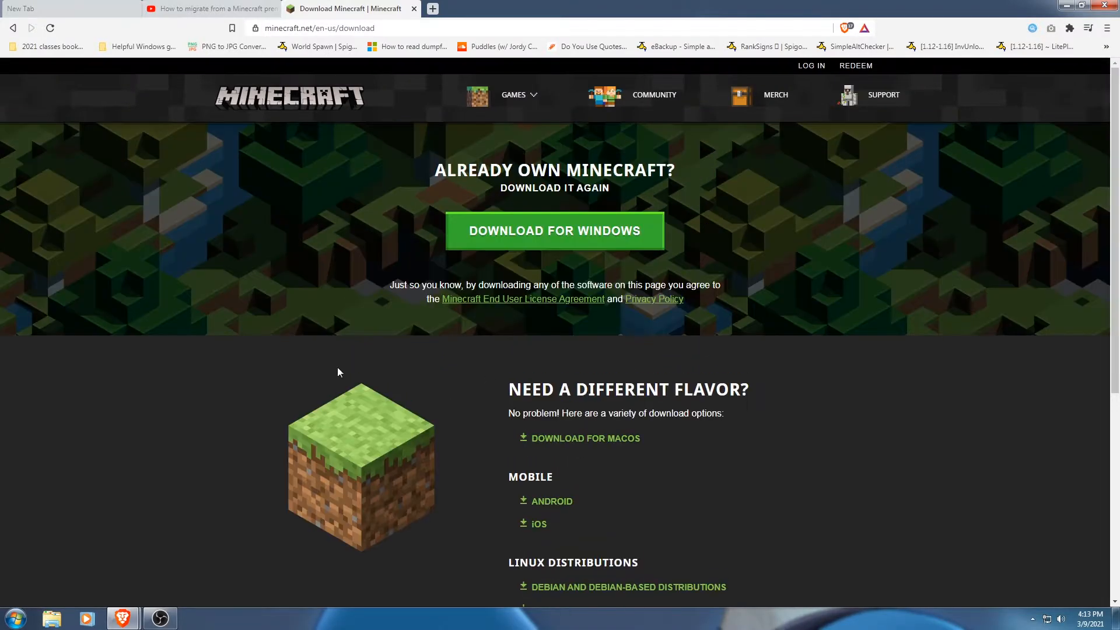
pyautogui.moveTo(521, 244)
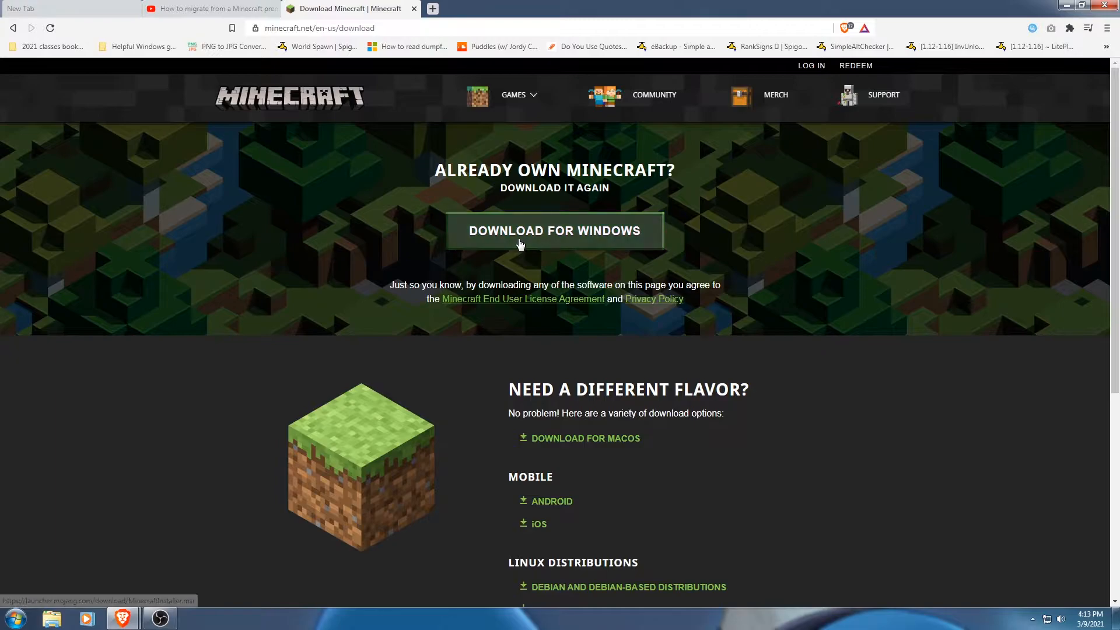
# Download MinecraftInstaller.msi for Windows and allow it to run
pyautogui.click(553, 229)
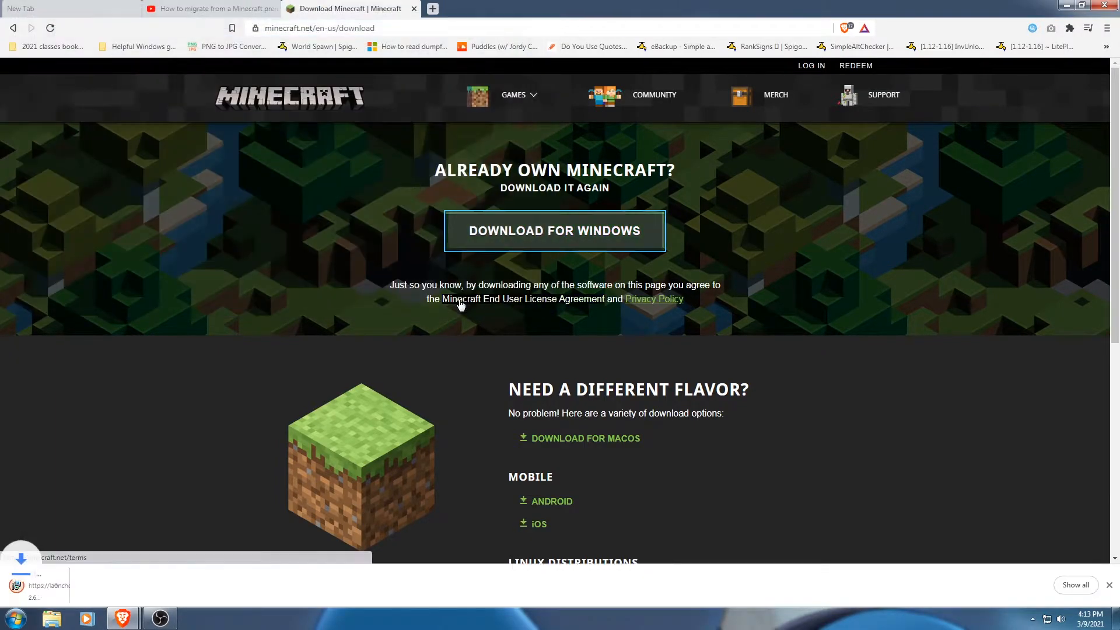
pyautogui.click(554, 229)
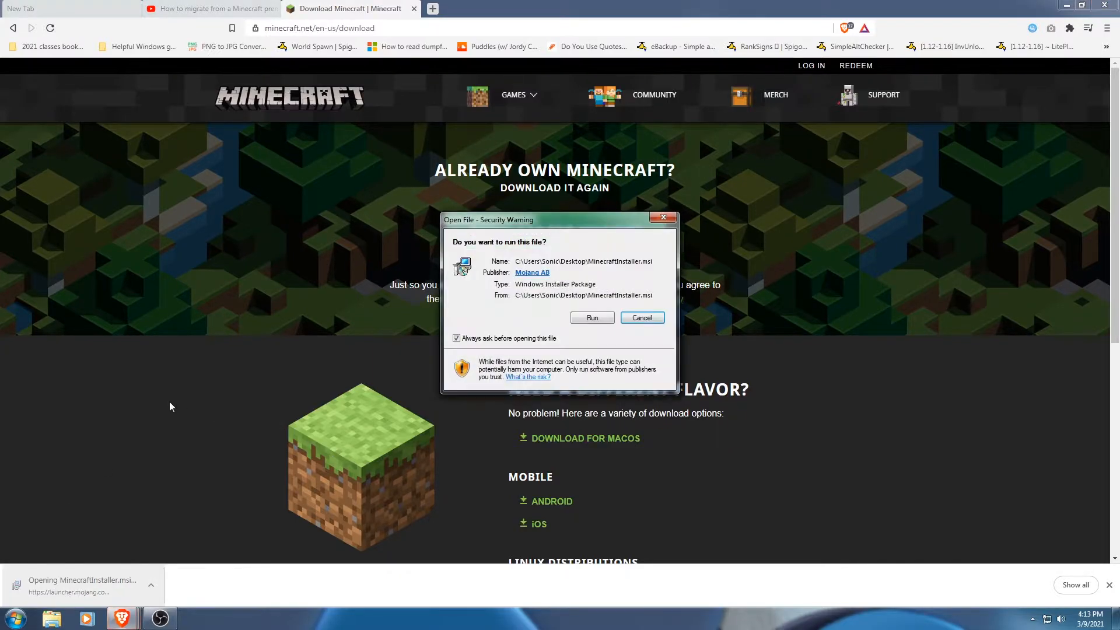
pyautogui.click(592, 318)
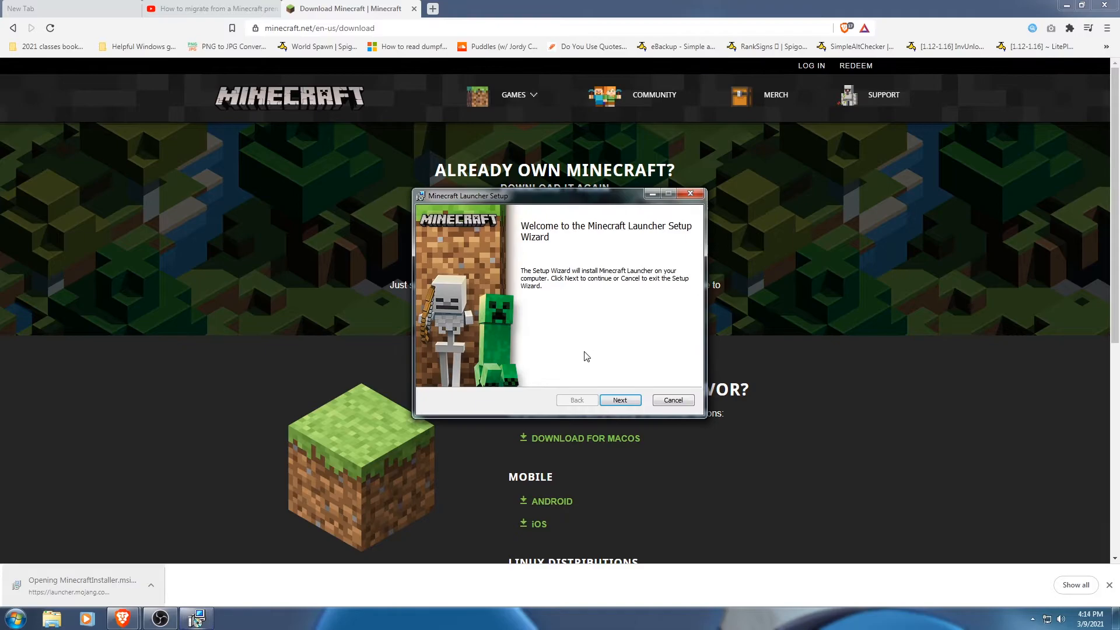
# Complete the setup wizard with the default install folder and finish so the launcher starts
pyautogui.click(619, 401)
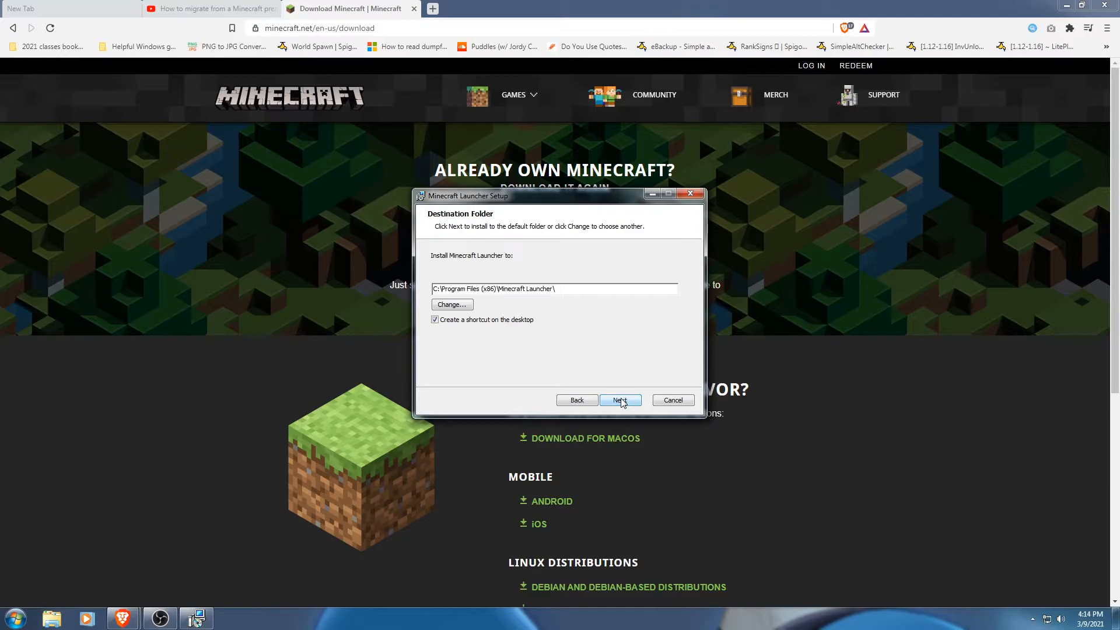
pyautogui.click(619, 400)
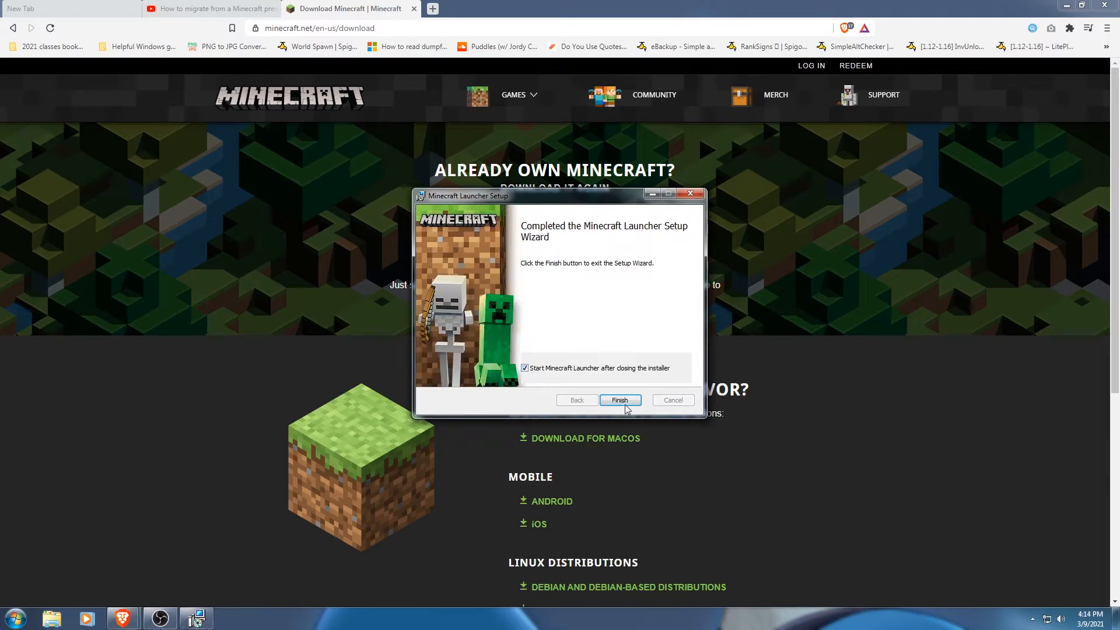
pyautogui.moveTo(537, 393)
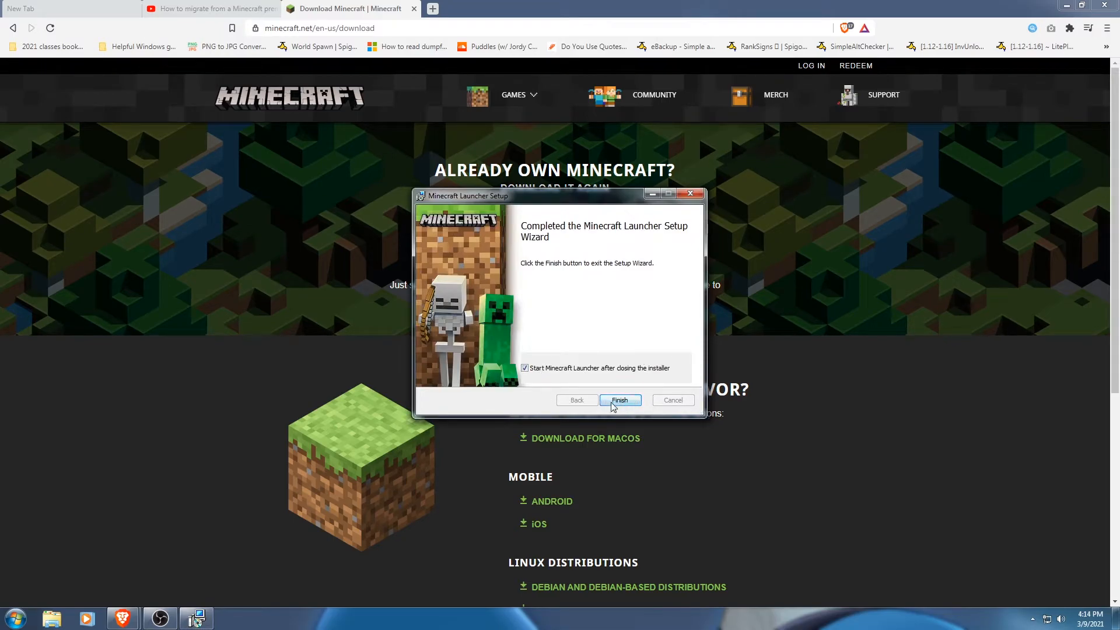
pyautogui.click(619, 400)
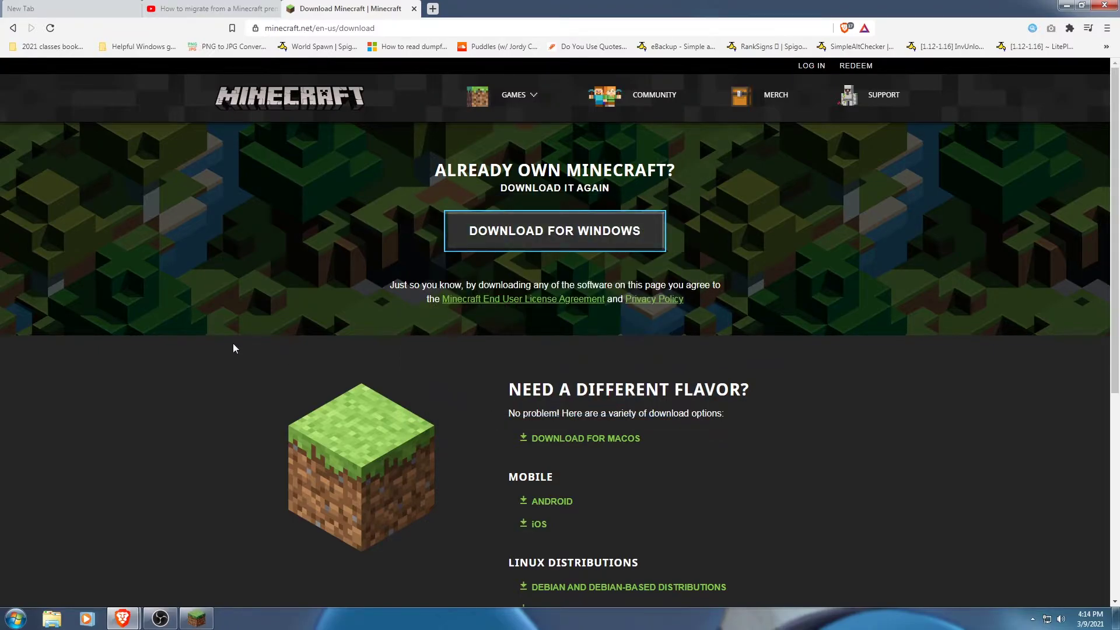
pyautogui.moveTo(235, 367)
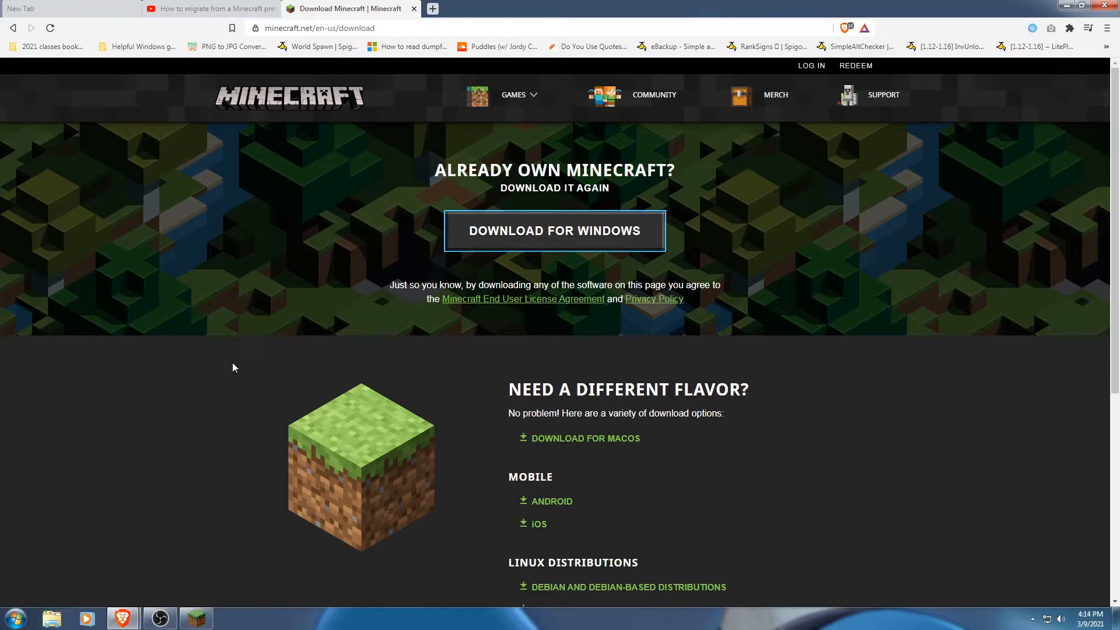
pyautogui.moveTo(323, 396)
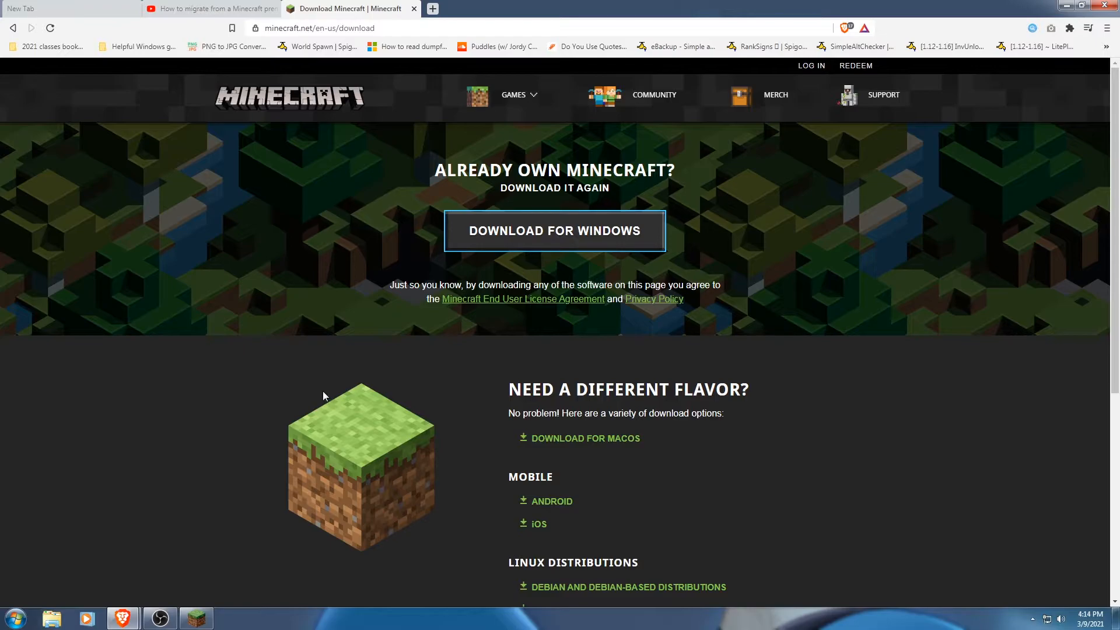
# Bring up the Minecraft Launcher from the taskbar and dismiss its news popup
pyautogui.click(196, 618)
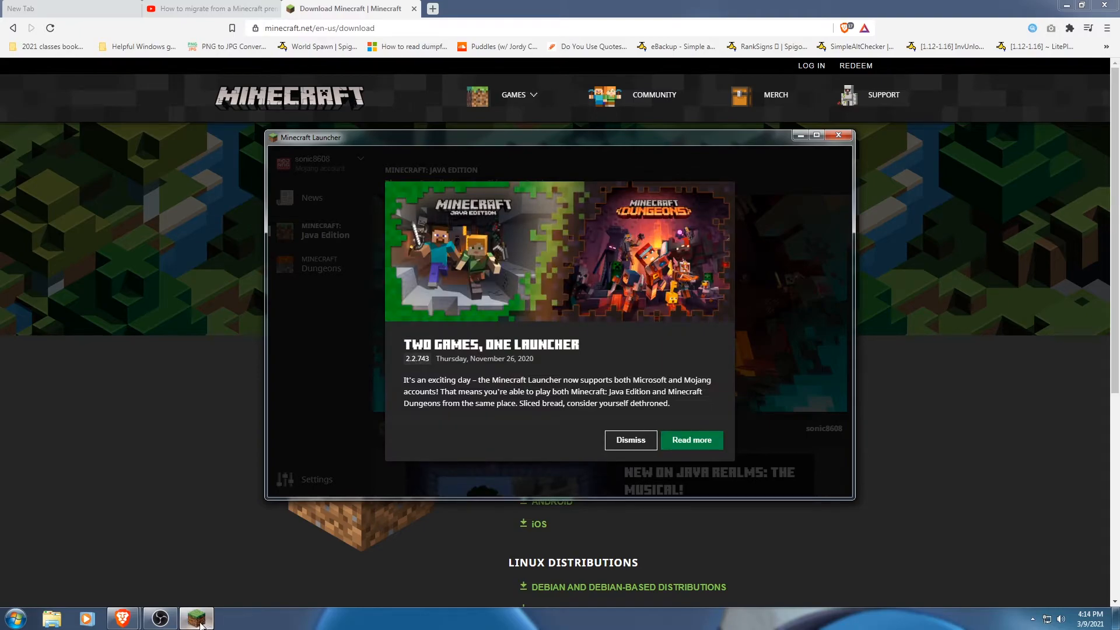
pyautogui.moveTo(130, 484)
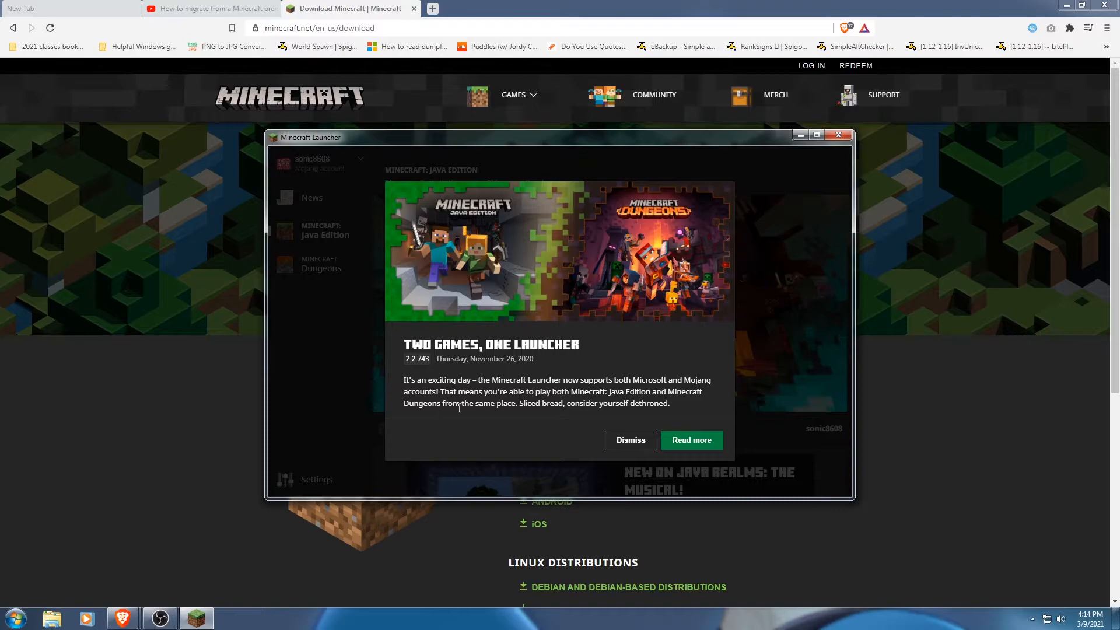
pyautogui.moveTo(520, 354)
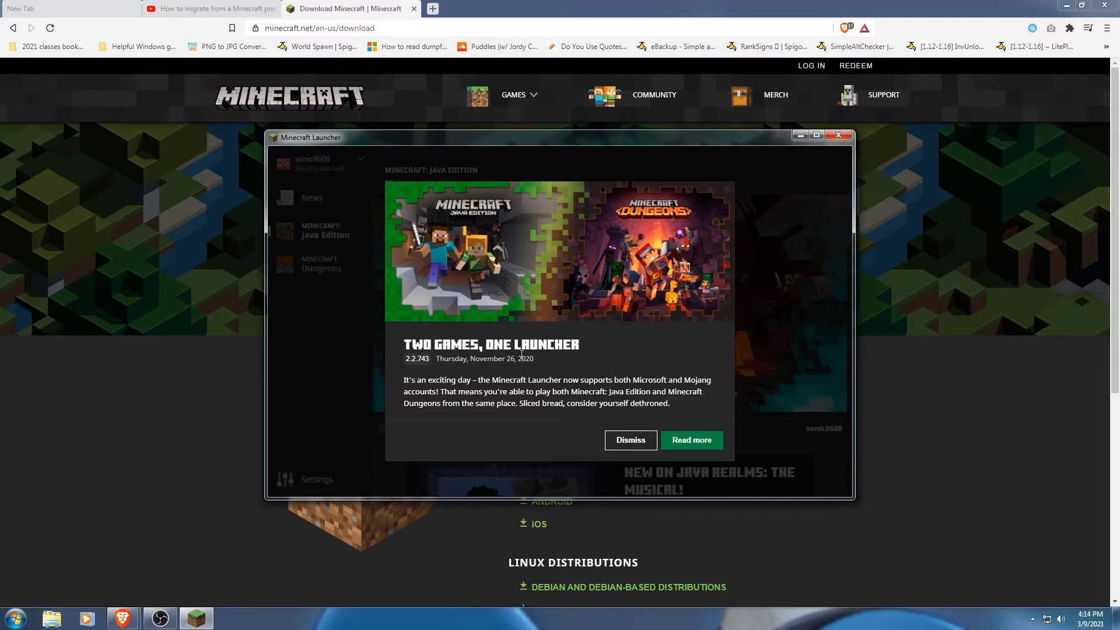
pyautogui.click(629, 439)
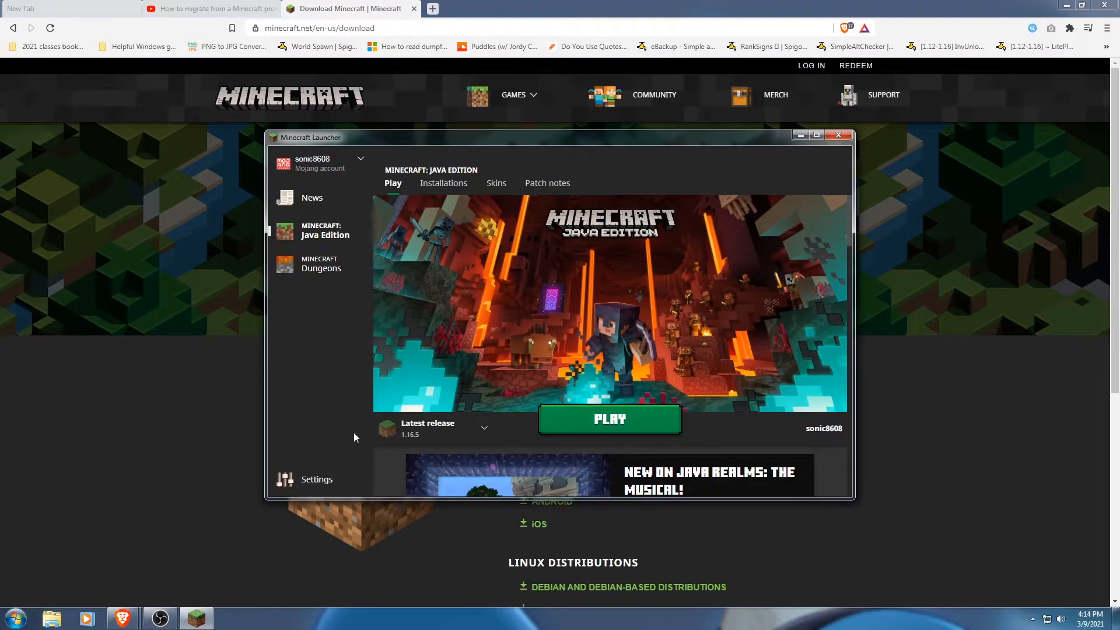
pyautogui.moveTo(350, 166)
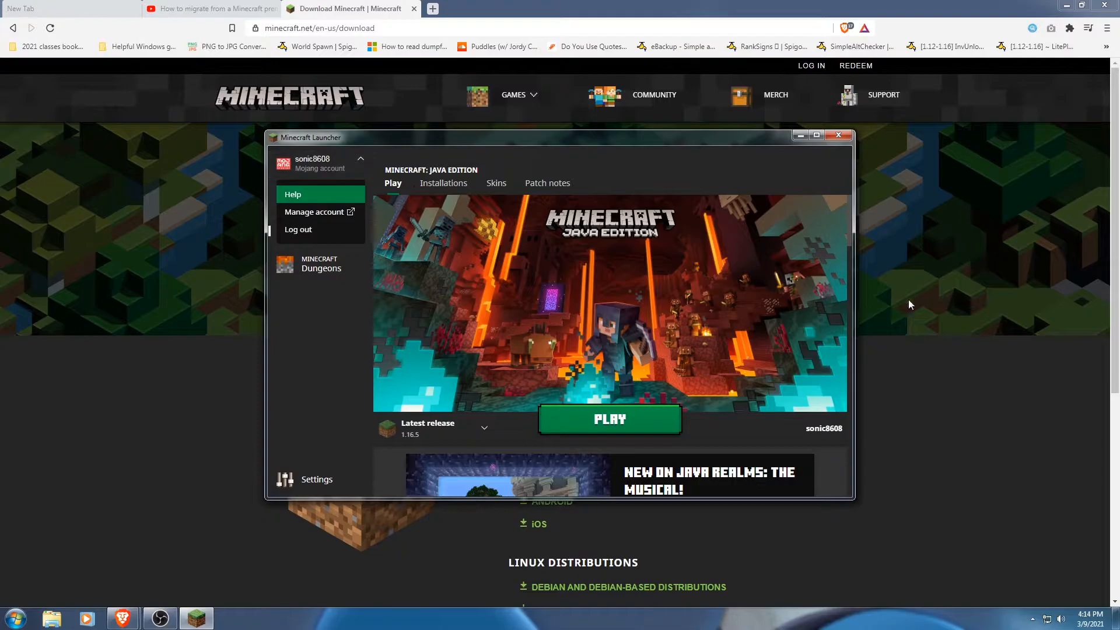
pyautogui.moveTo(428, 308)
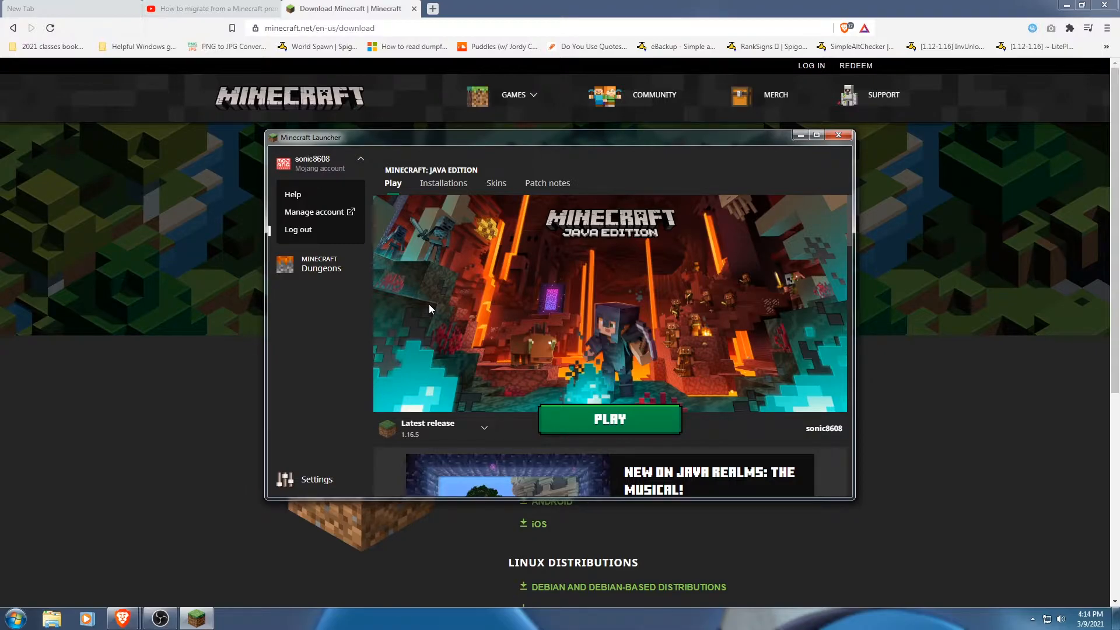
pyautogui.moveTo(298, 230)
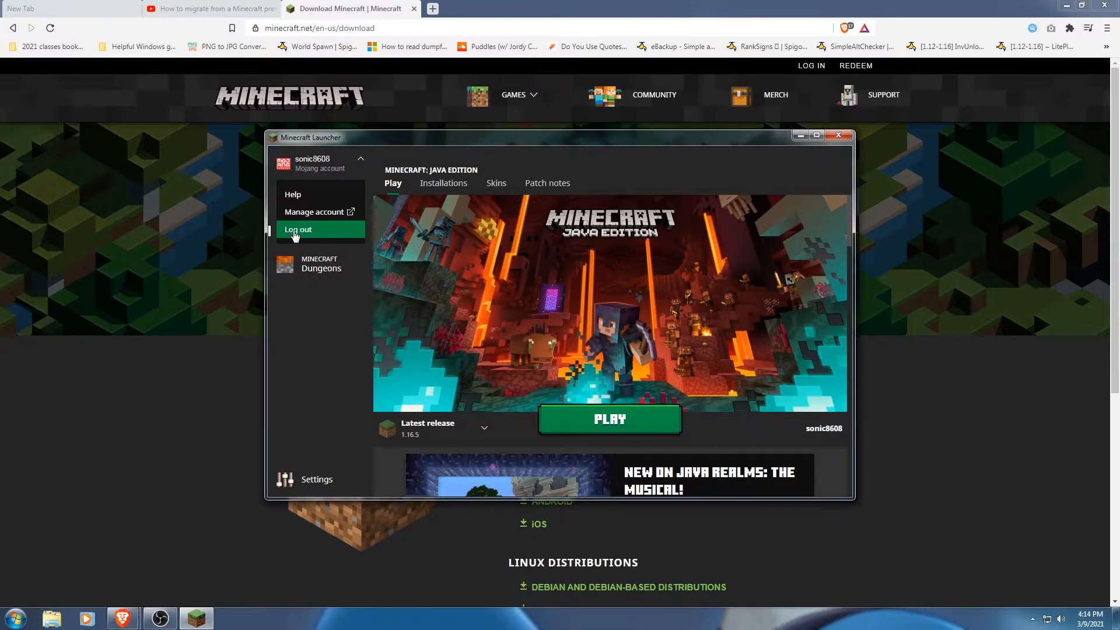
# Log out of the Mojang account from the account dropdown
pyautogui.click(297, 230)
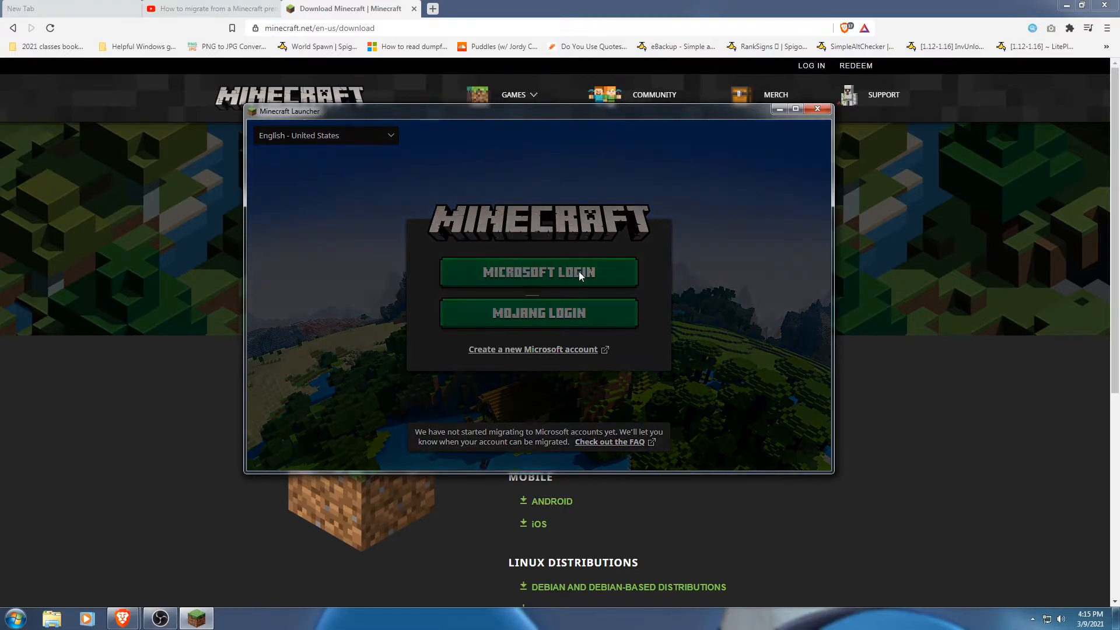
# Start then close the Microsoft sign-in, and choose Mojang login instead
pyautogui.click(539, 272)
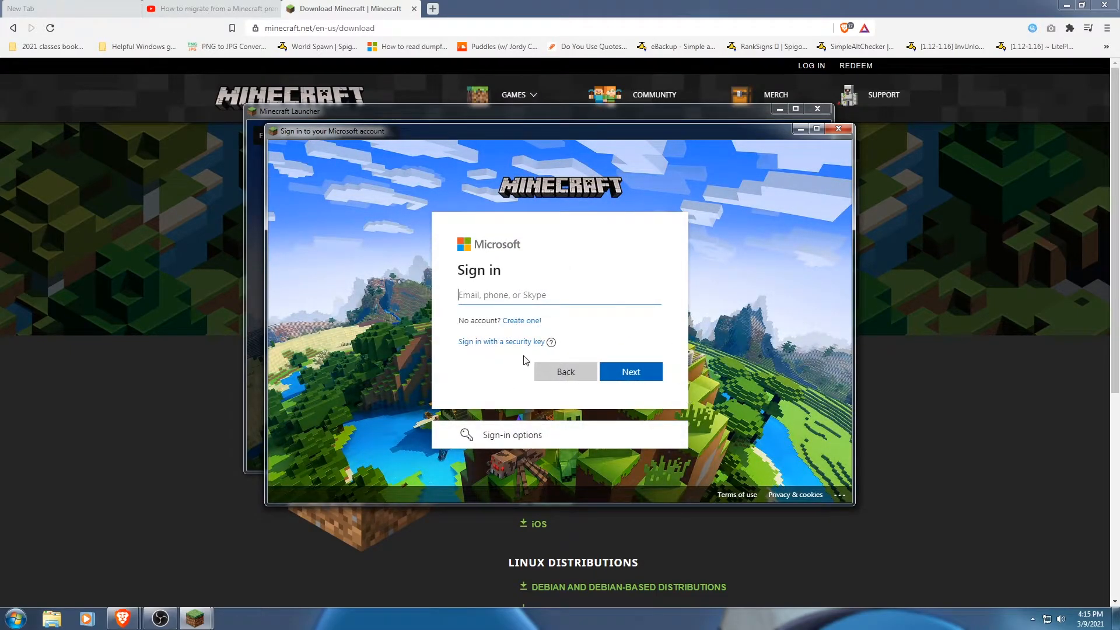
pyautogui.moveTo(492, 293)
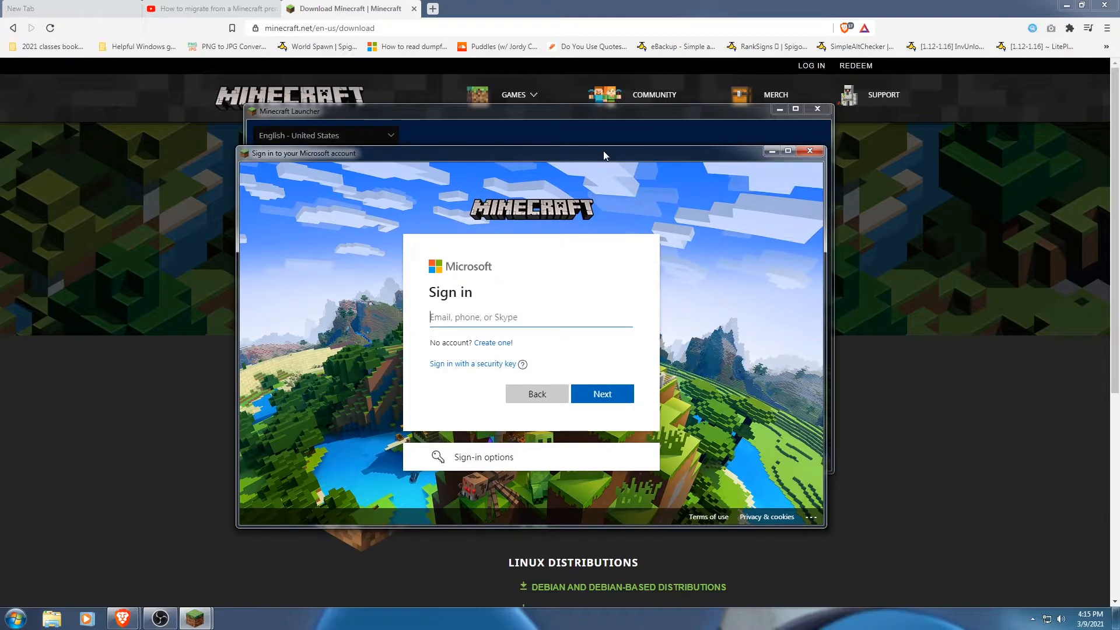
pyautogui.moveTo(607, 147)
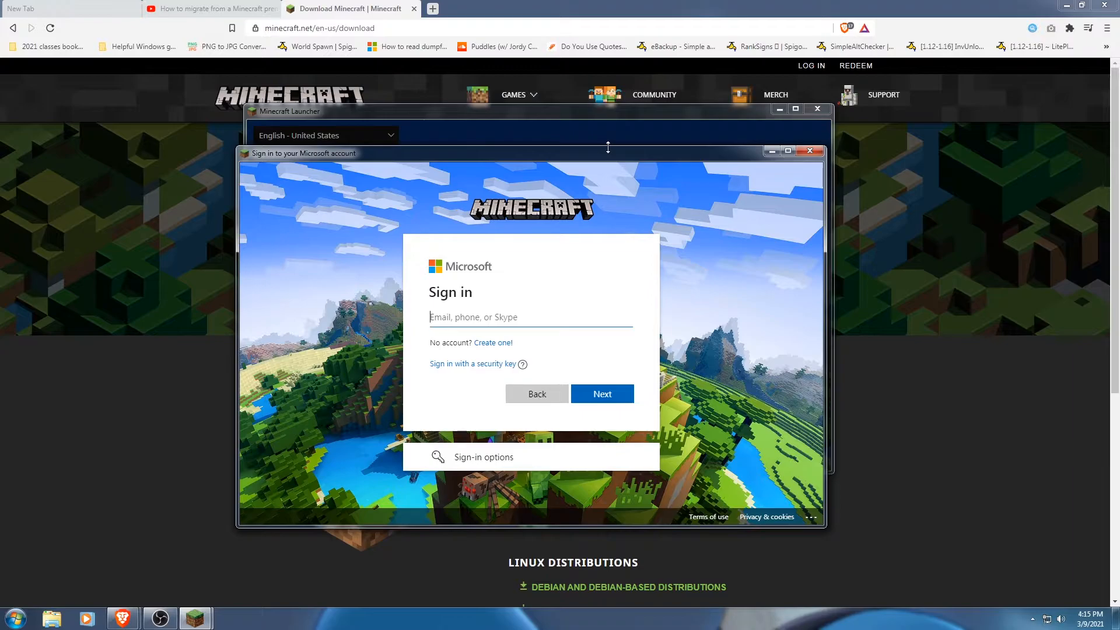
pyautogui.moveTo(788, 150)
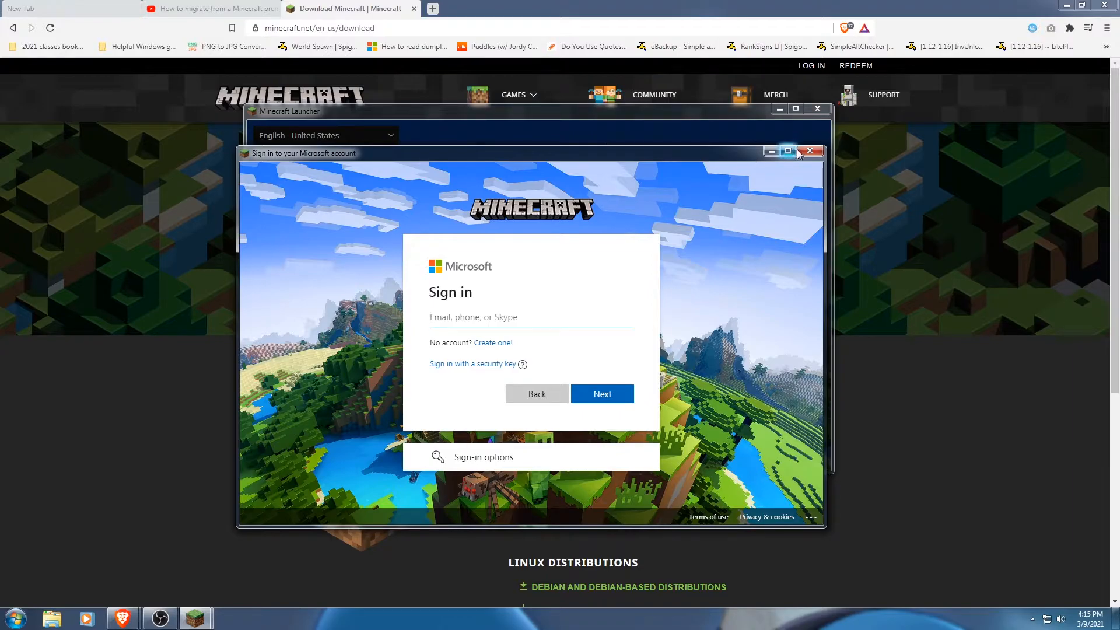
pyautogui.moveTo(810, 152)
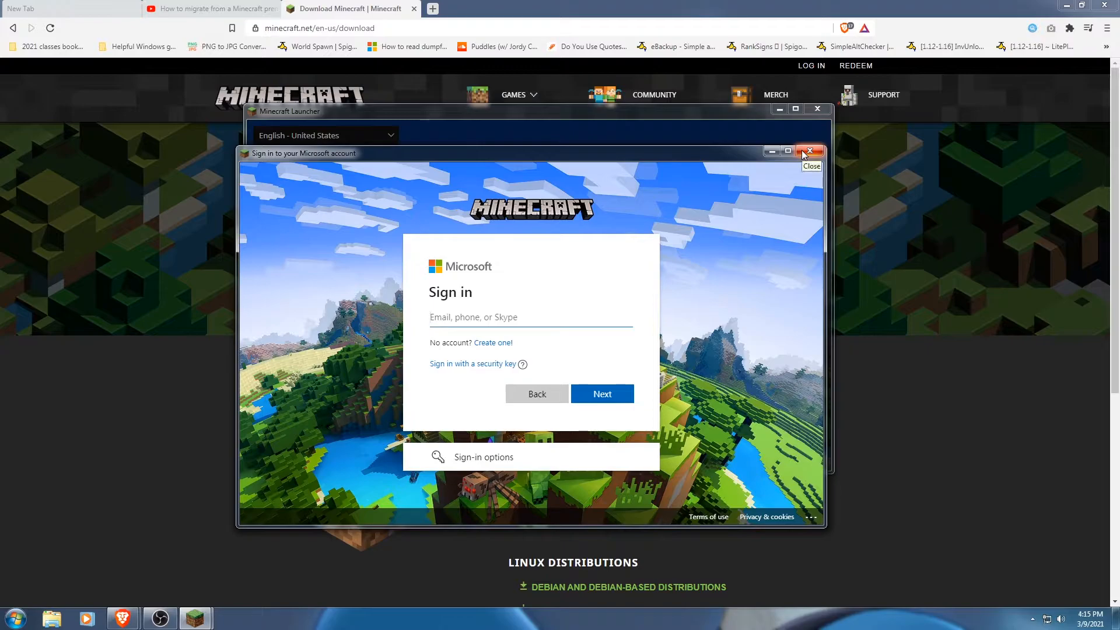
pyautogui.click(810, 151)
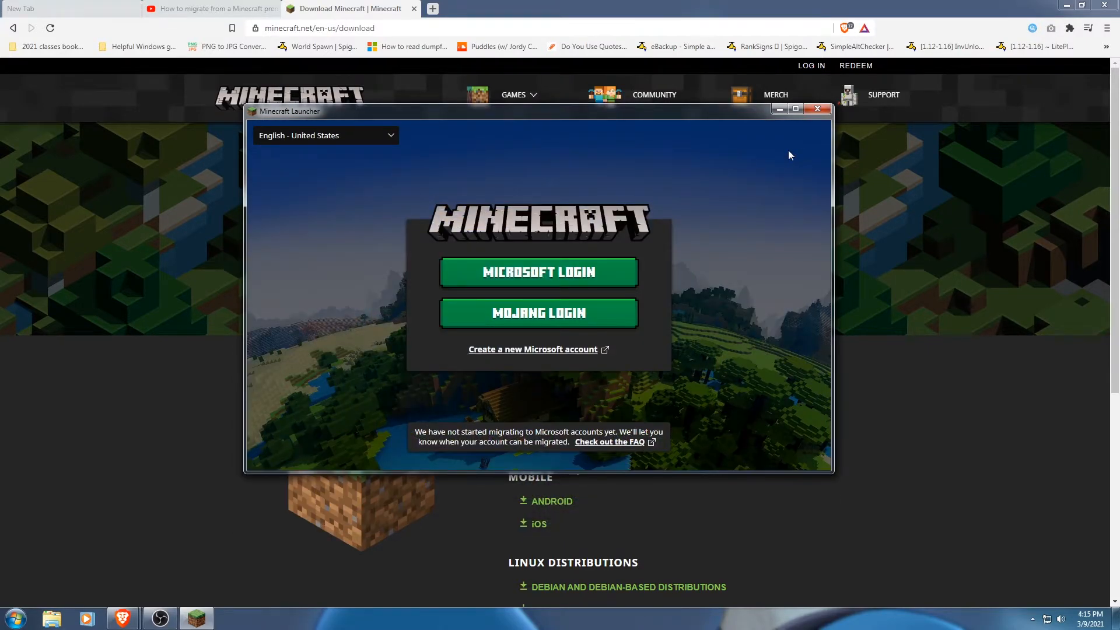
pyautogui.click(538, 312)
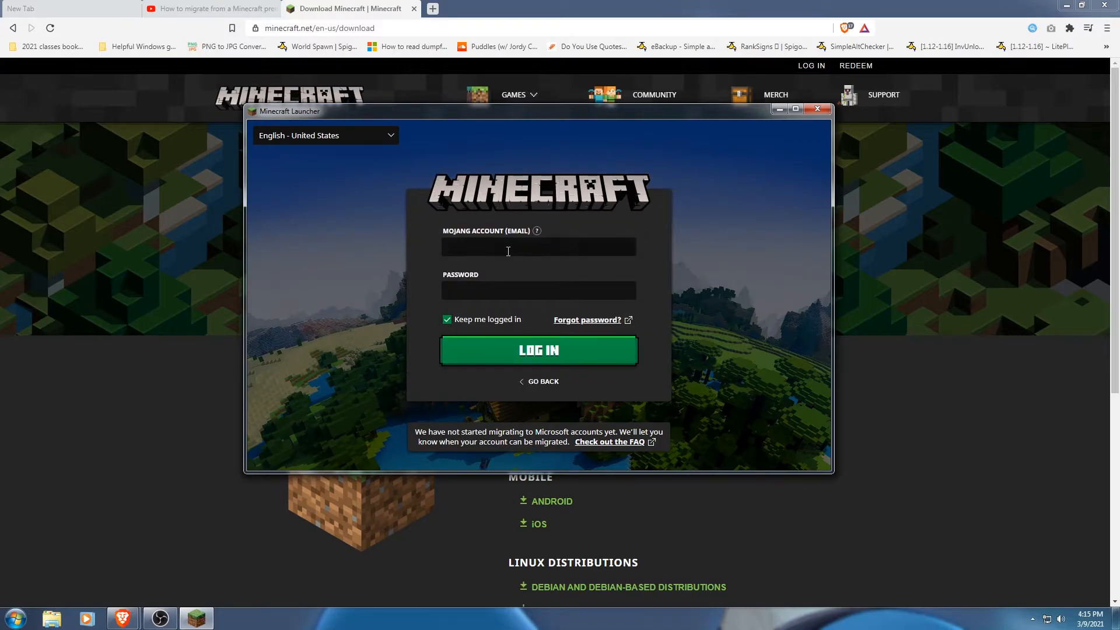
# Enter the Mojang email and password and log in
pyautogui.click(538, 246)
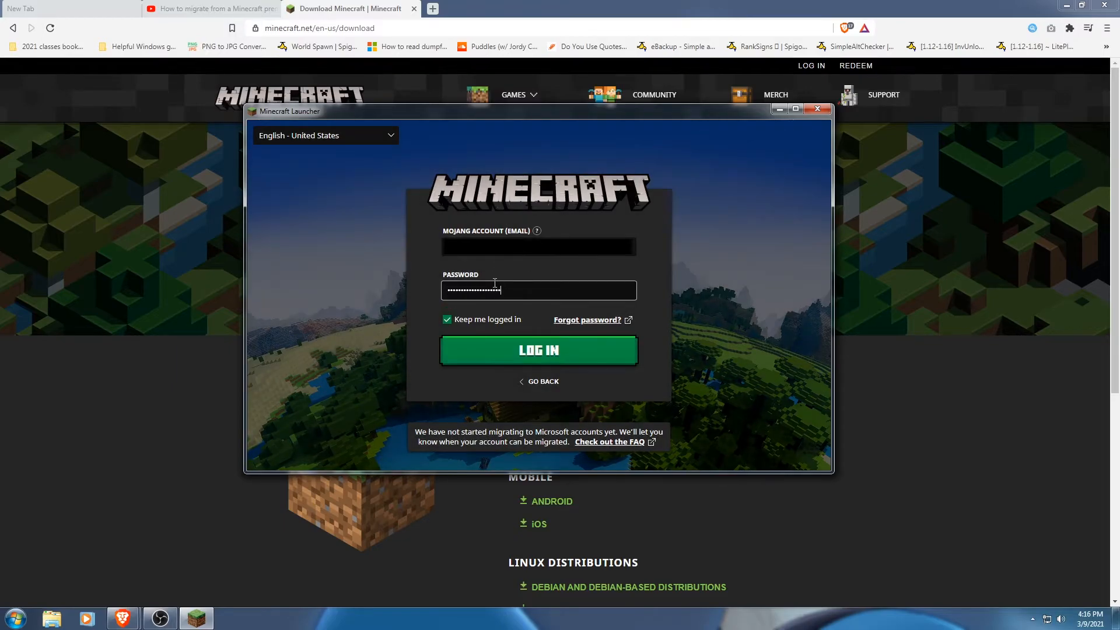
pyautogui.click(539, 351)
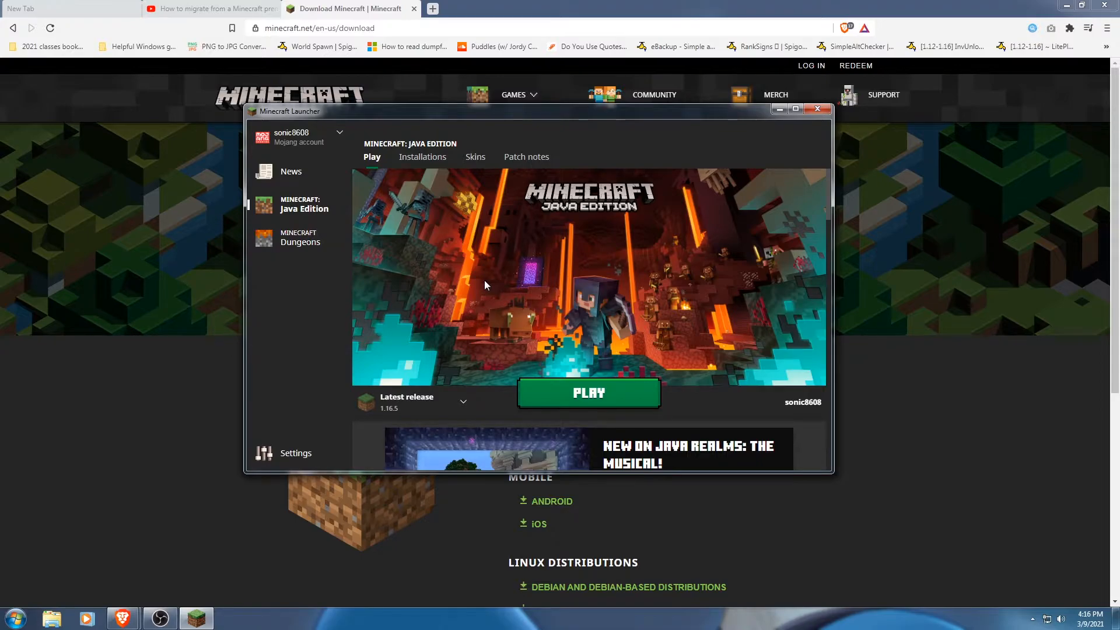
pyautogui.moveTo(450, 366)
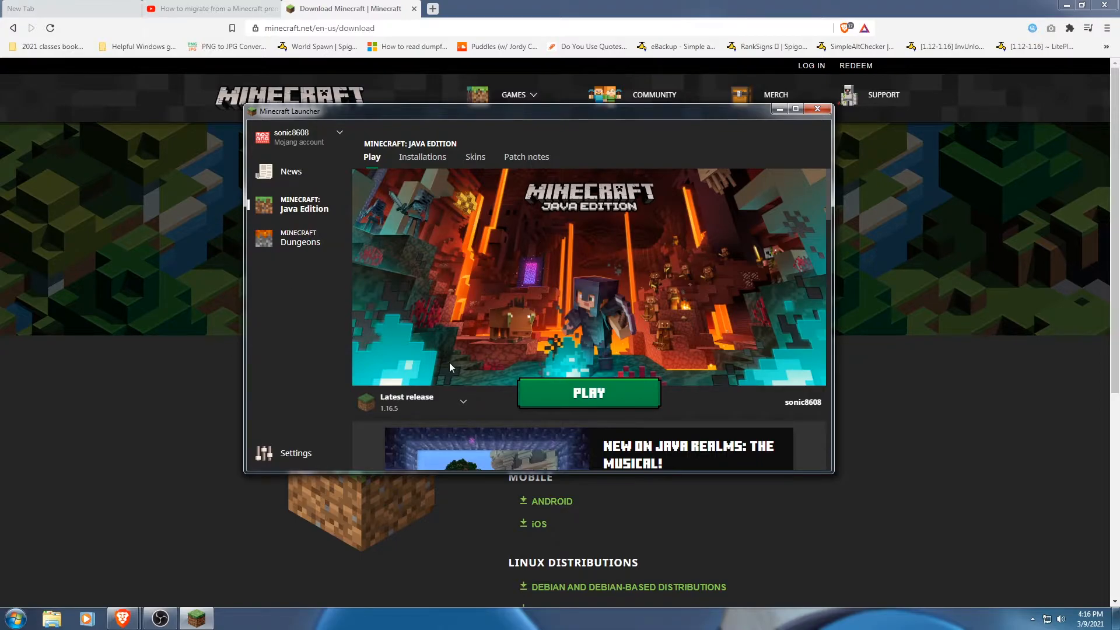
pyautogui.moveTo(363, 382)
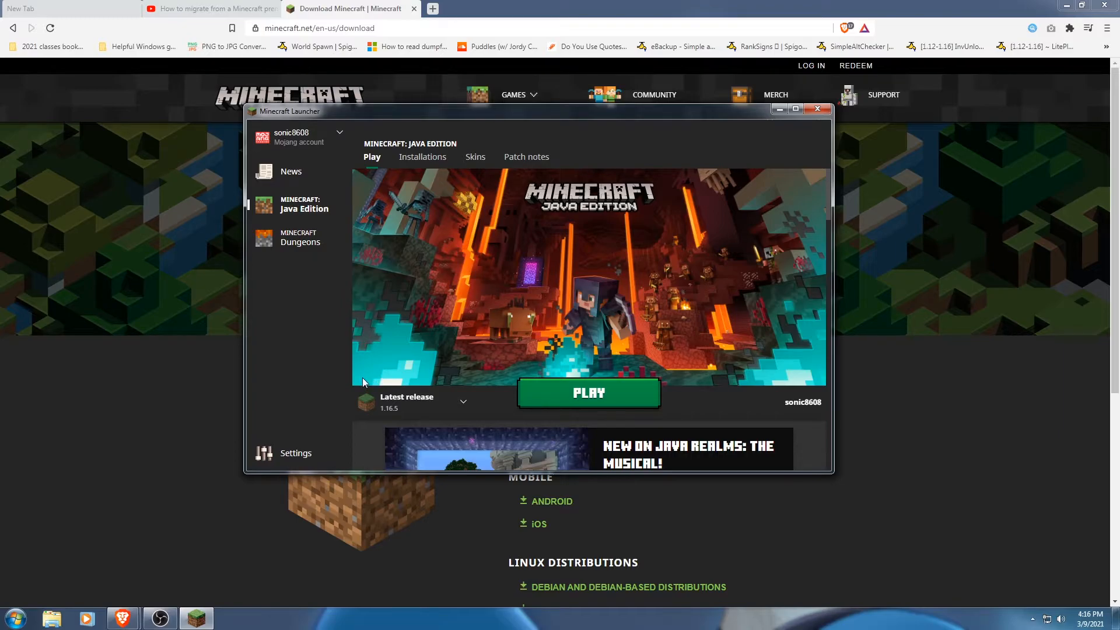
pyautogui.moveTo(378, 373)
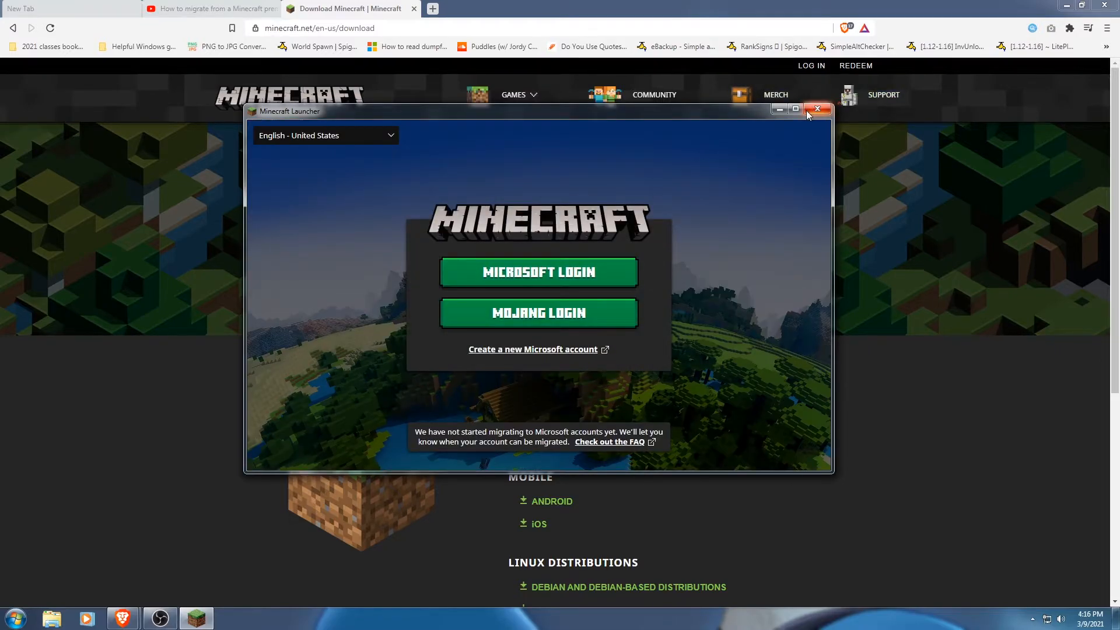
# Close the signed-out Minecraft Launcher window, returning to the Minecraft.net download page
pyautogui.click(818, 110)
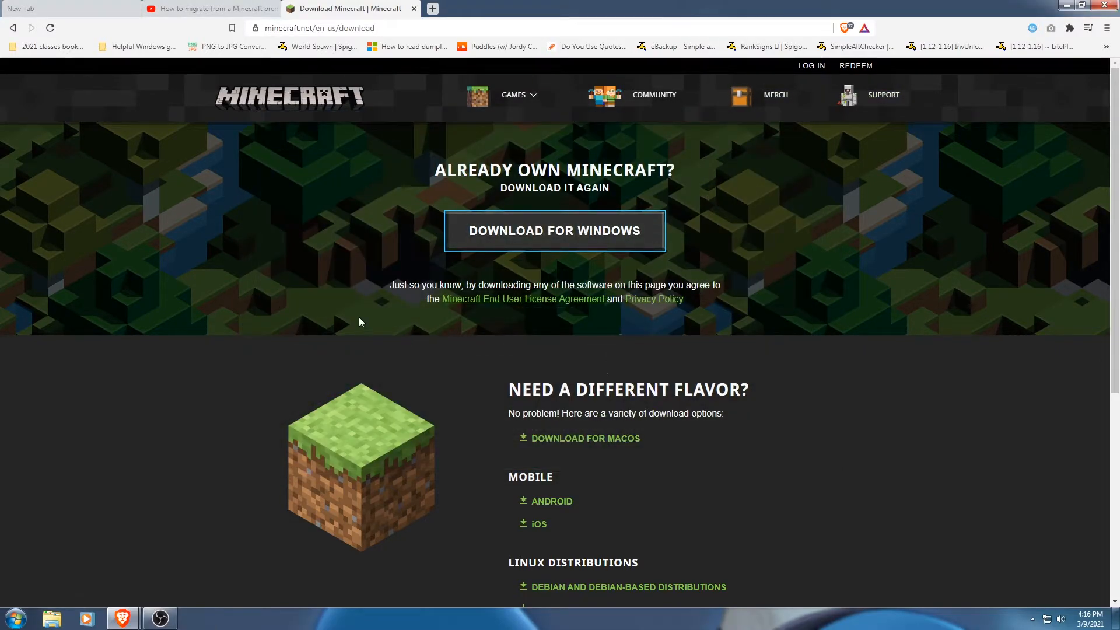
# Uninstall Minecraft Launcher with its leftovers via IObit Uninstaller and dismiss the summary
pyautogui.click(13, 615)
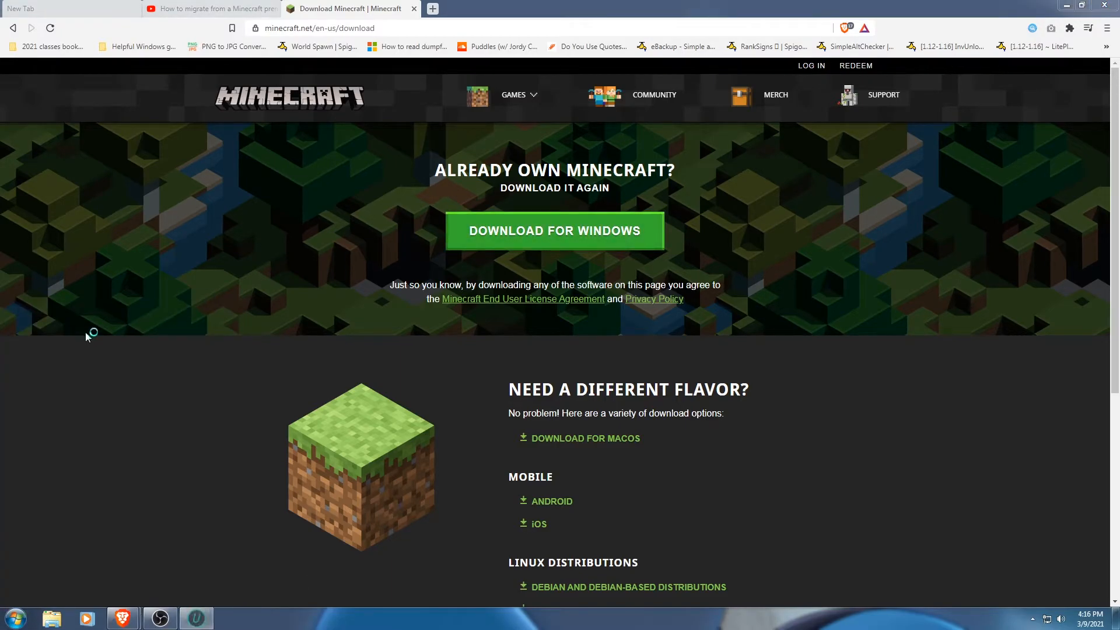
pyautogui.click(196, 618)
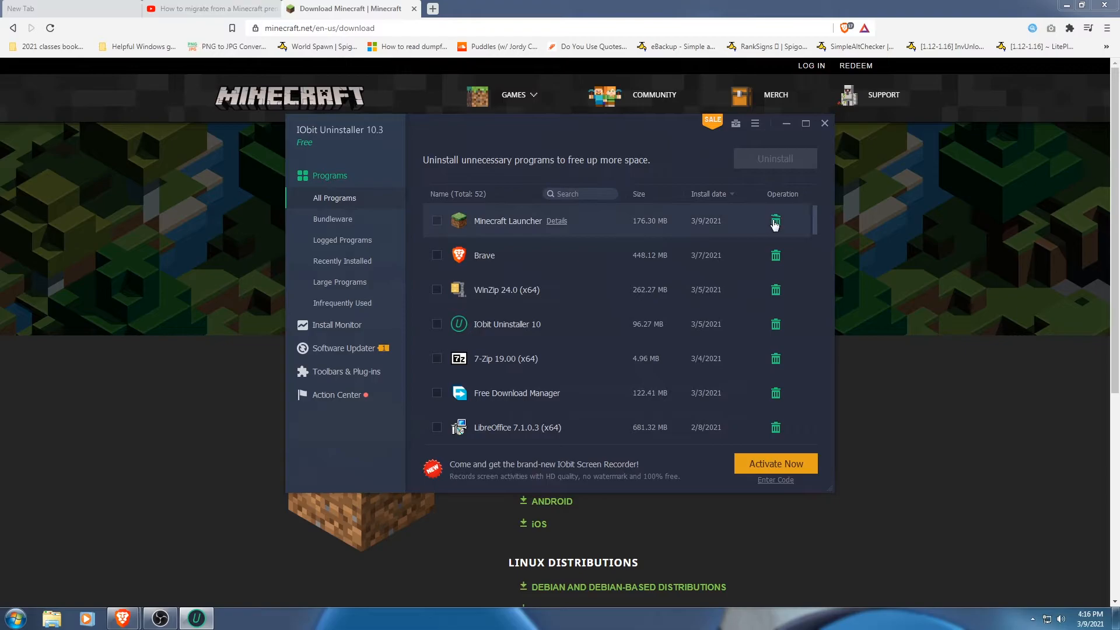
pyautogui.click(774, 220)
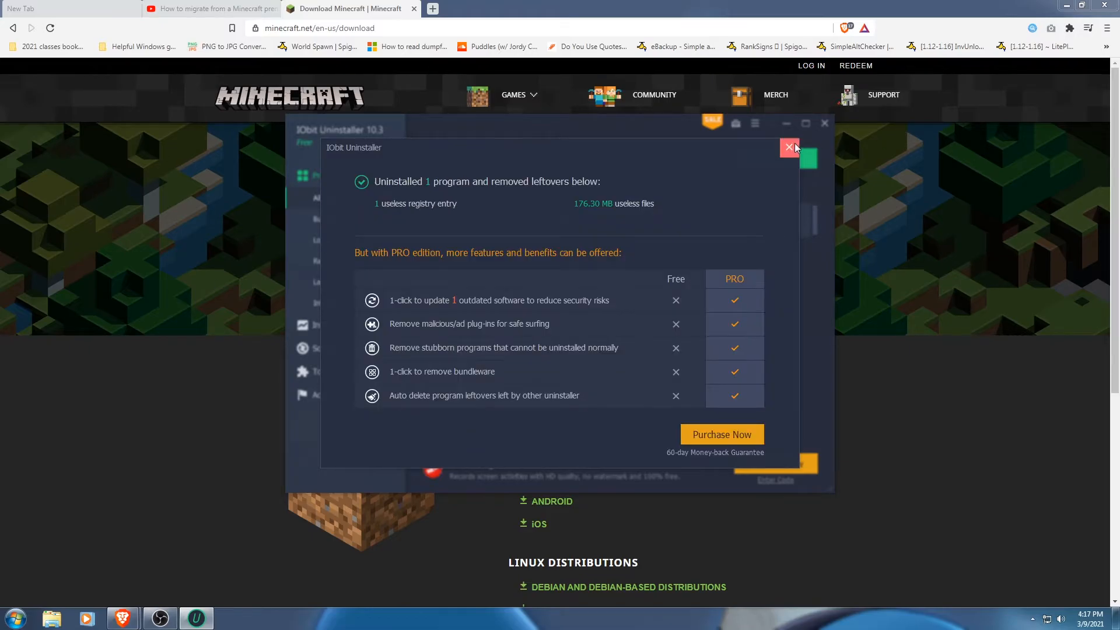
pyautogui.click(790, 147)
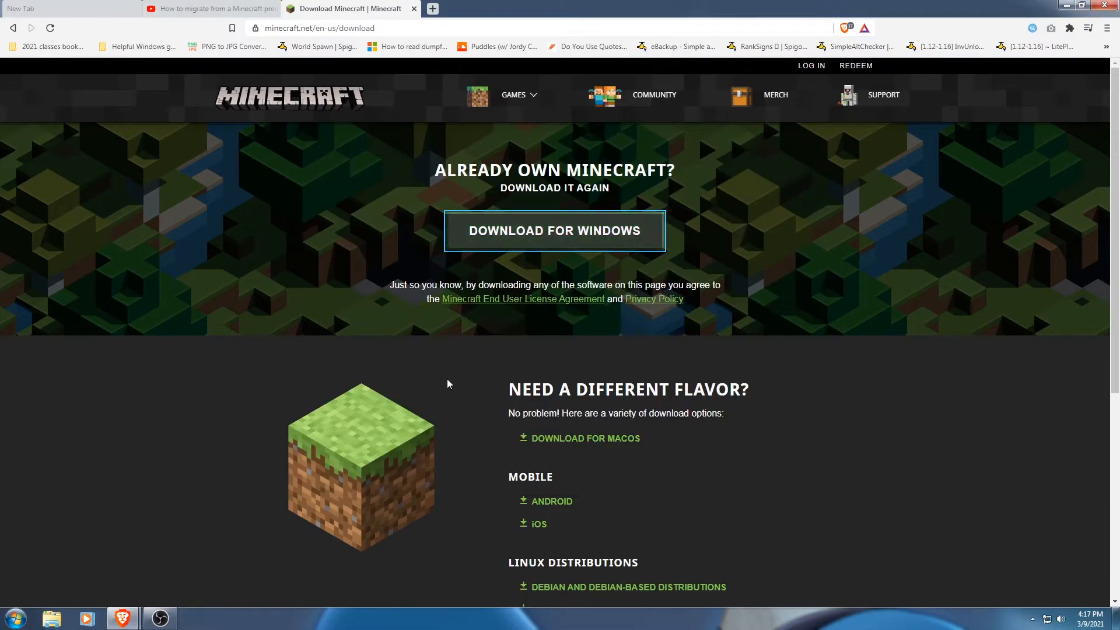
pyautogui.moveTo(68, 10)
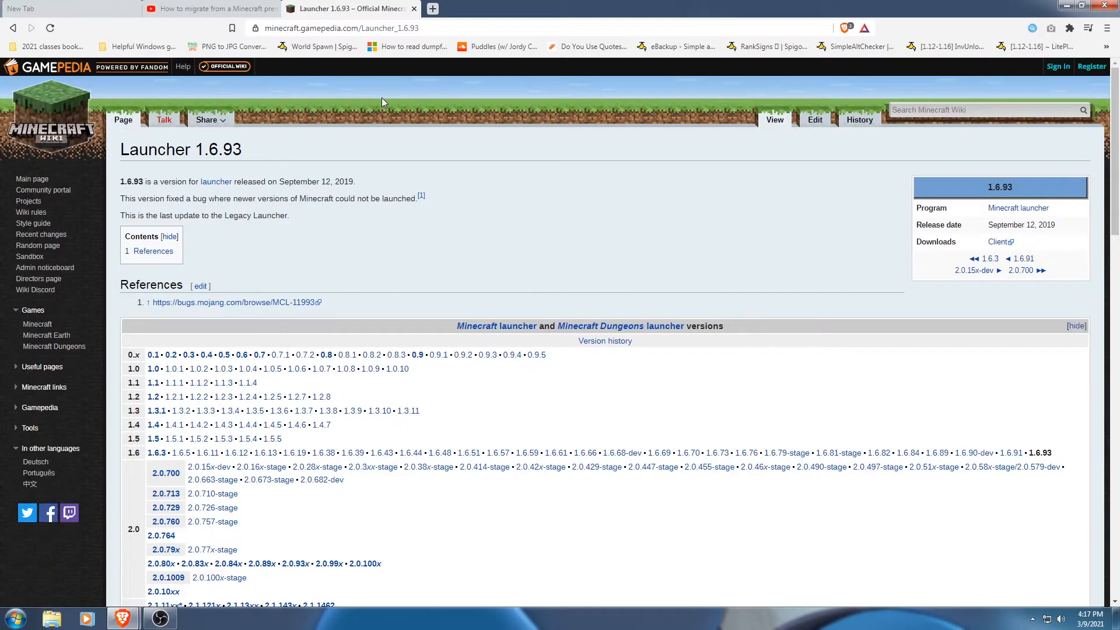
pyautogui.moveTo(899, 285)
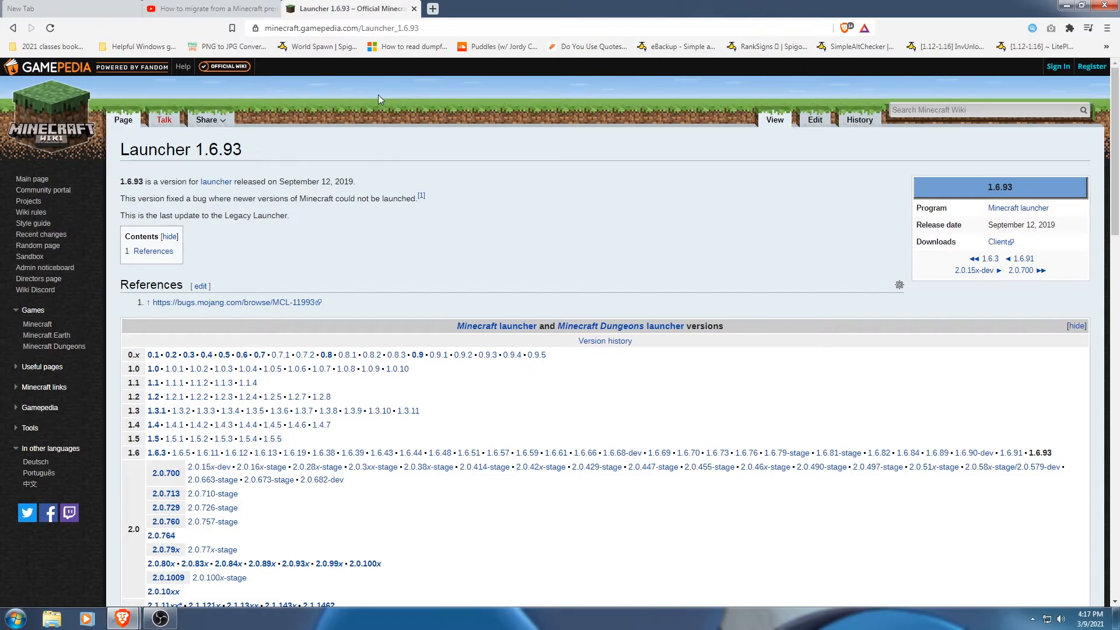
pyautogui.moveTo(510, 129)
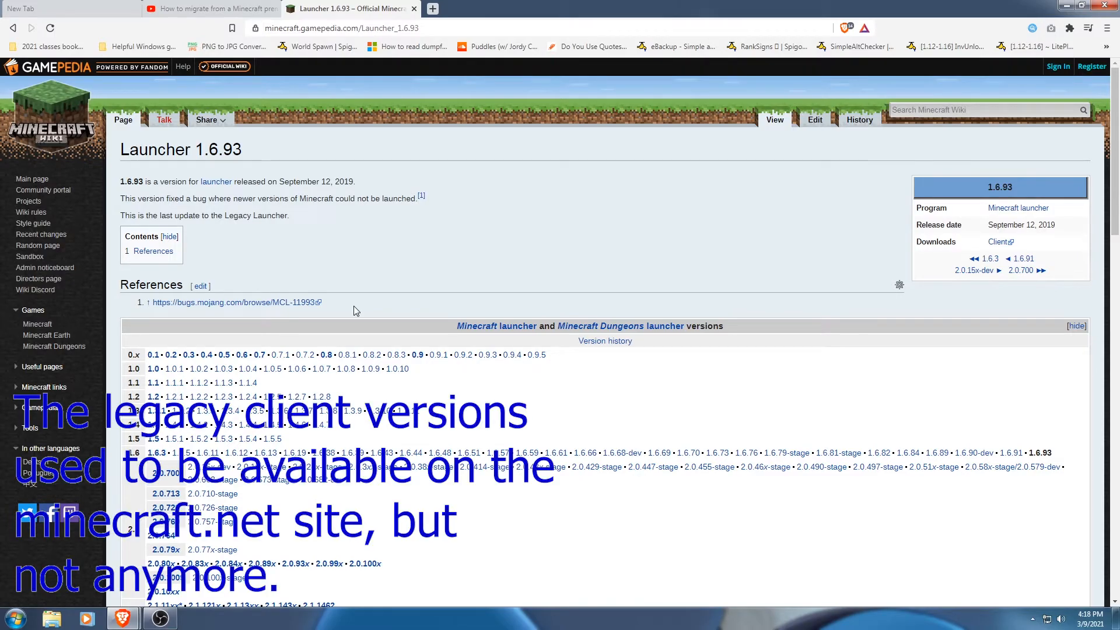
pyautogui.moveTo(336, 288)
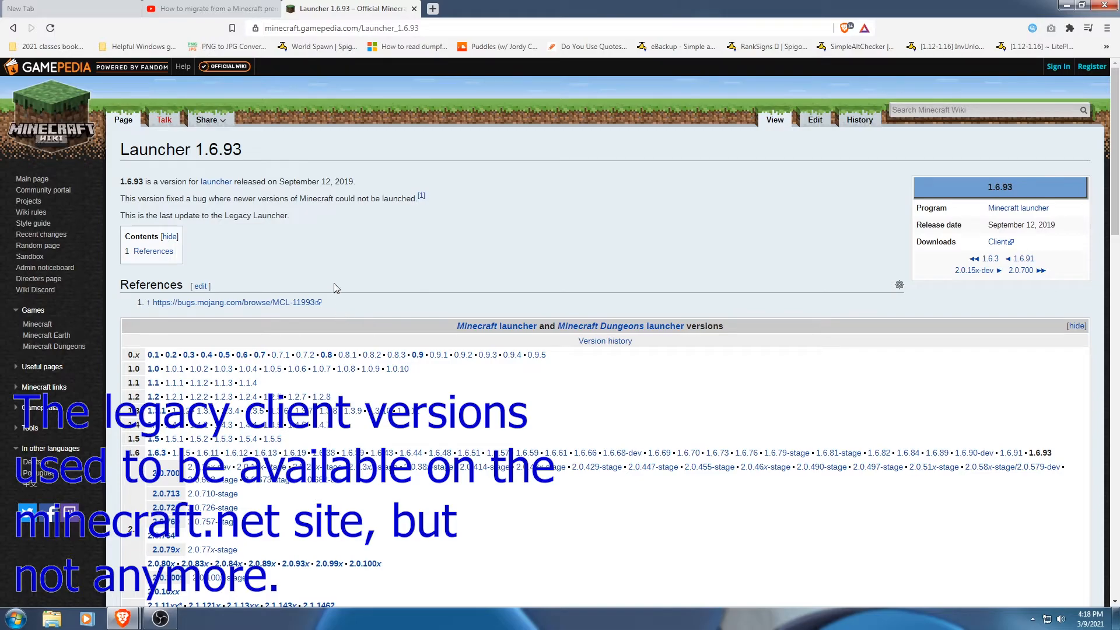
pyautogui.scroll(-3)
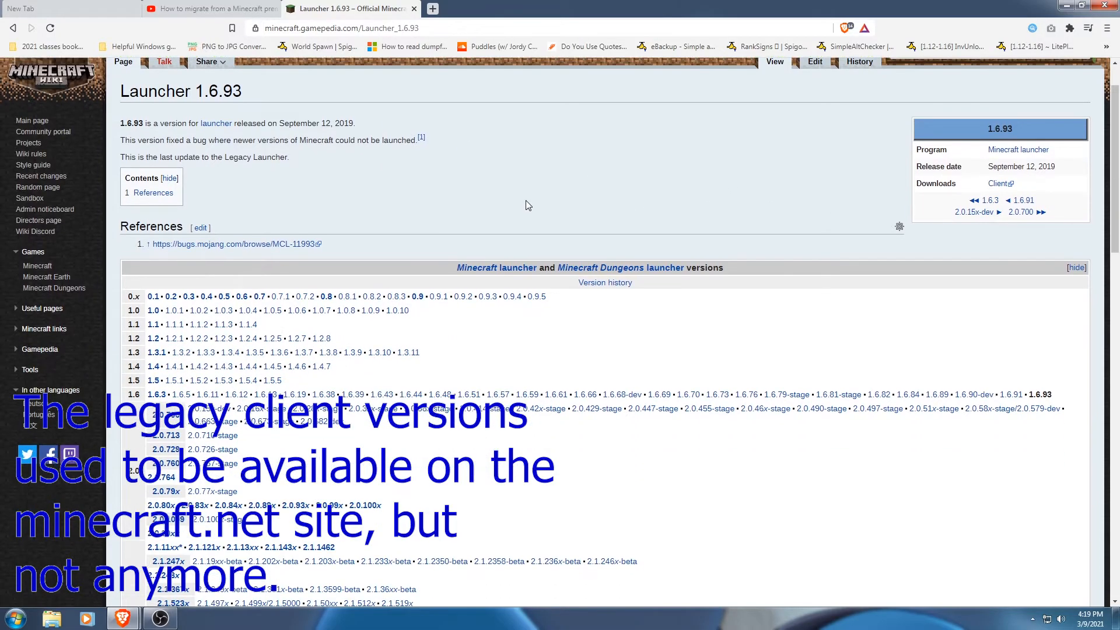
pyautogui.scroll(-3)
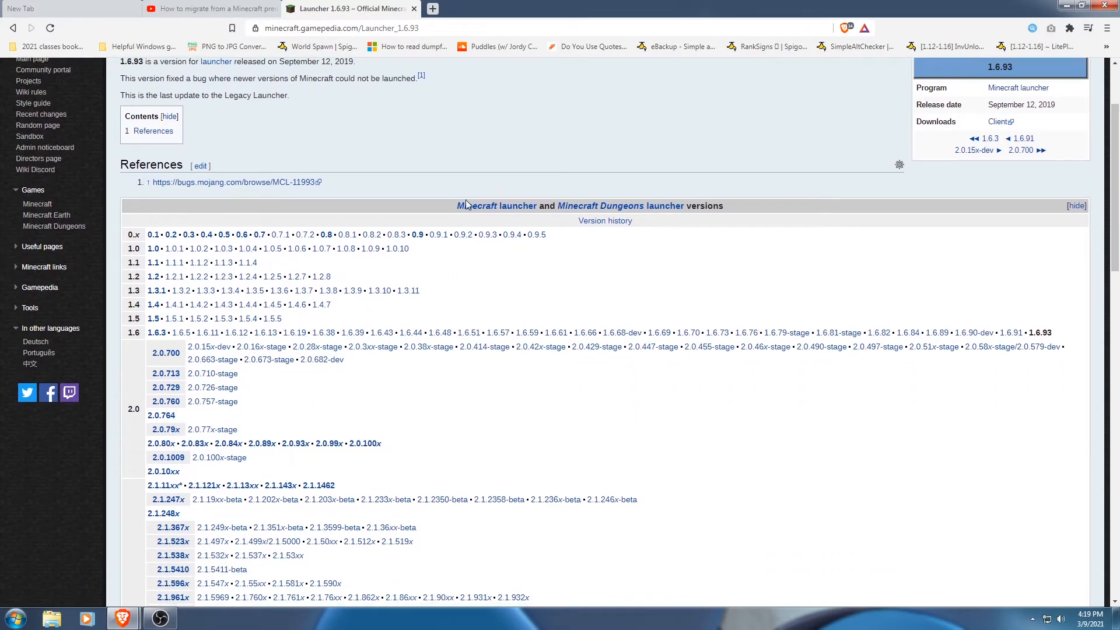
pyautogui.scroll(-3)
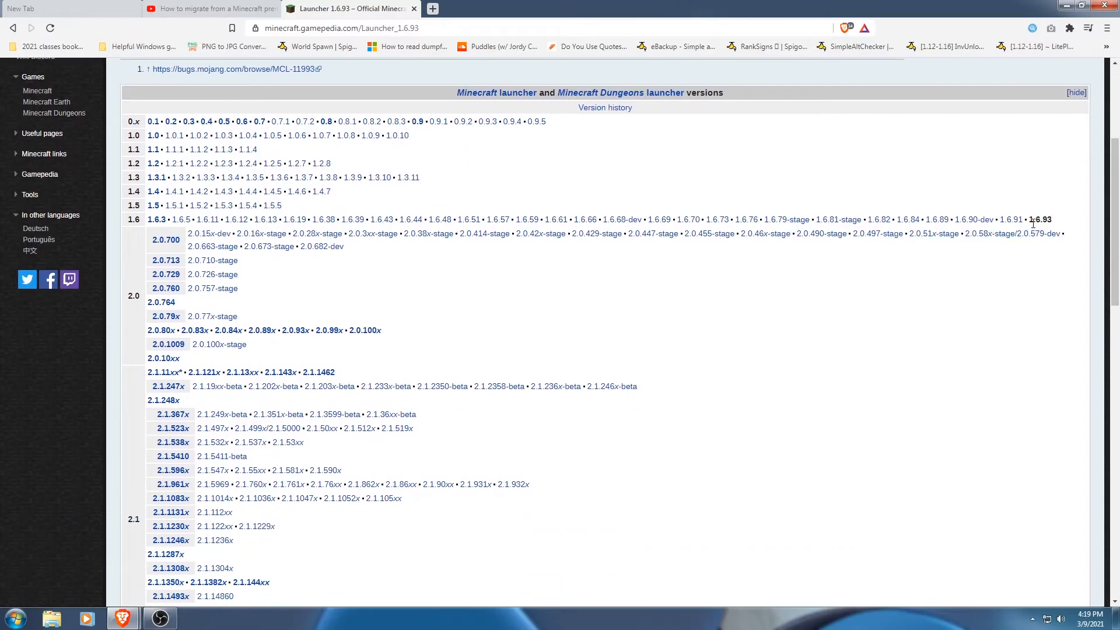
pyautogui.doubleClick(1040, 219)
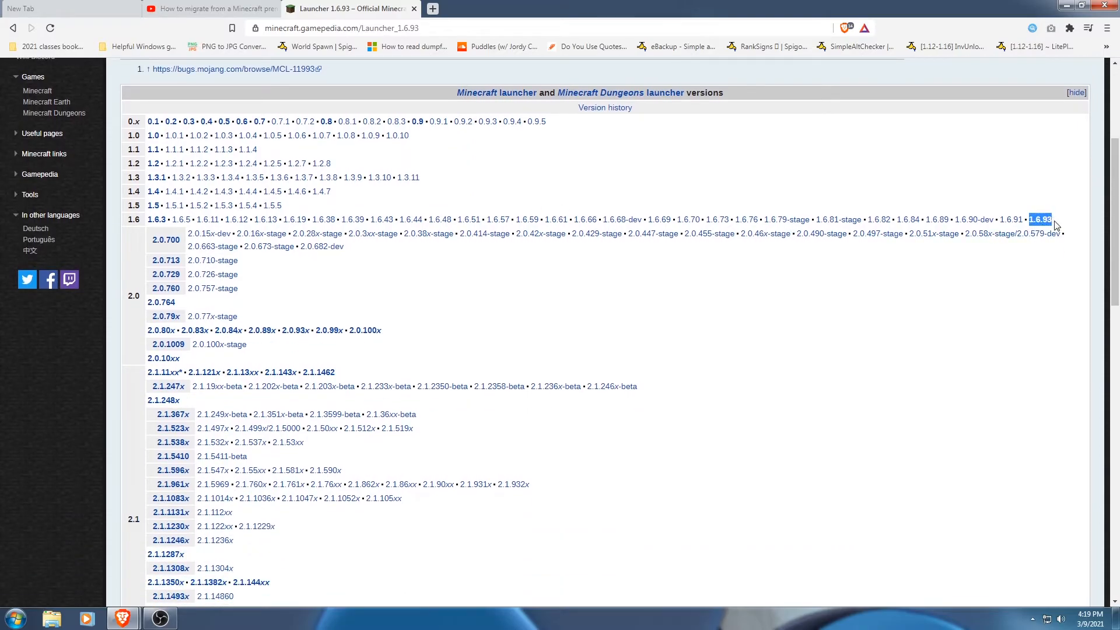
pyautogui.moveTo(823, 314)
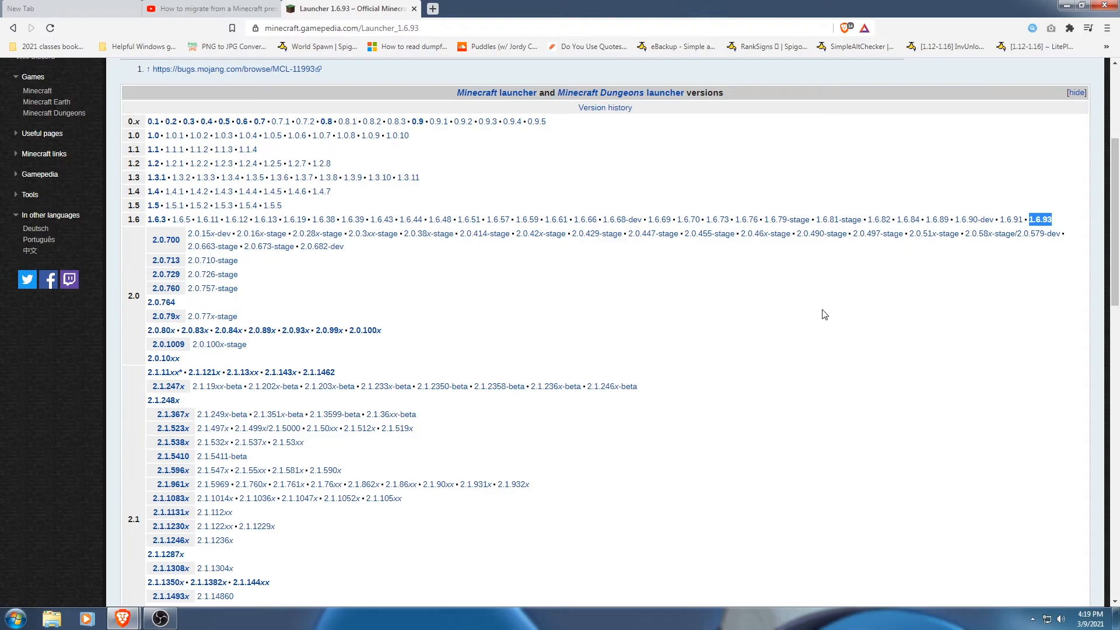
pyautogui.moveTo(470, 275)
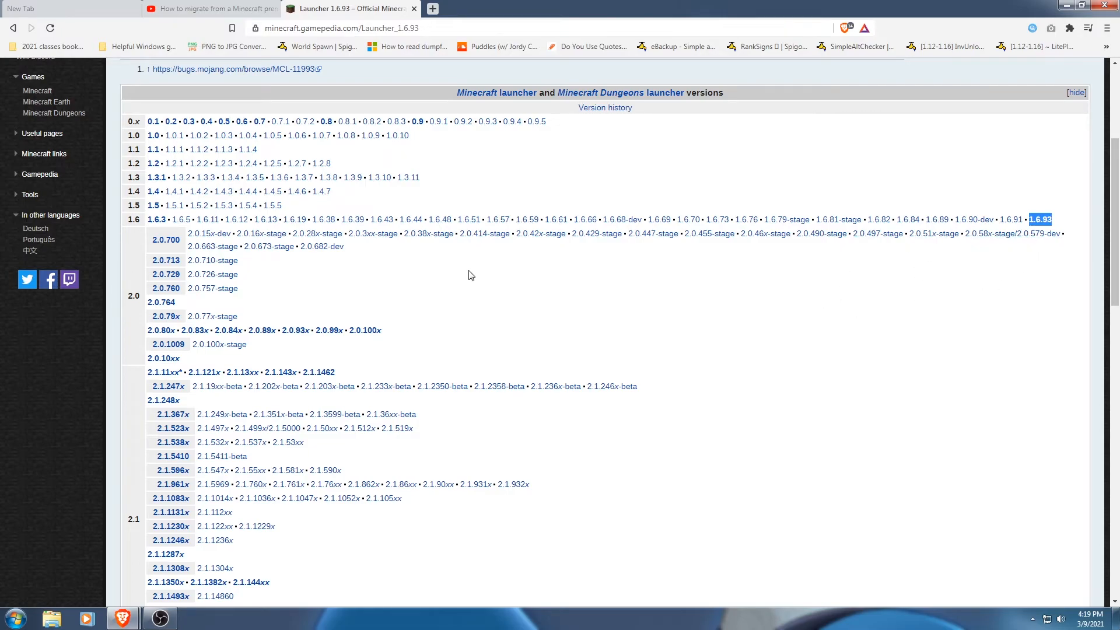
pyautogui.moveTo(1067, 242)
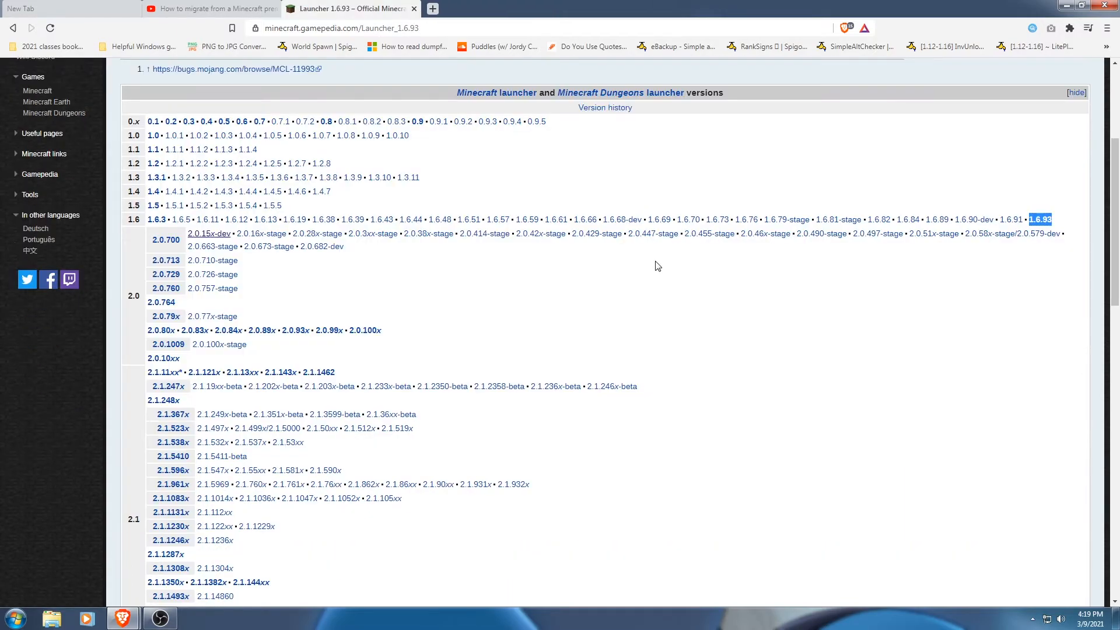
pyautogui.scroll(3)
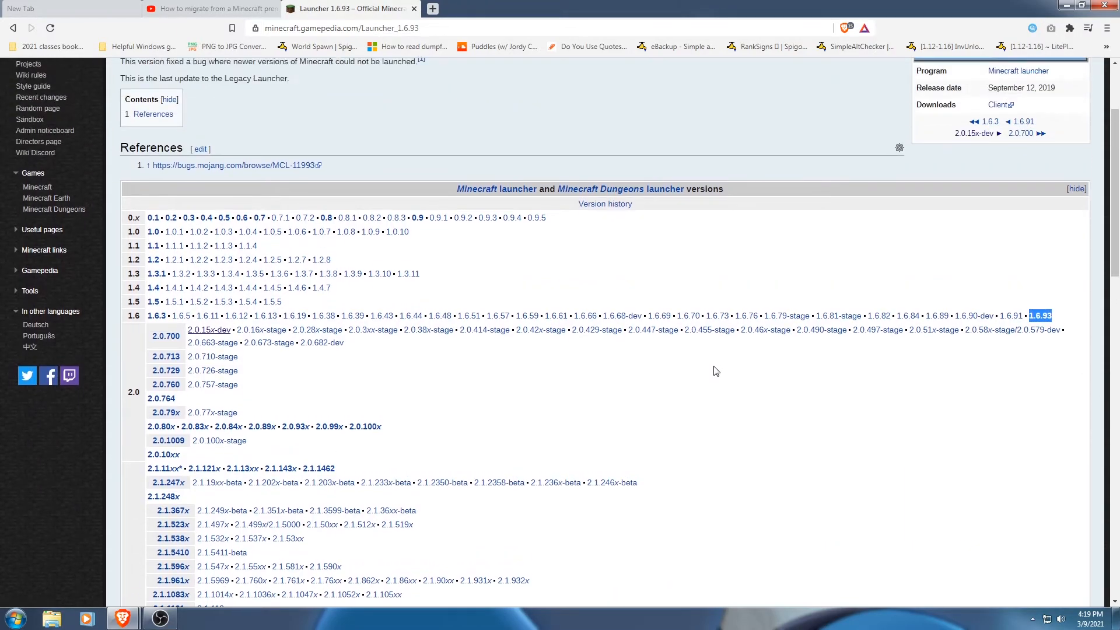
pyautogui.scroll(3)
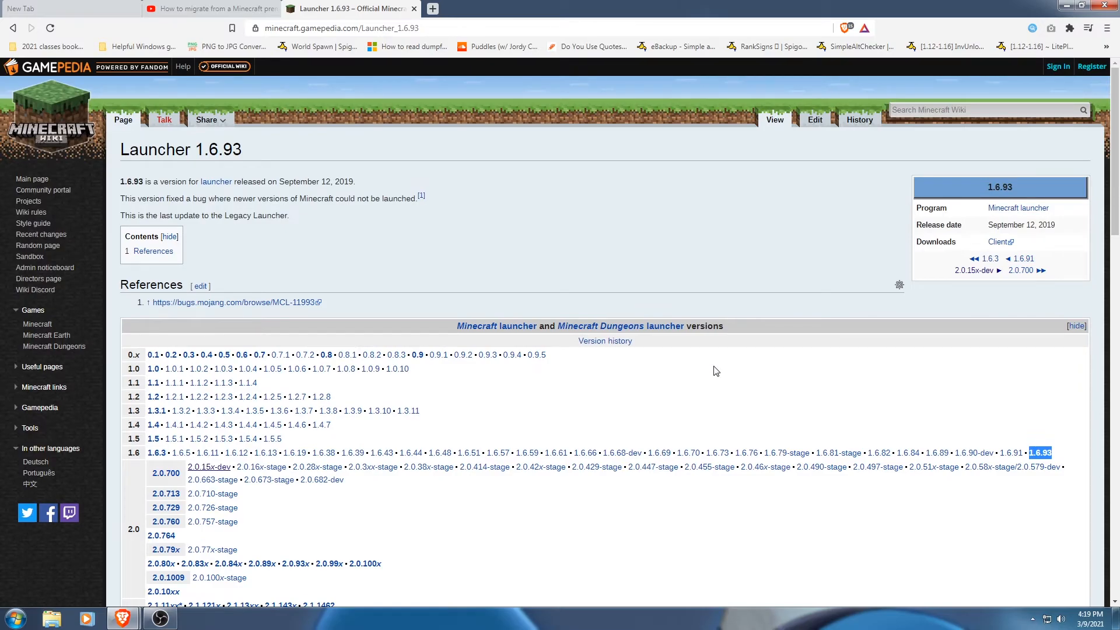
pyautogui.moveTo(696, 352)
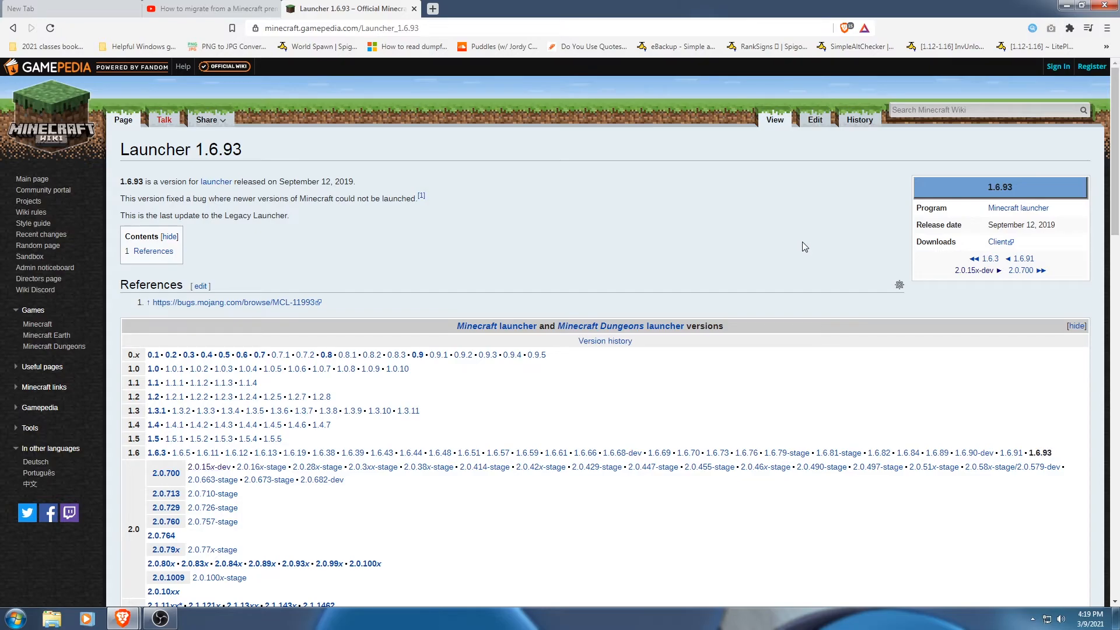
pyautogui.moveTo(997, 241)
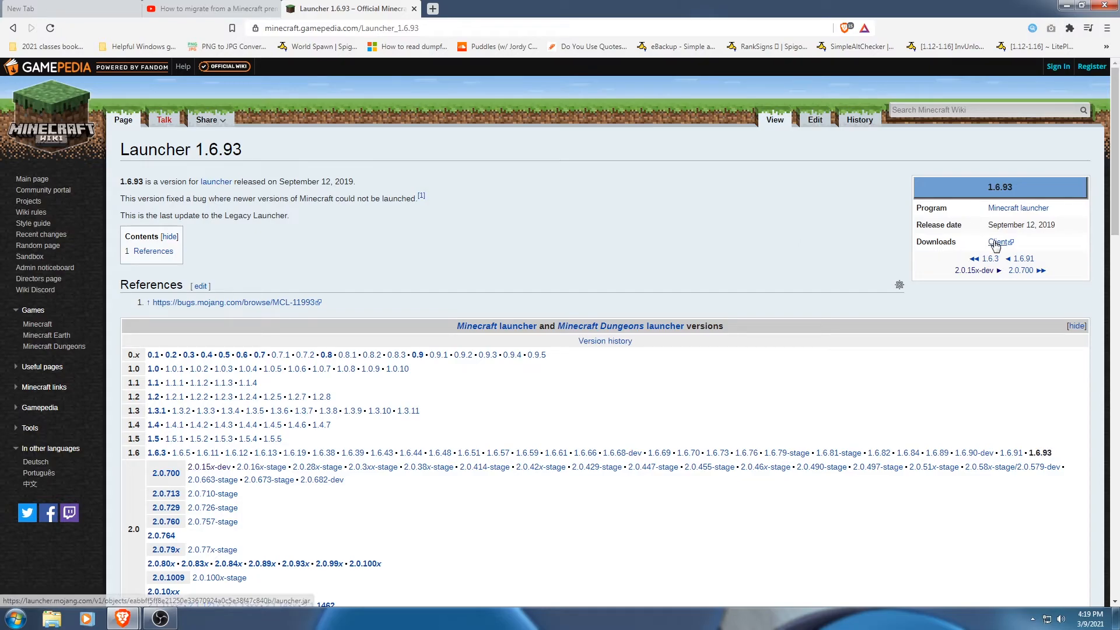
# Download the Launcher 1.6.93 client launcher.jar to the desktop and run it
pyautogui.click(999, 242)
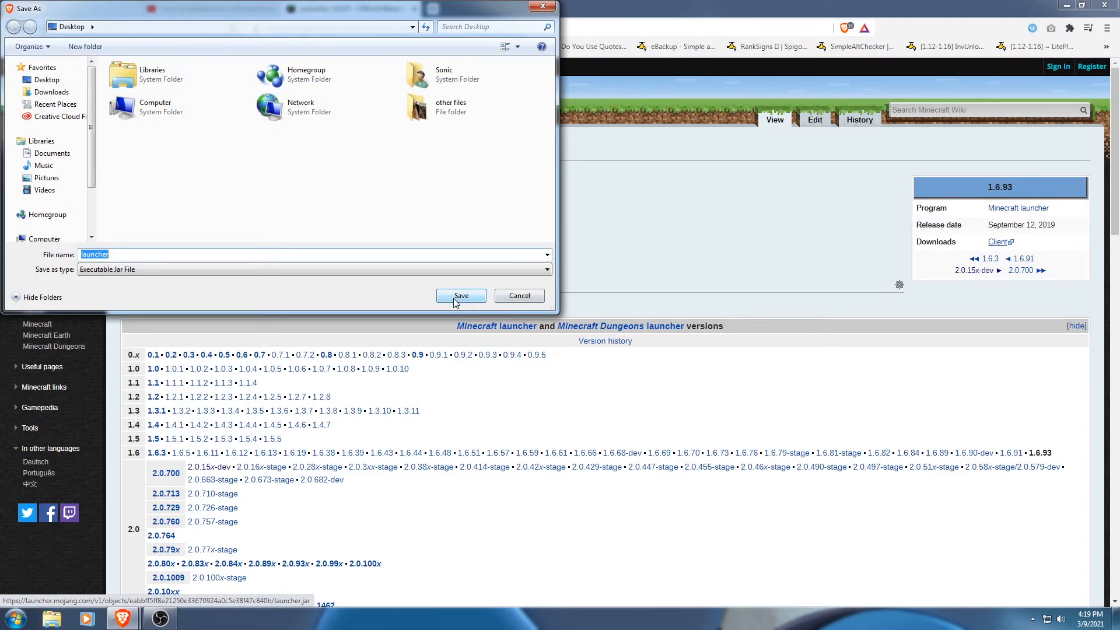
pyautogui.click(460, 295)
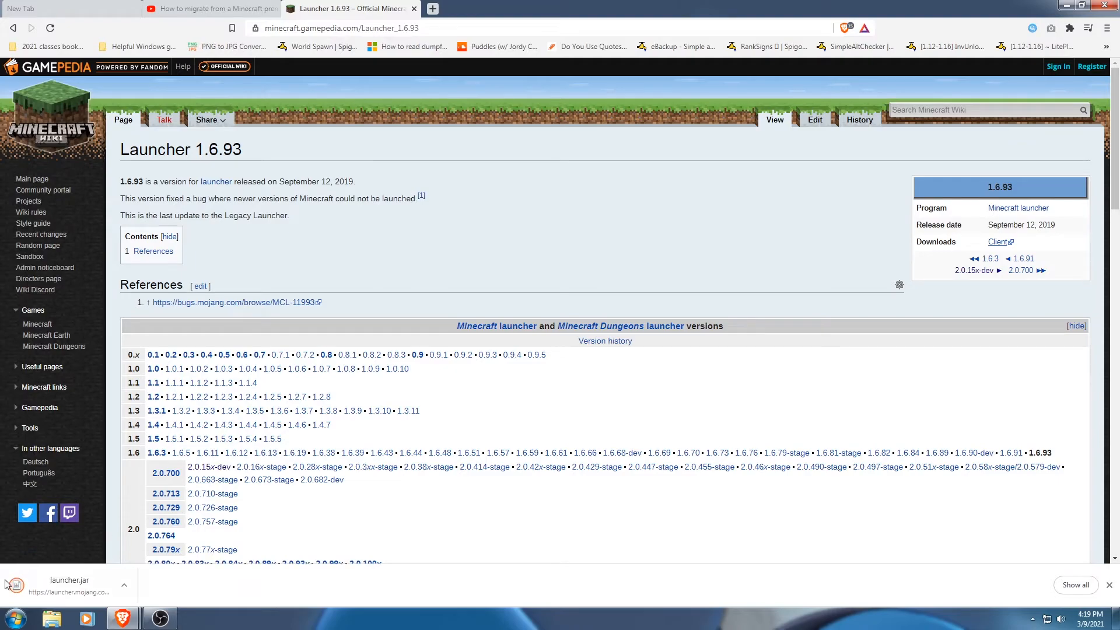
pyautogui.moveTo(70, 594)
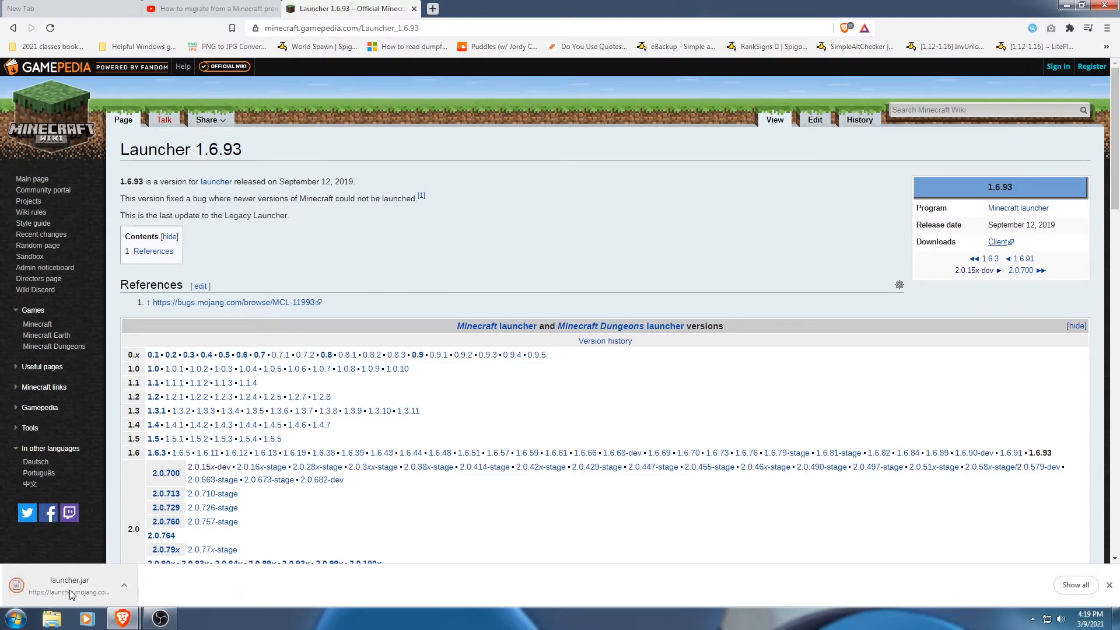
pyautogui.click(68, 584)
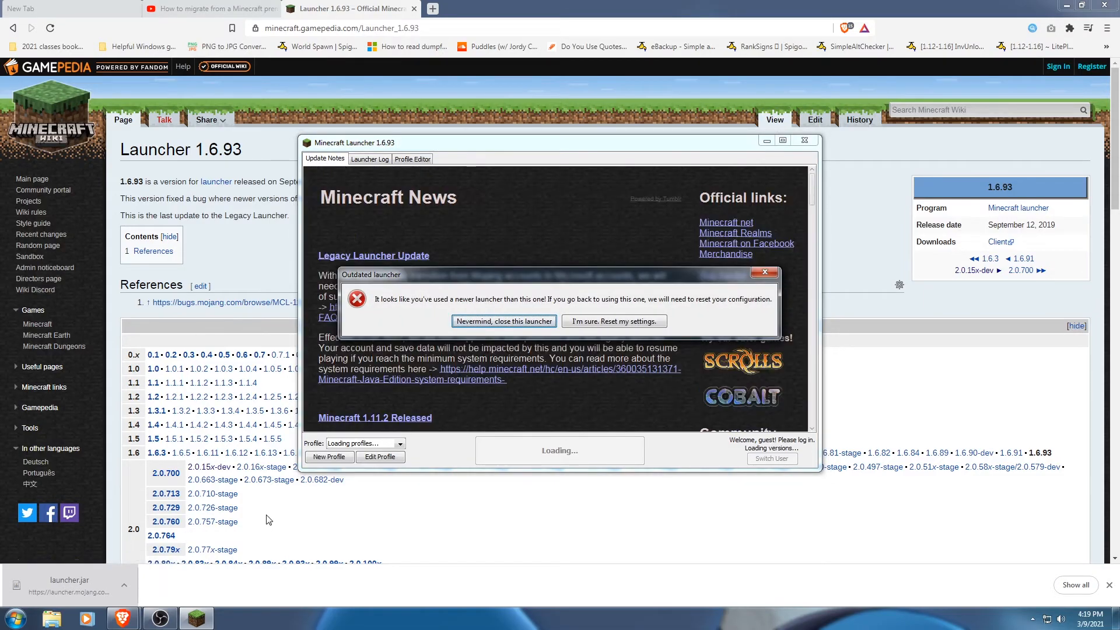
pyautogui.moveTo(392, 308)
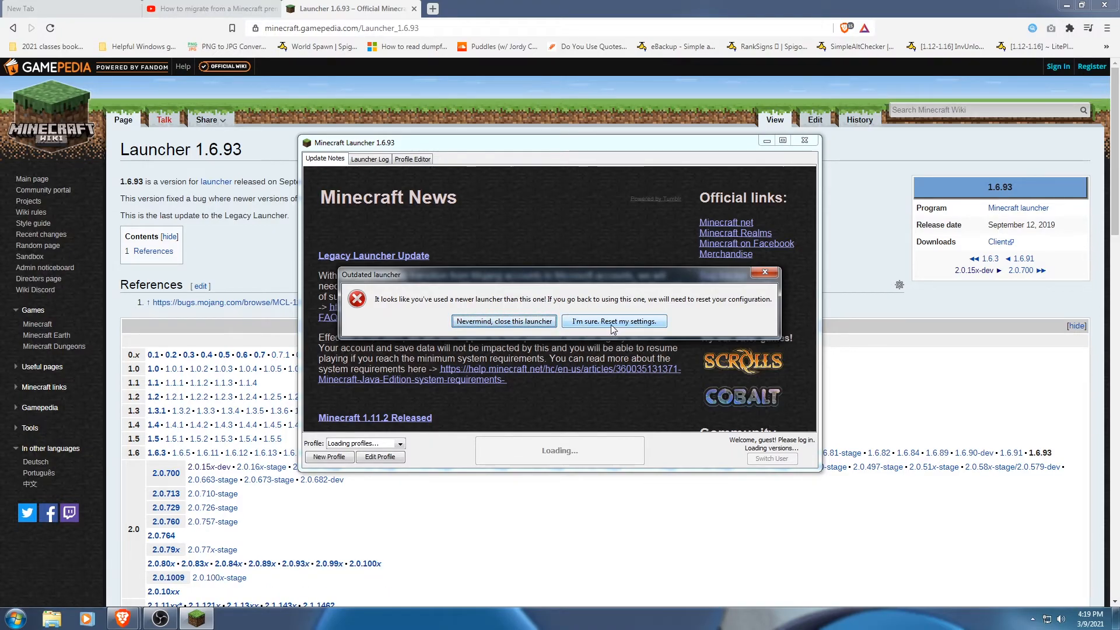
# Confirm 'I'm sure. Reset my settings.' on the outdated-launcher warning to reach the login form
pyautogui.click(612, 321)
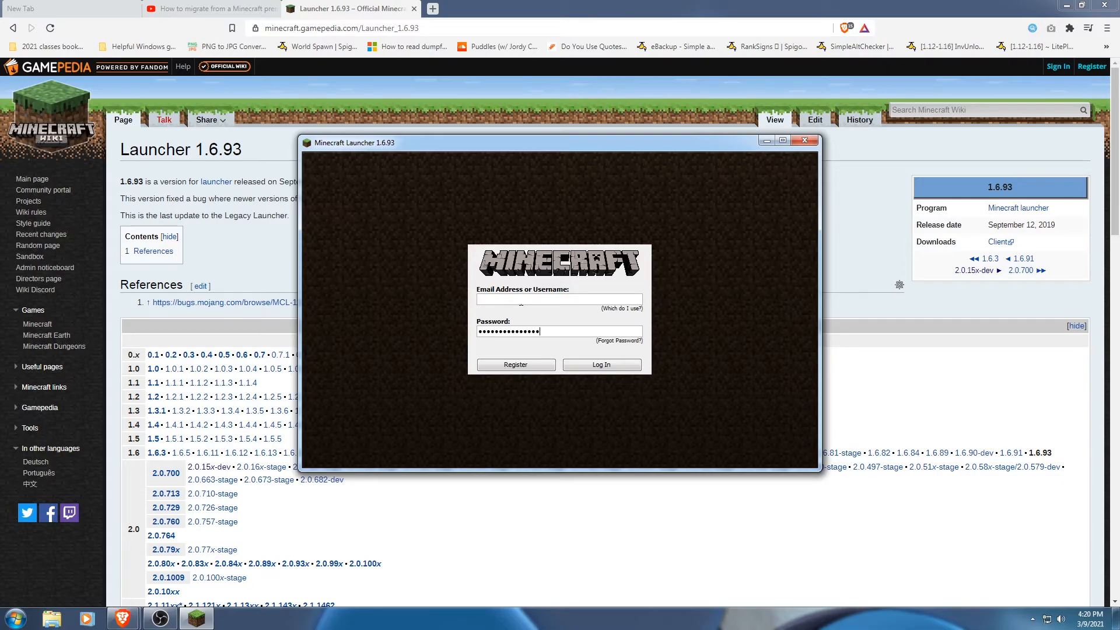
# Log in to the Mojang account, retrying the password after the incorrect-password error
pyautogui.click(600, 364)
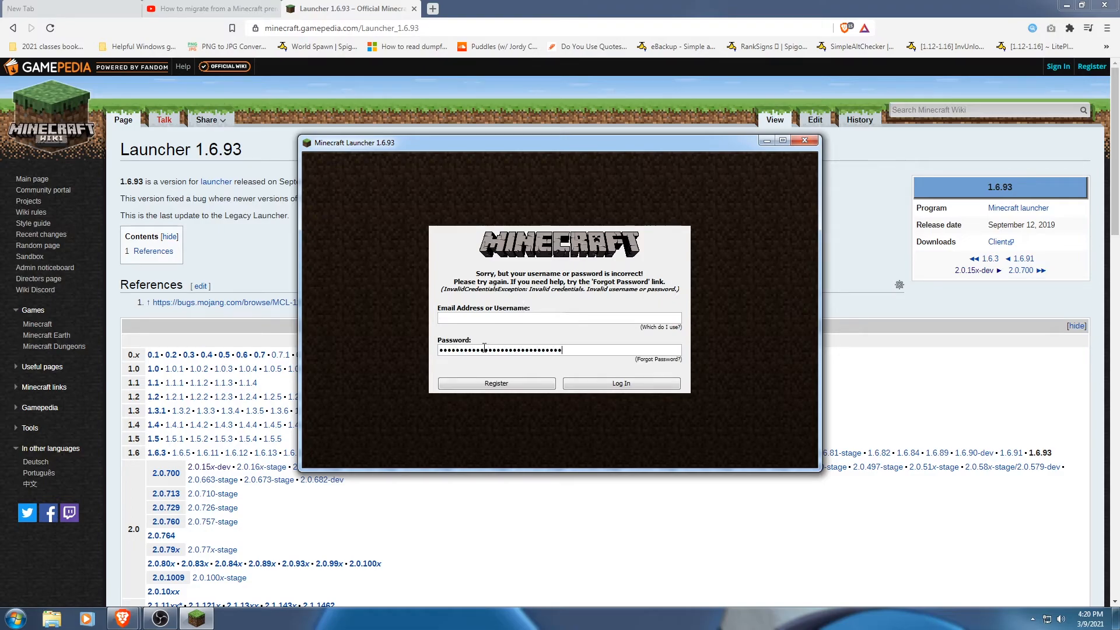
pyautogui.click(620, 383)
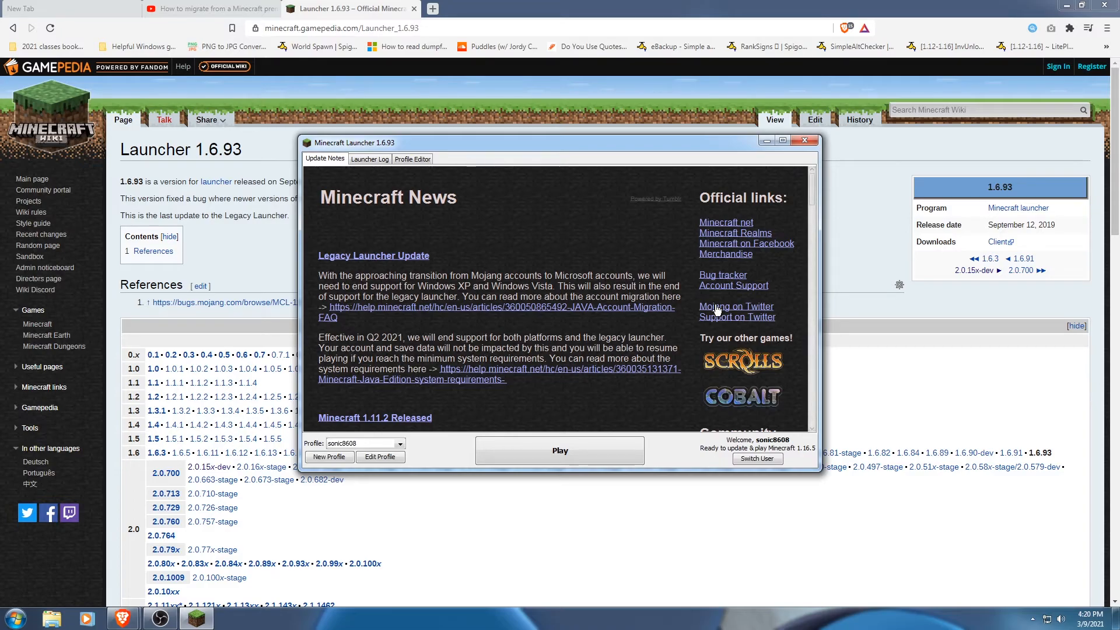
pyautogui.moveTo(518, 419)
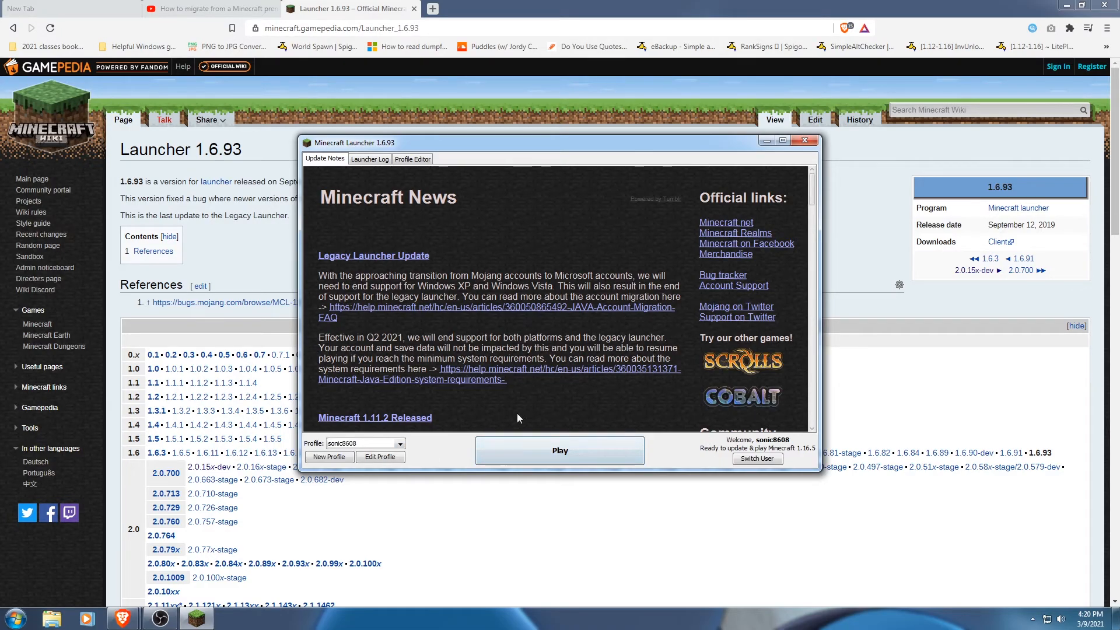
pyautogui.moveTo(381, 456)
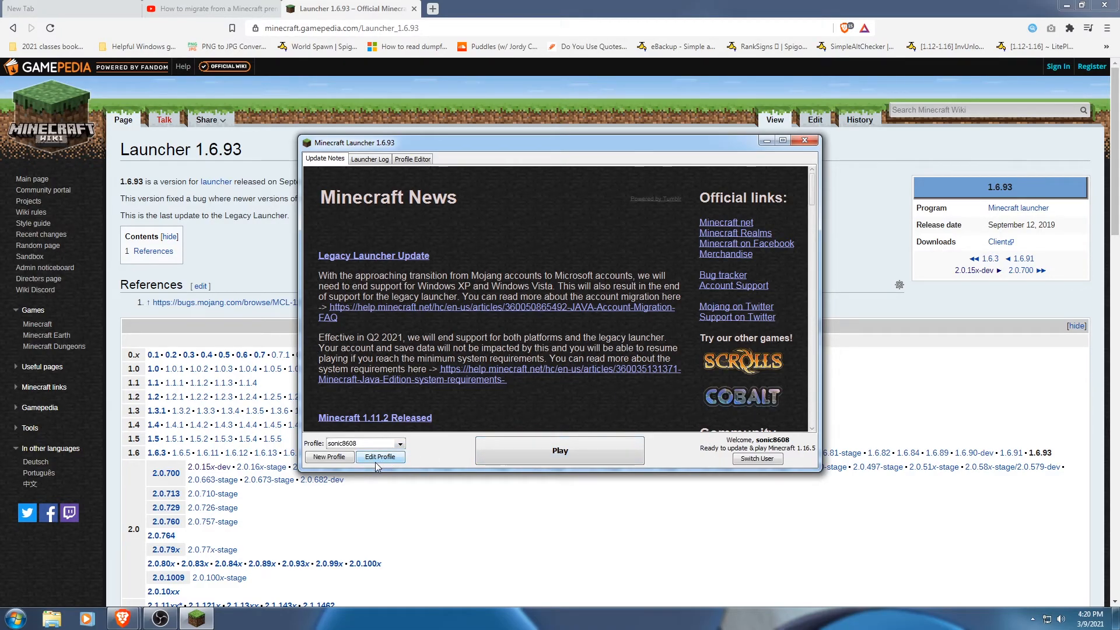
pyautogui.click(381, 456)
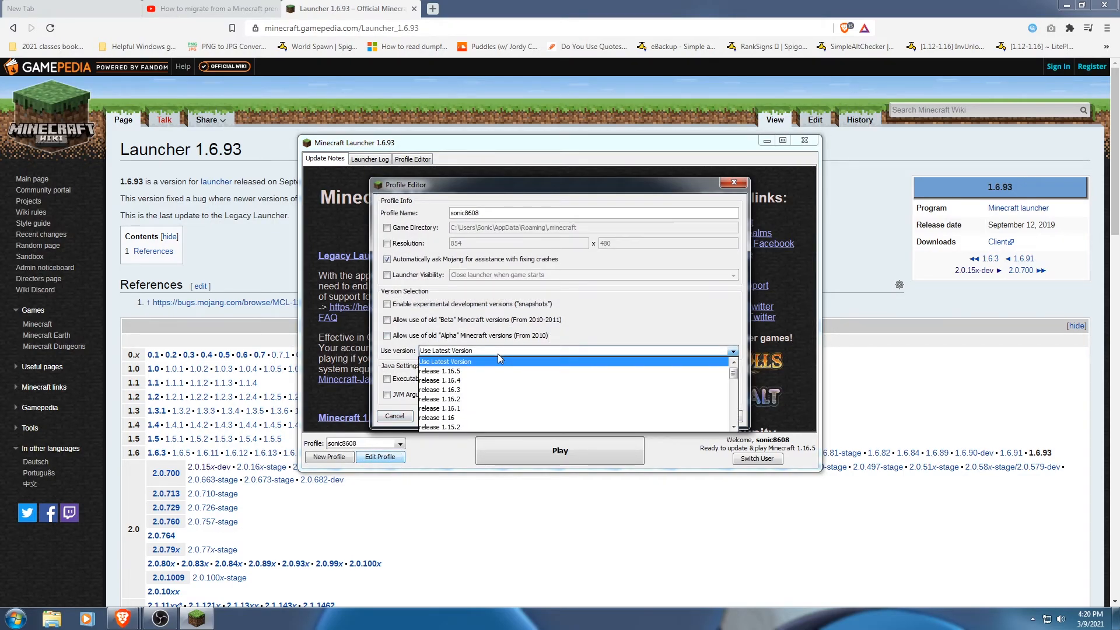
pyautogui.click(447, 360)
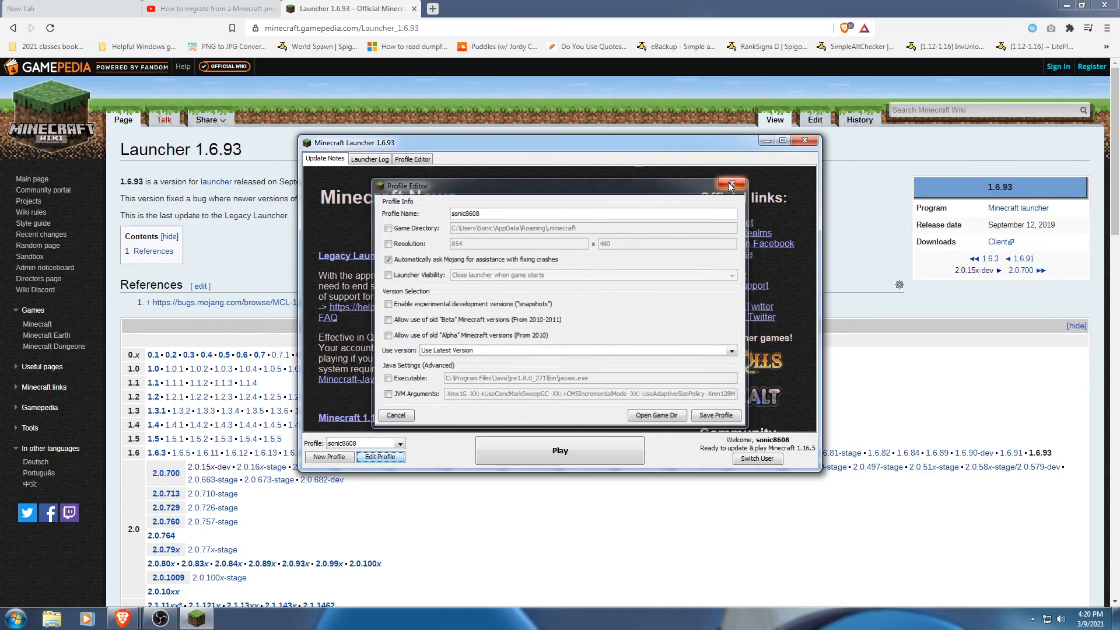
pyautogui.click(730, 186)
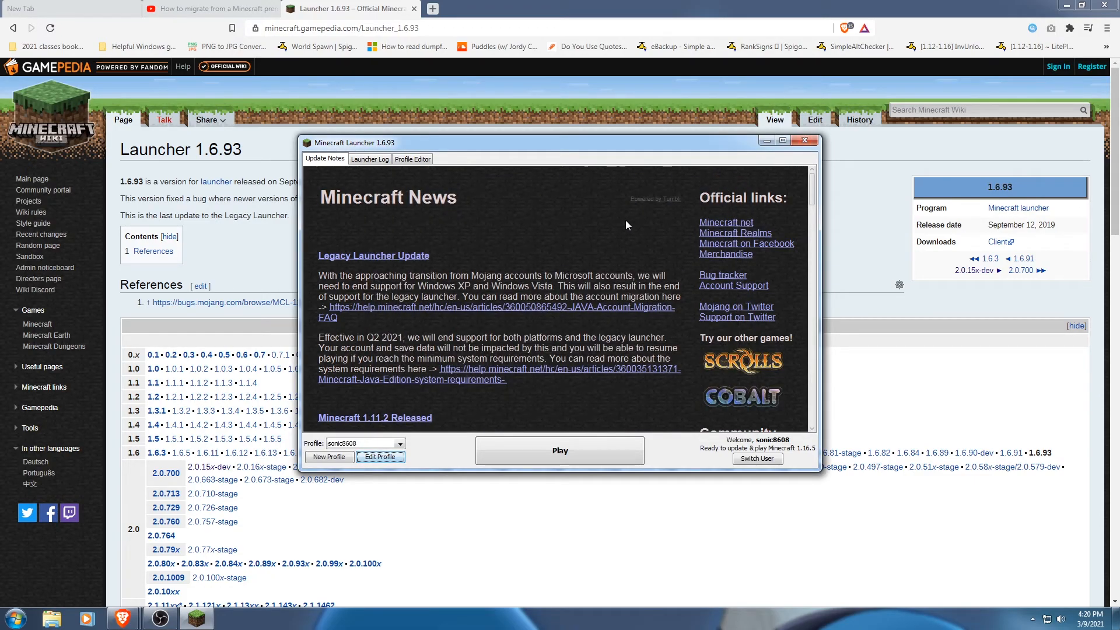